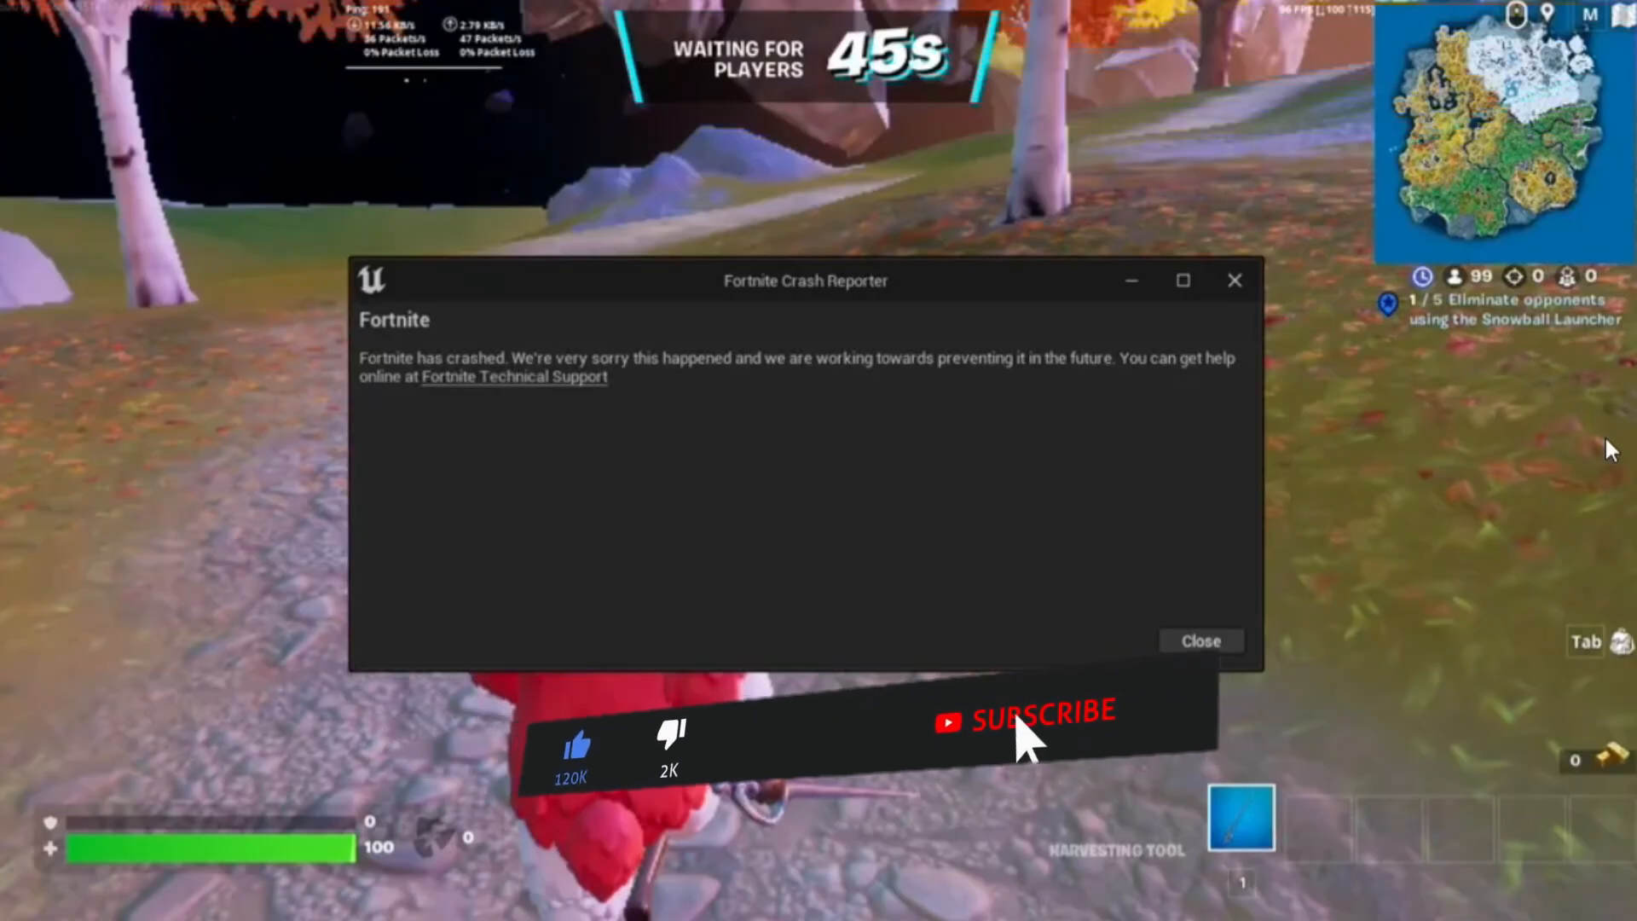
# Step: Close the Fortnite Crash Reporter so the Epic Games store page shows
pyautogui.click(1036, 728)
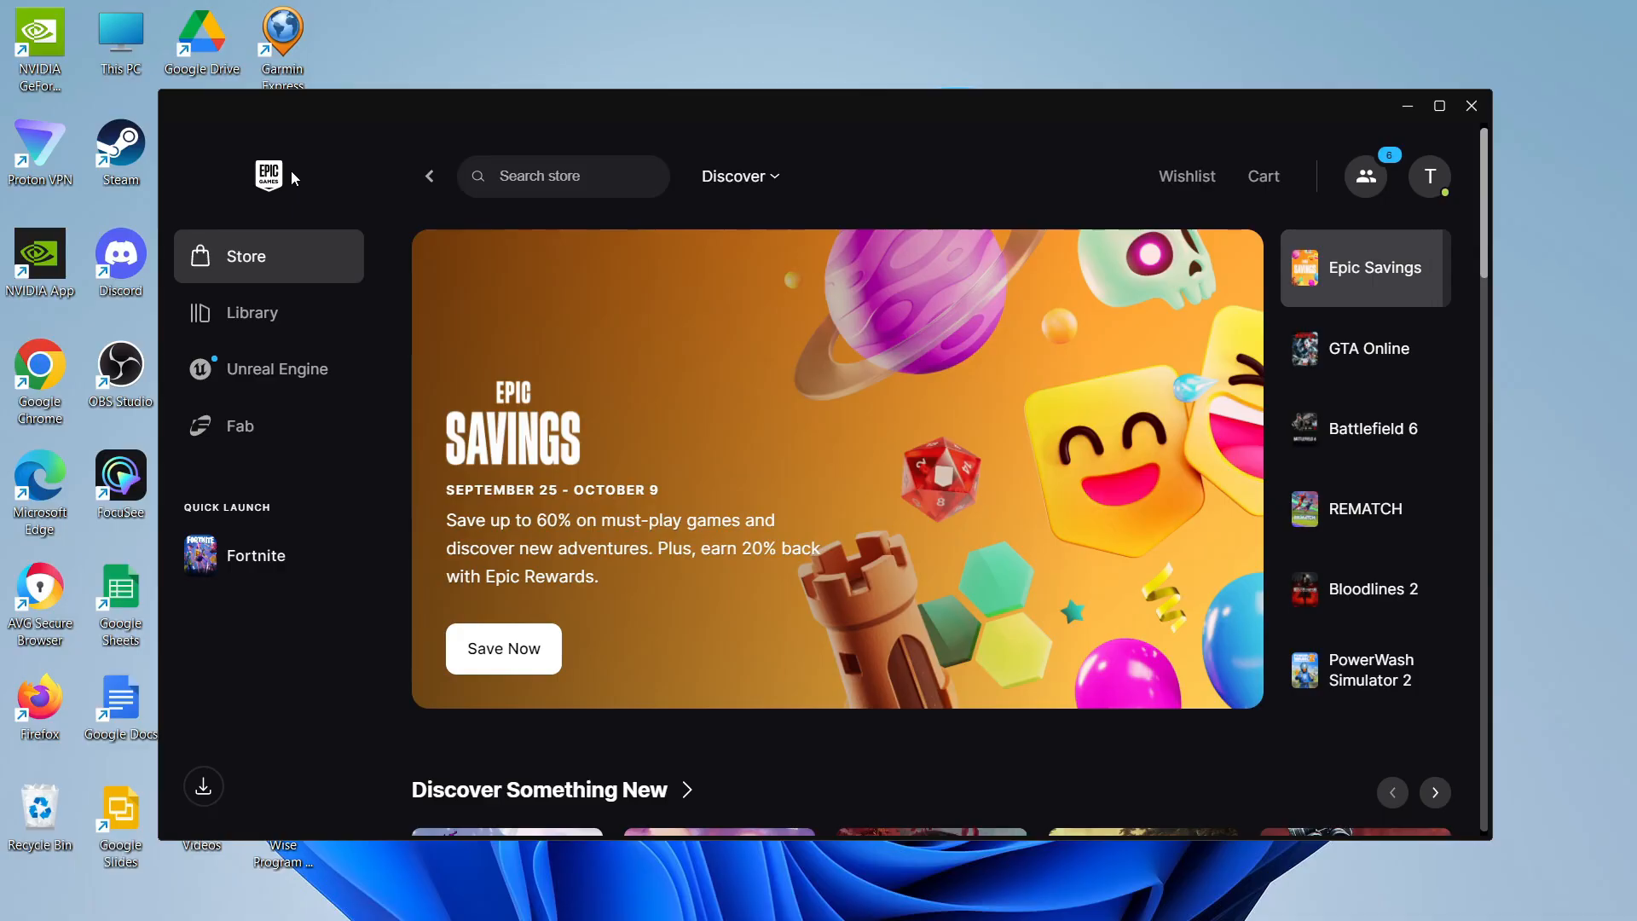
# Step: Choose Settings from the profile avatar's account menu
pyautogui.click(1369, 348)
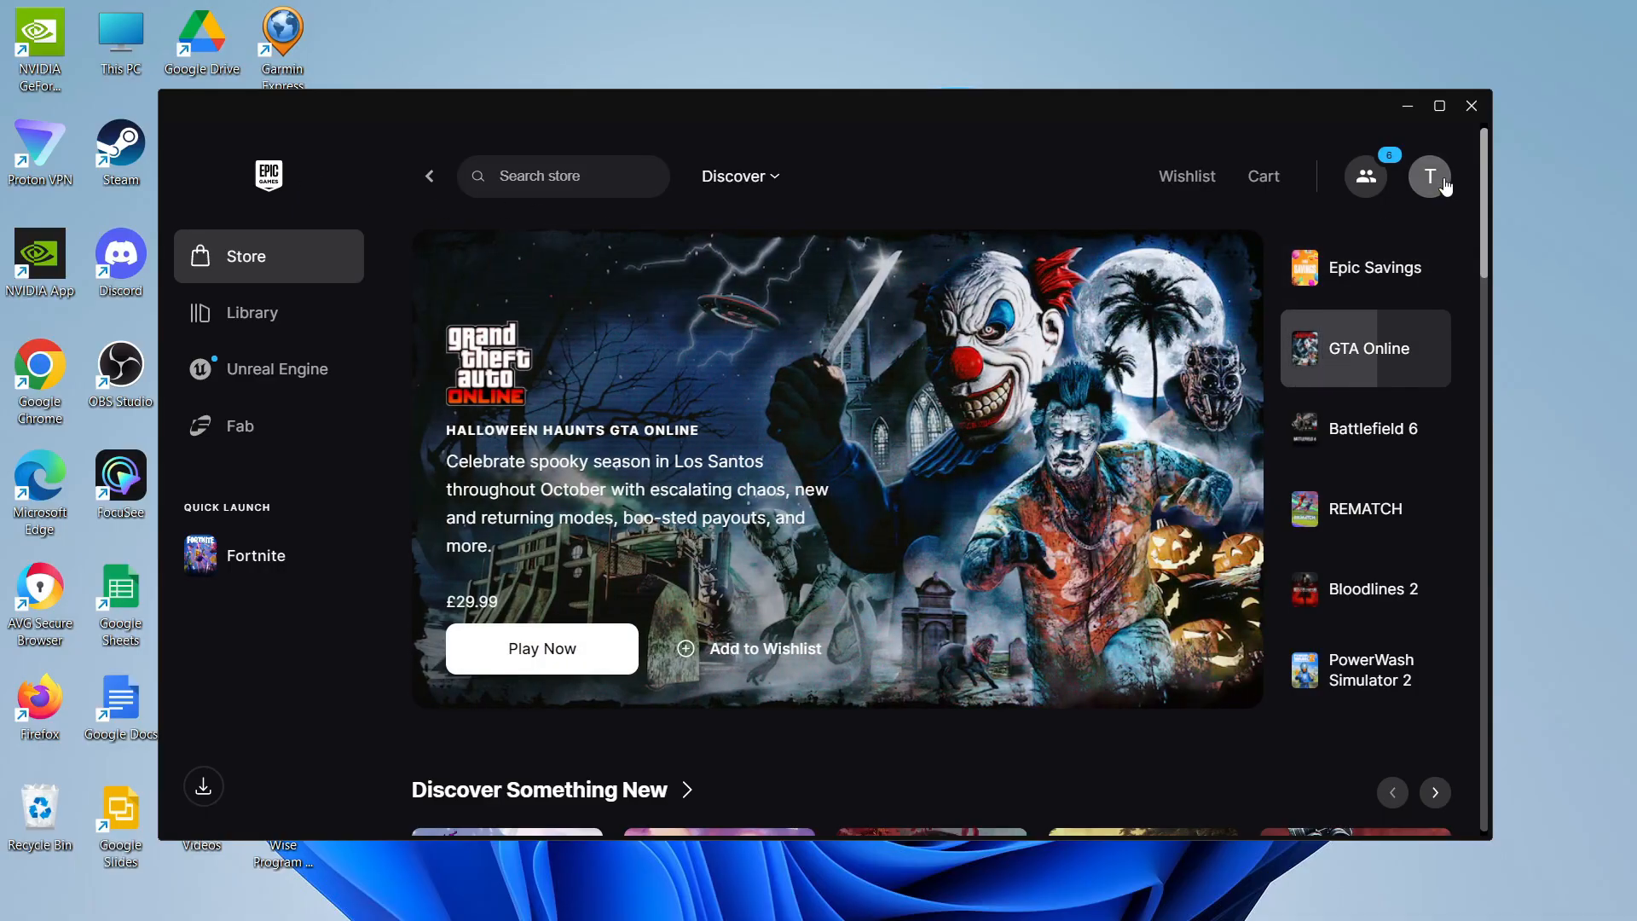
pyautogui.click(1429, 176)
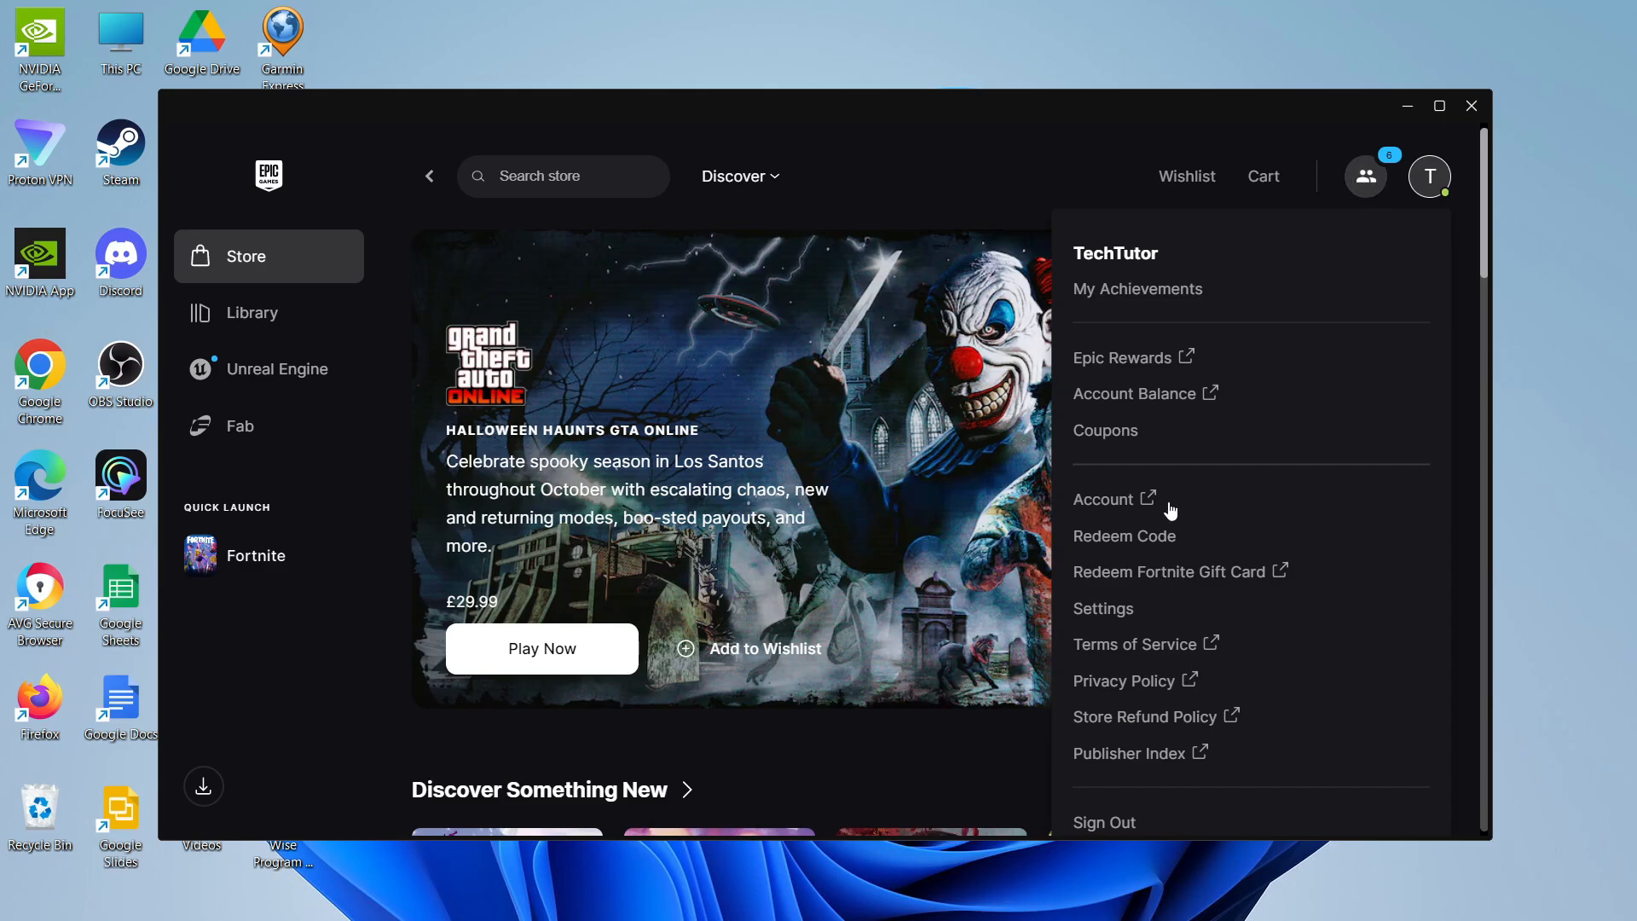
pyautogui.click(1103, 608)
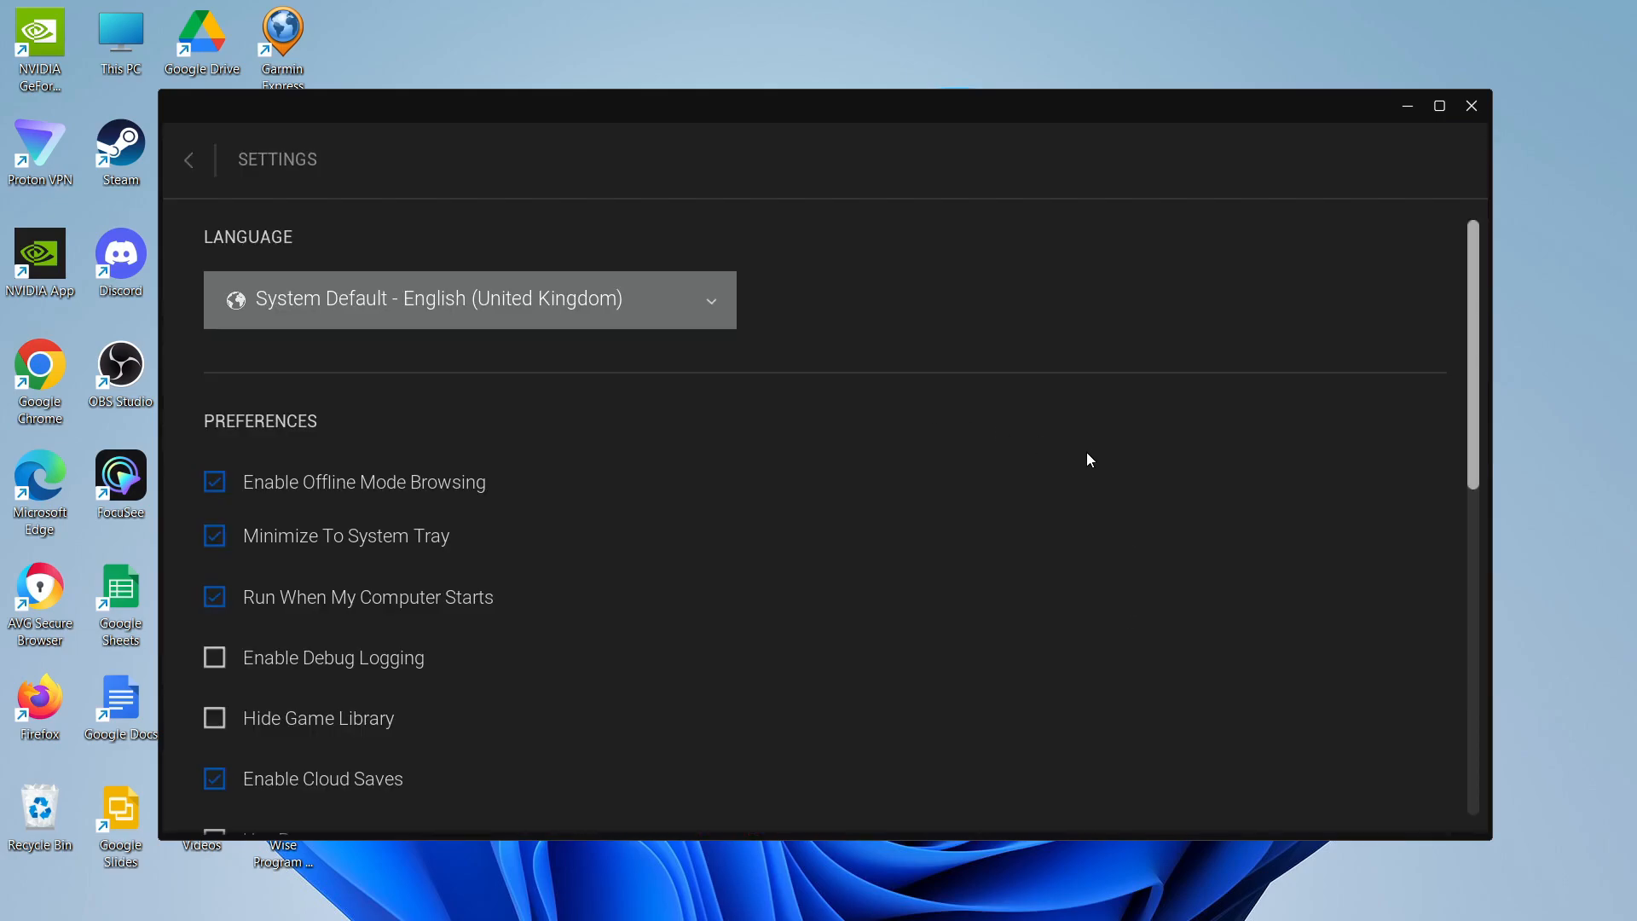
# Step: Scroll Settings down to Manage Games and expand the FORTNITE entry
pyautogui.scroll(-3)
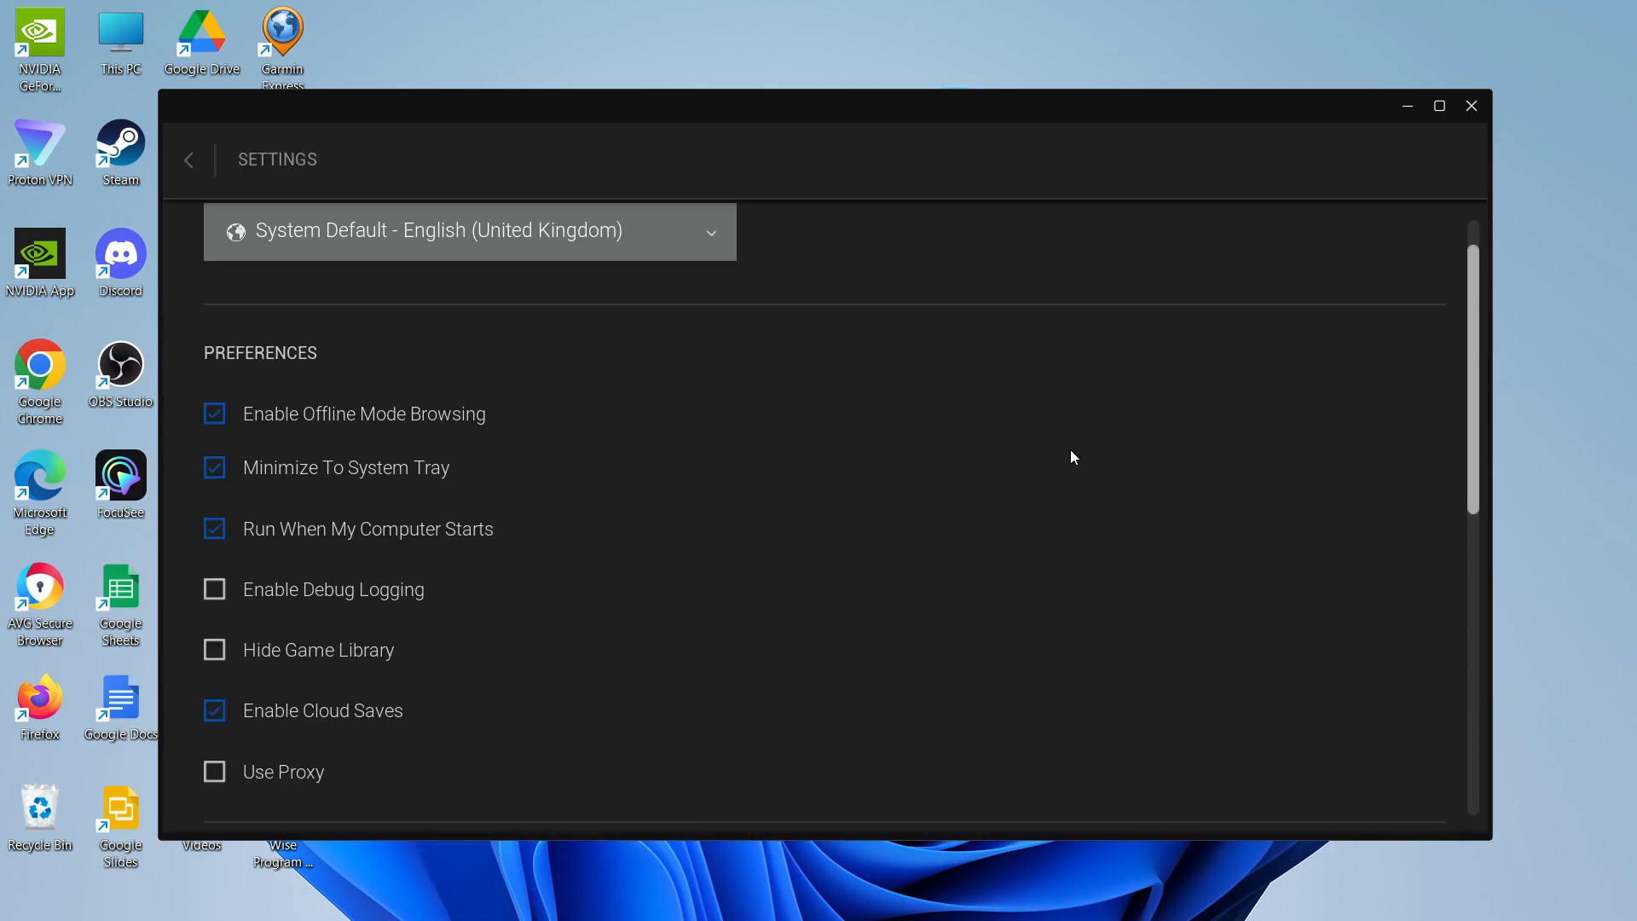
pyautogui.scroll(-3)
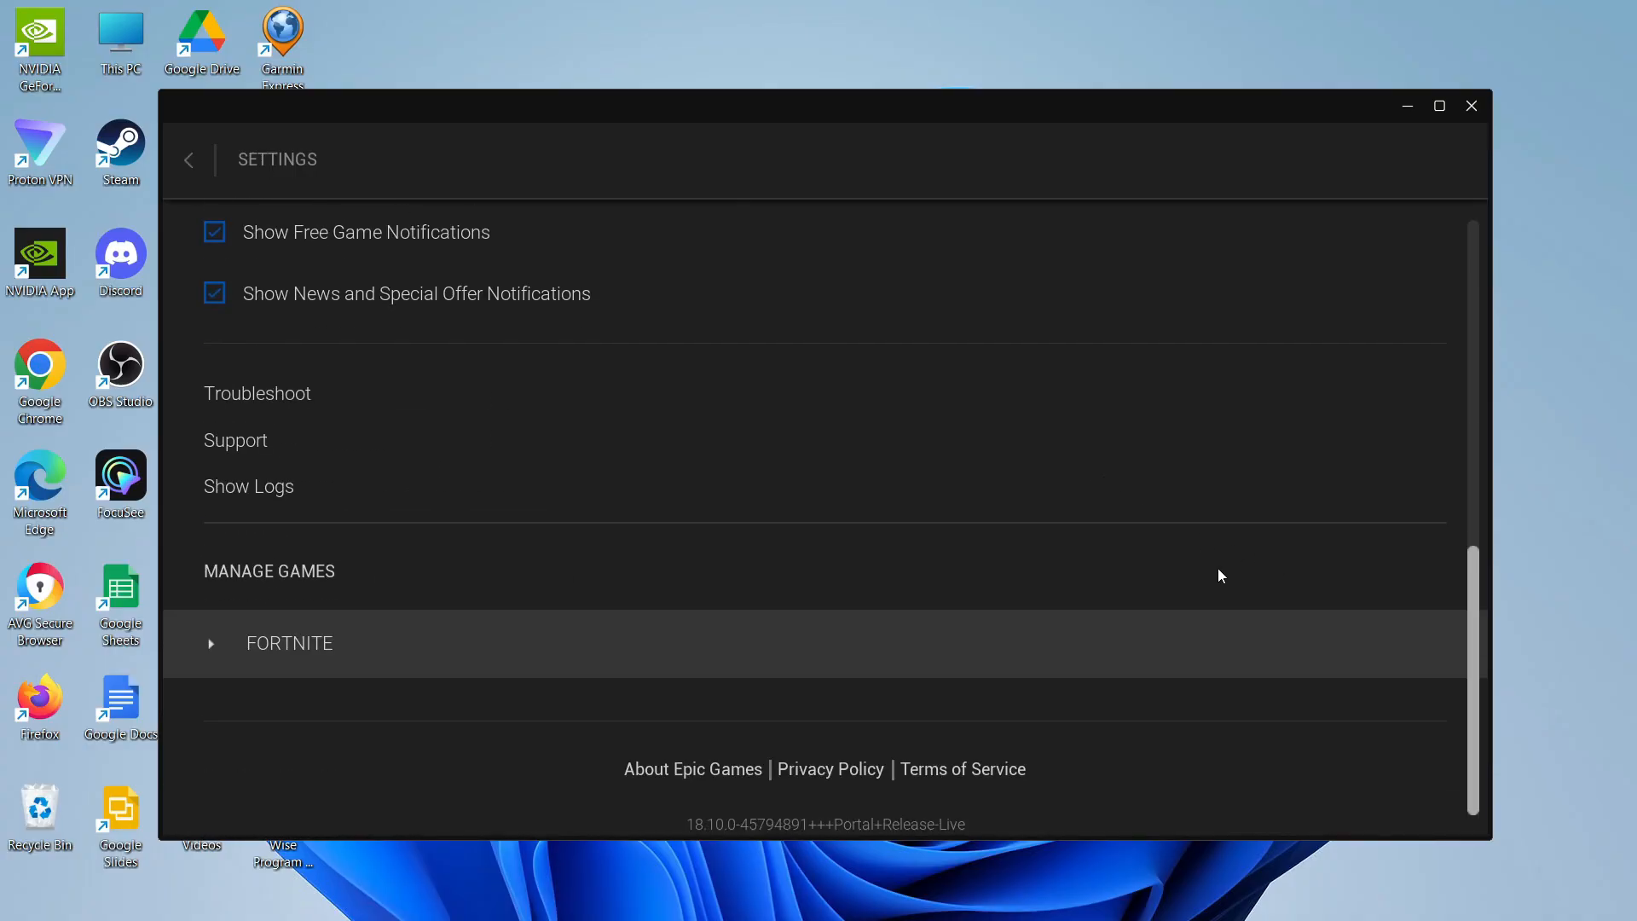
pyautogui.moveTo(363, 589)
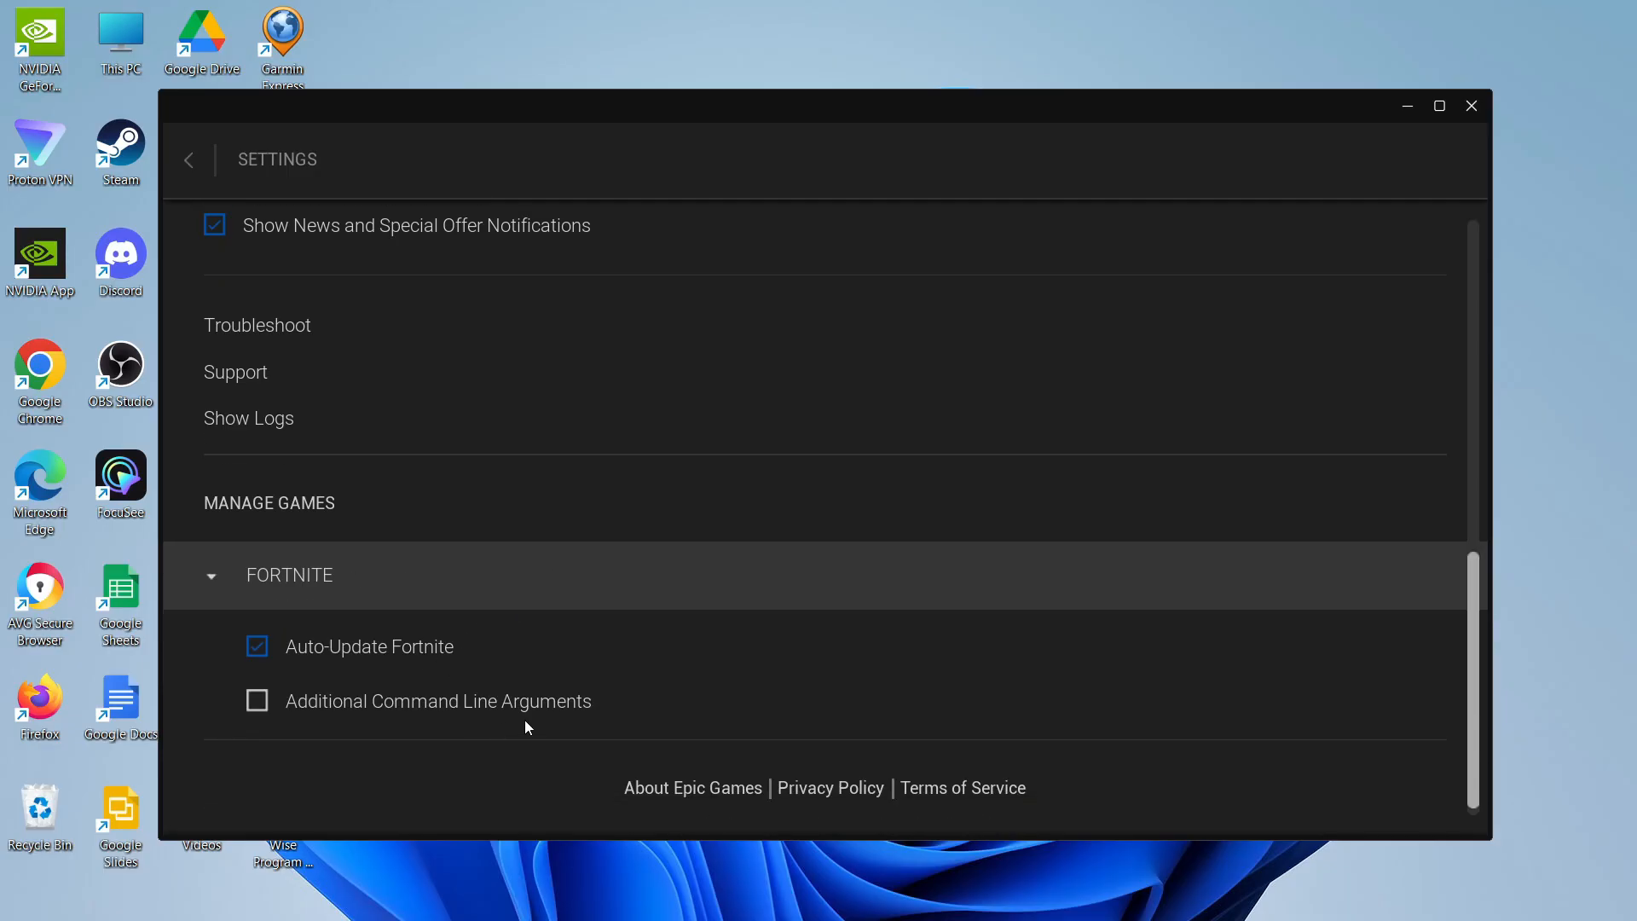
pyautogui.moveTo(600, 630)
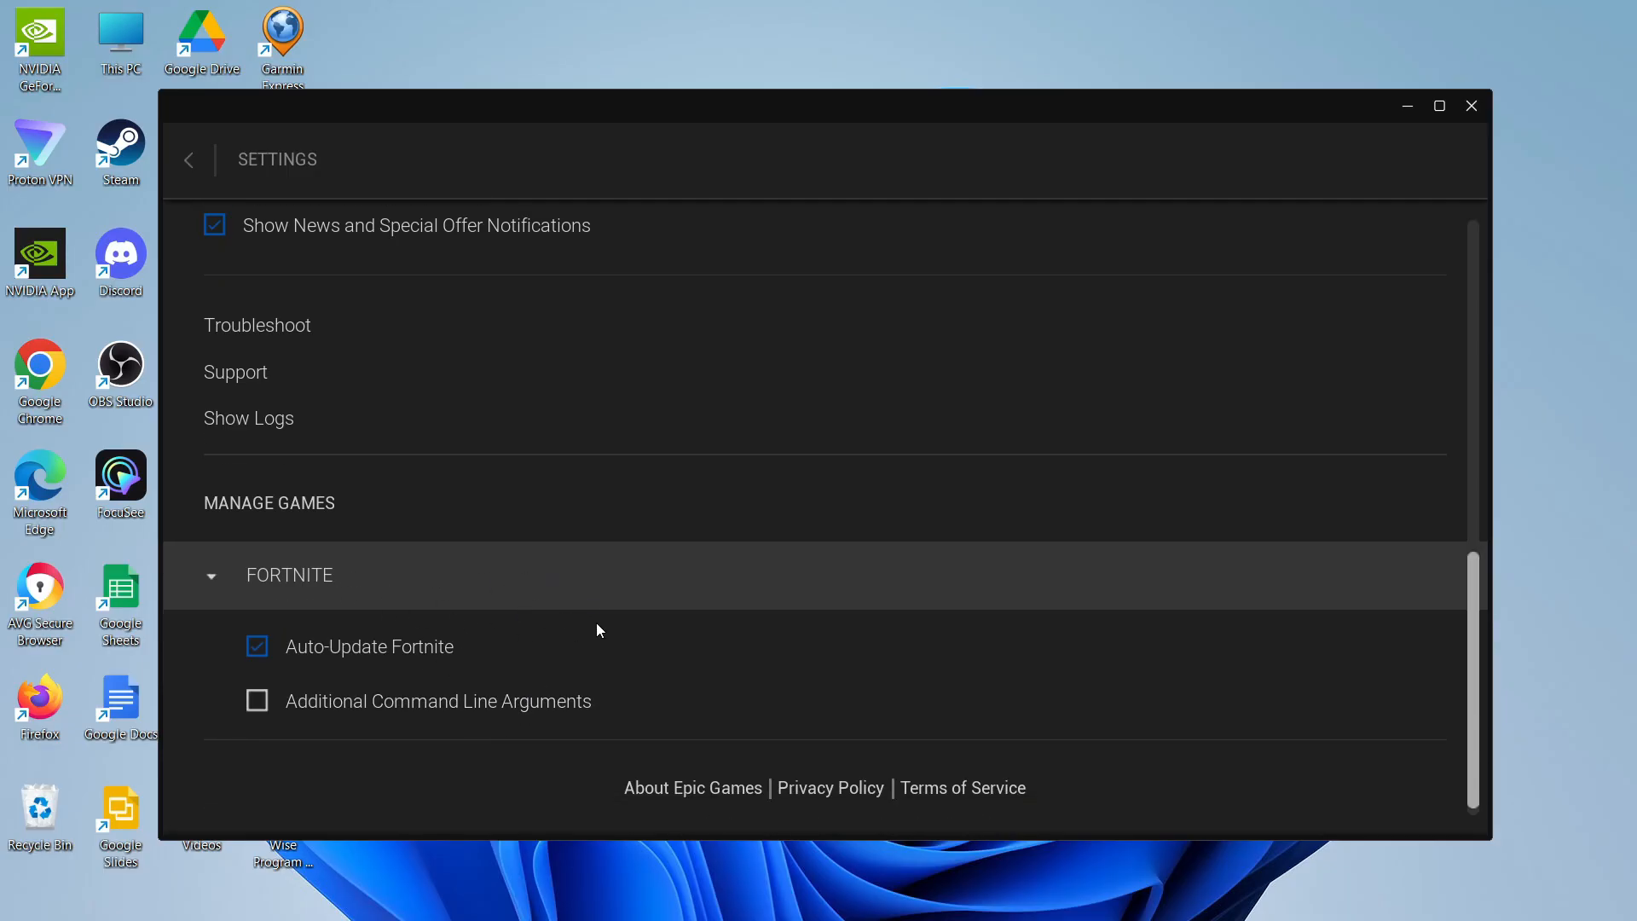
pyautogui.scroll(-3)
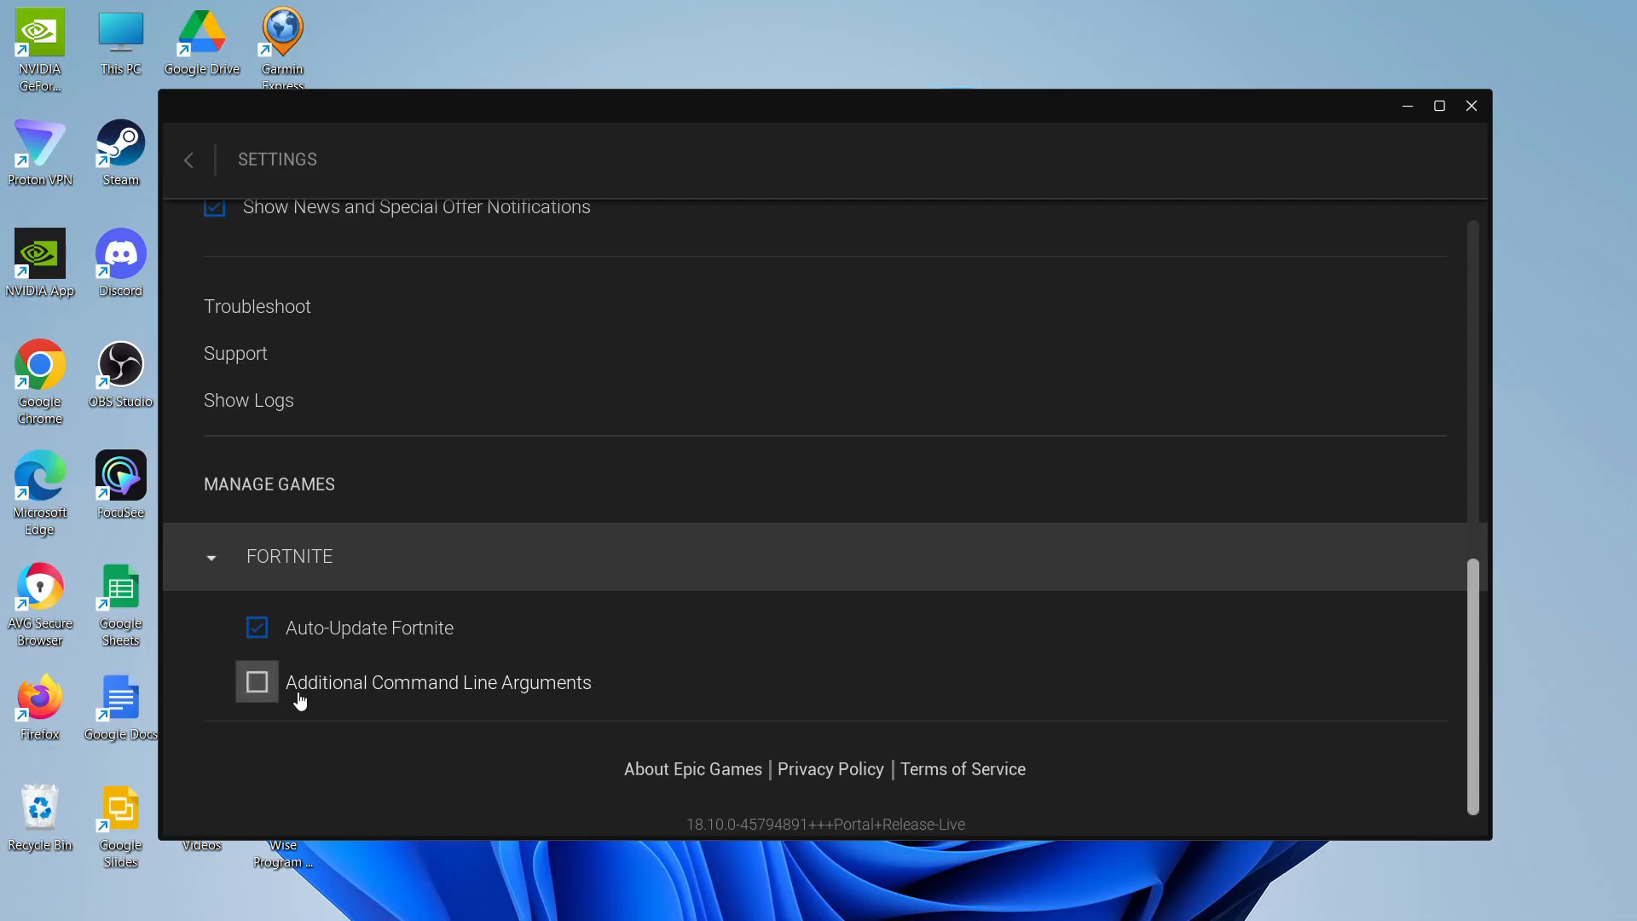
# Step: Enable Fortnite's Additional Command Line Arguments and enter '-d3dll'
pyautogui.click(257, 681)
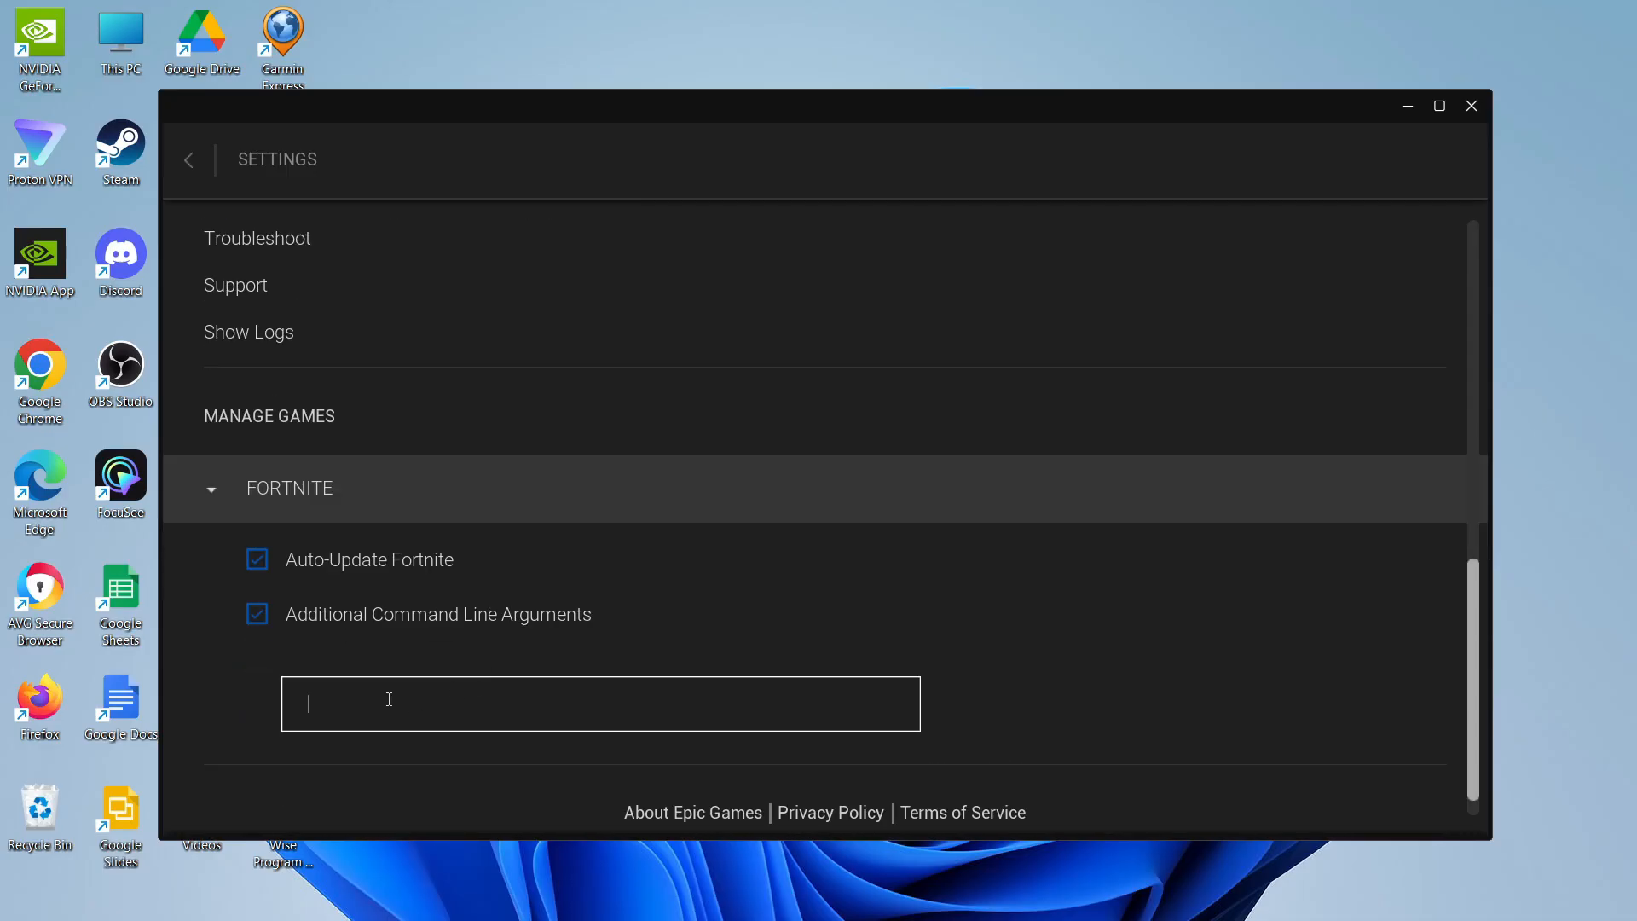
pyautogui.moveTo(649, 696)
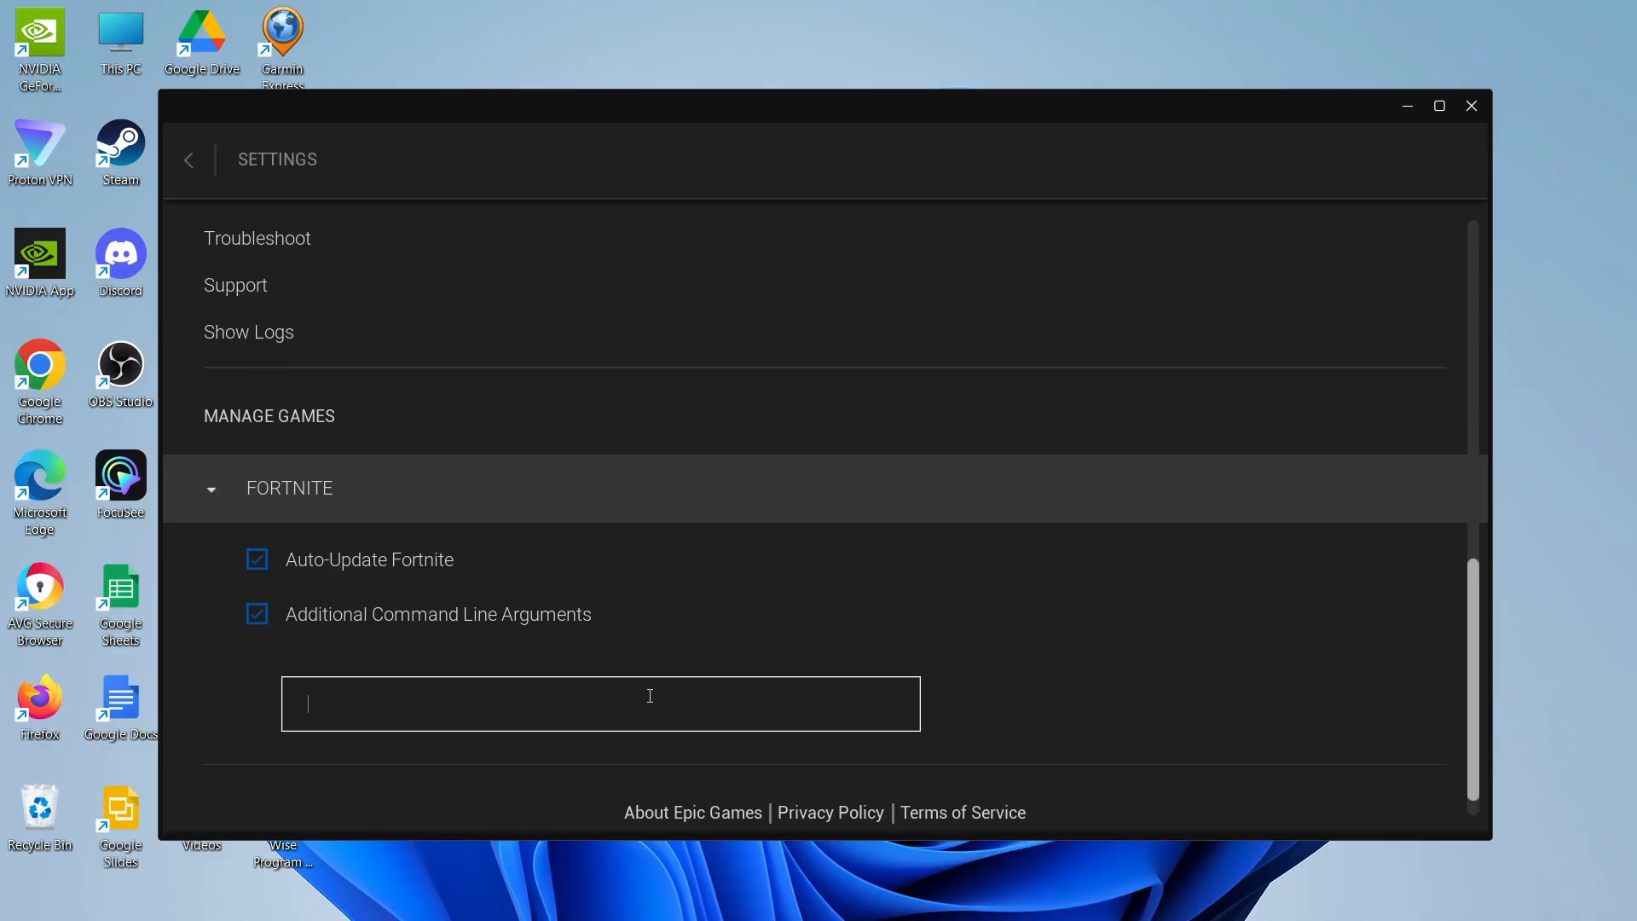
pyautogui.write('-d')
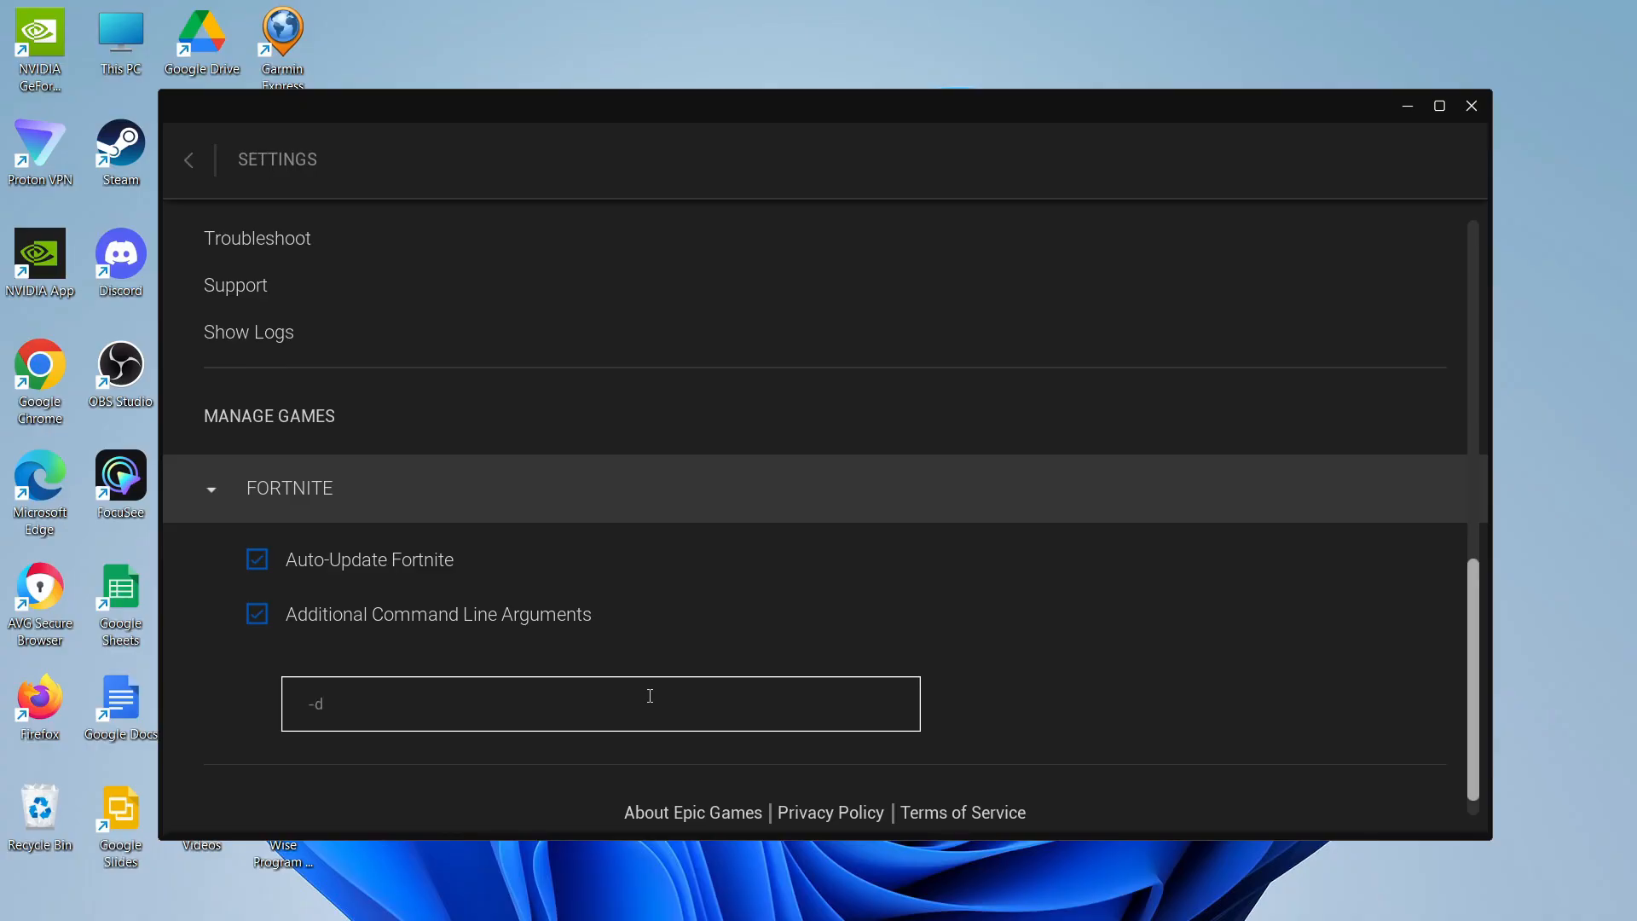
pyautogui.write('3dll')
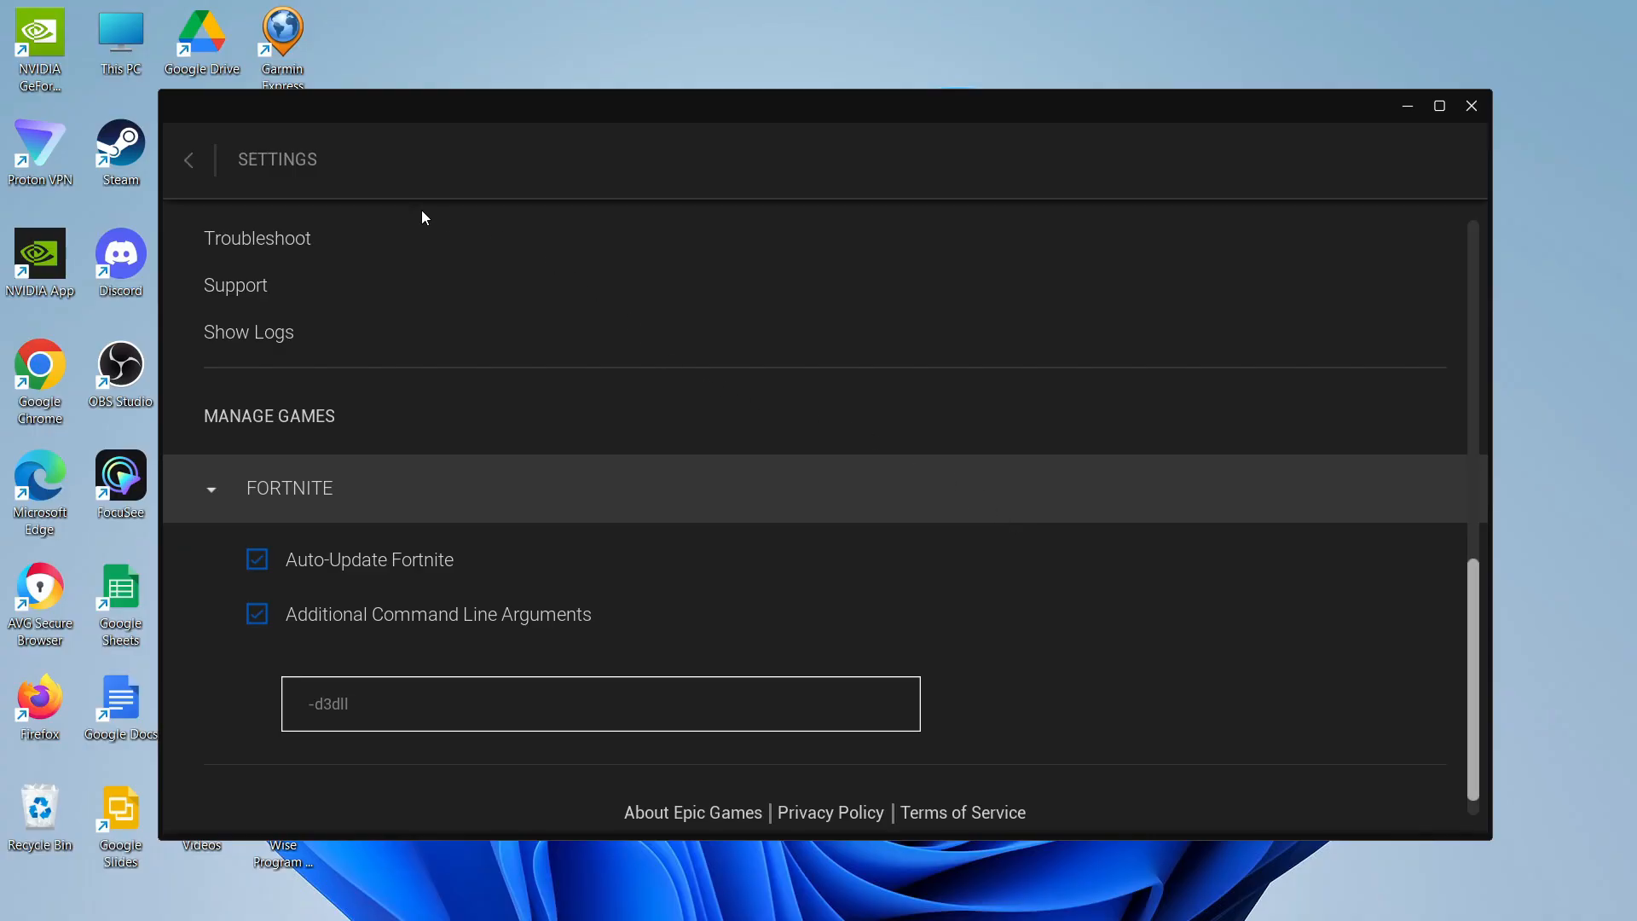
pyautogui.moveTo(193, 161)
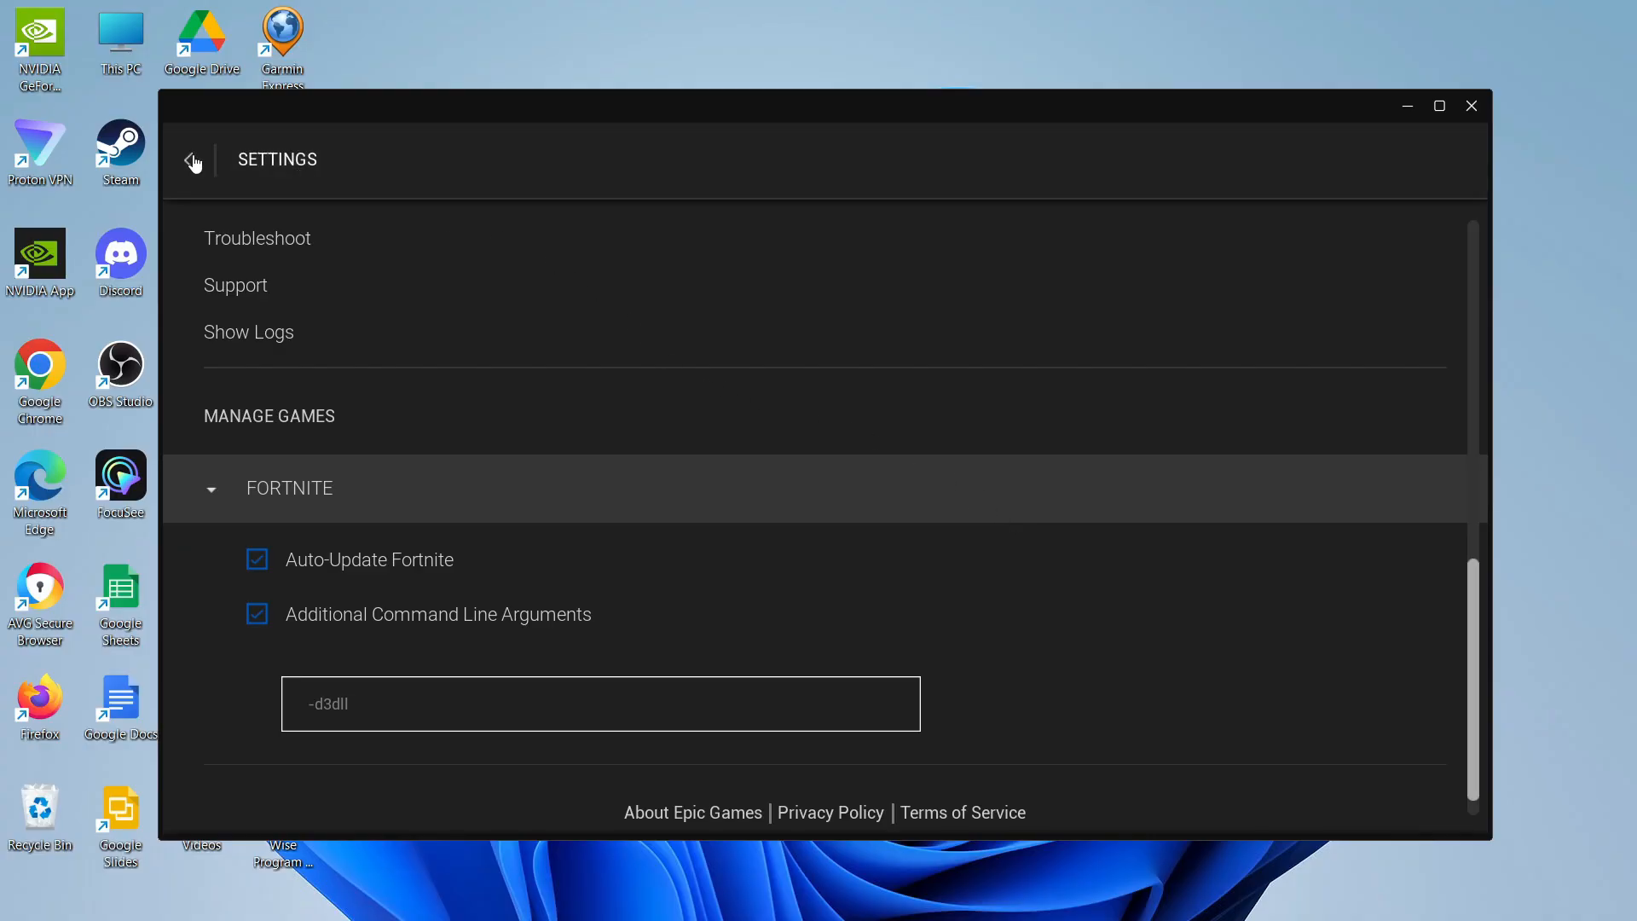
# Step: Leave Settings, go to Library, and choose Manage from Fortnite's options menu
pyautogui.click(193, 161)
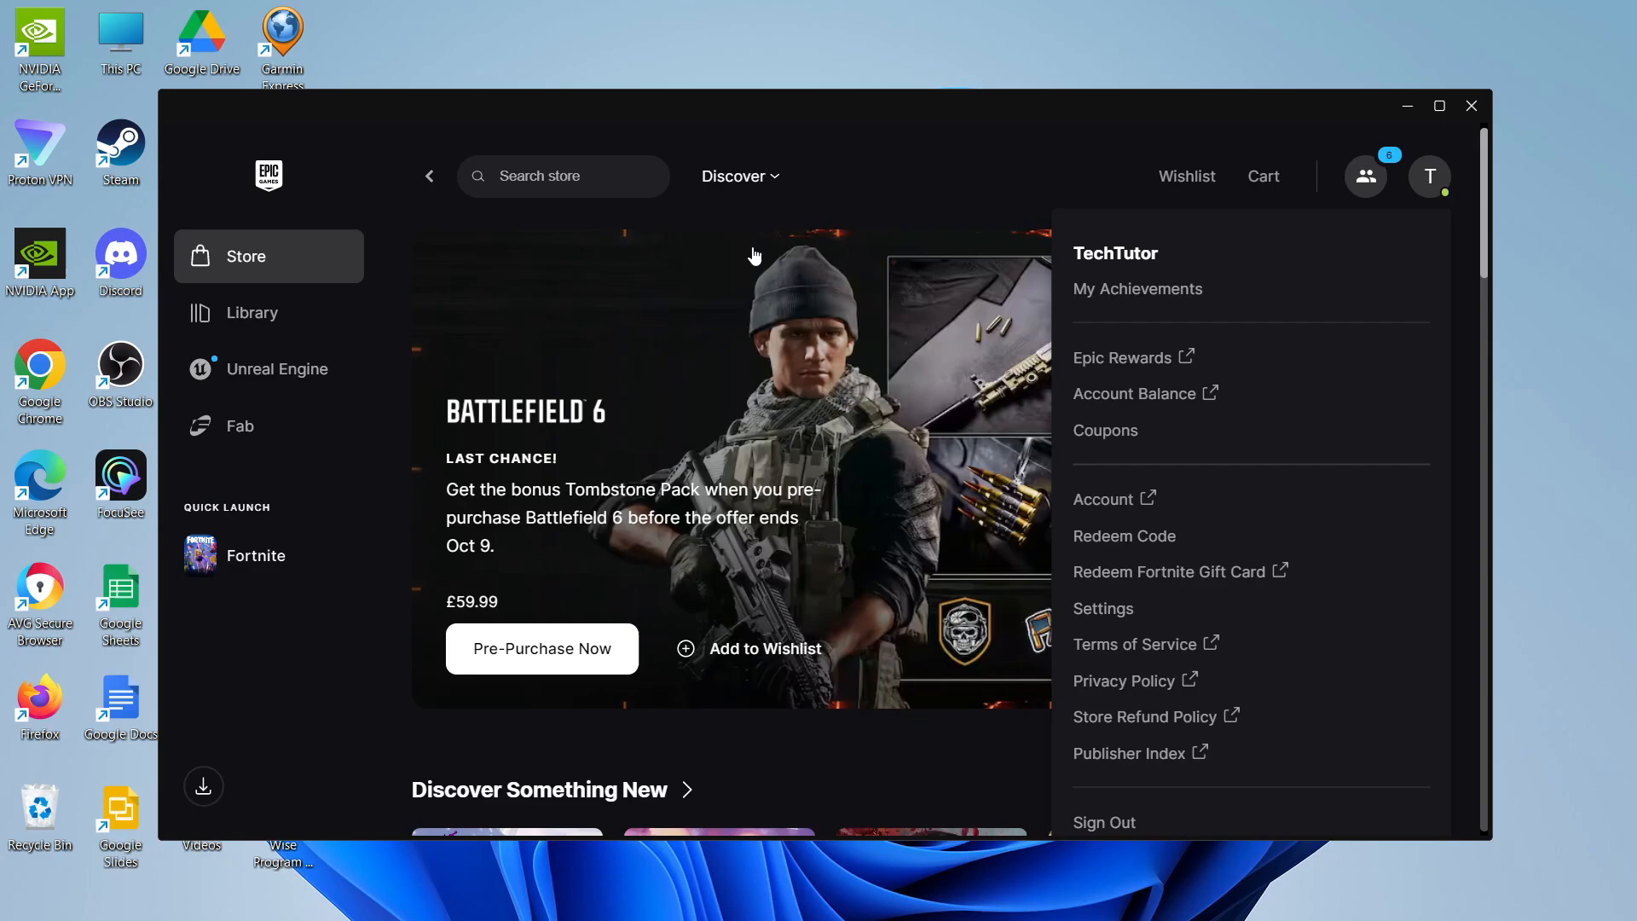
pyautogui.moveTo(519, 291)
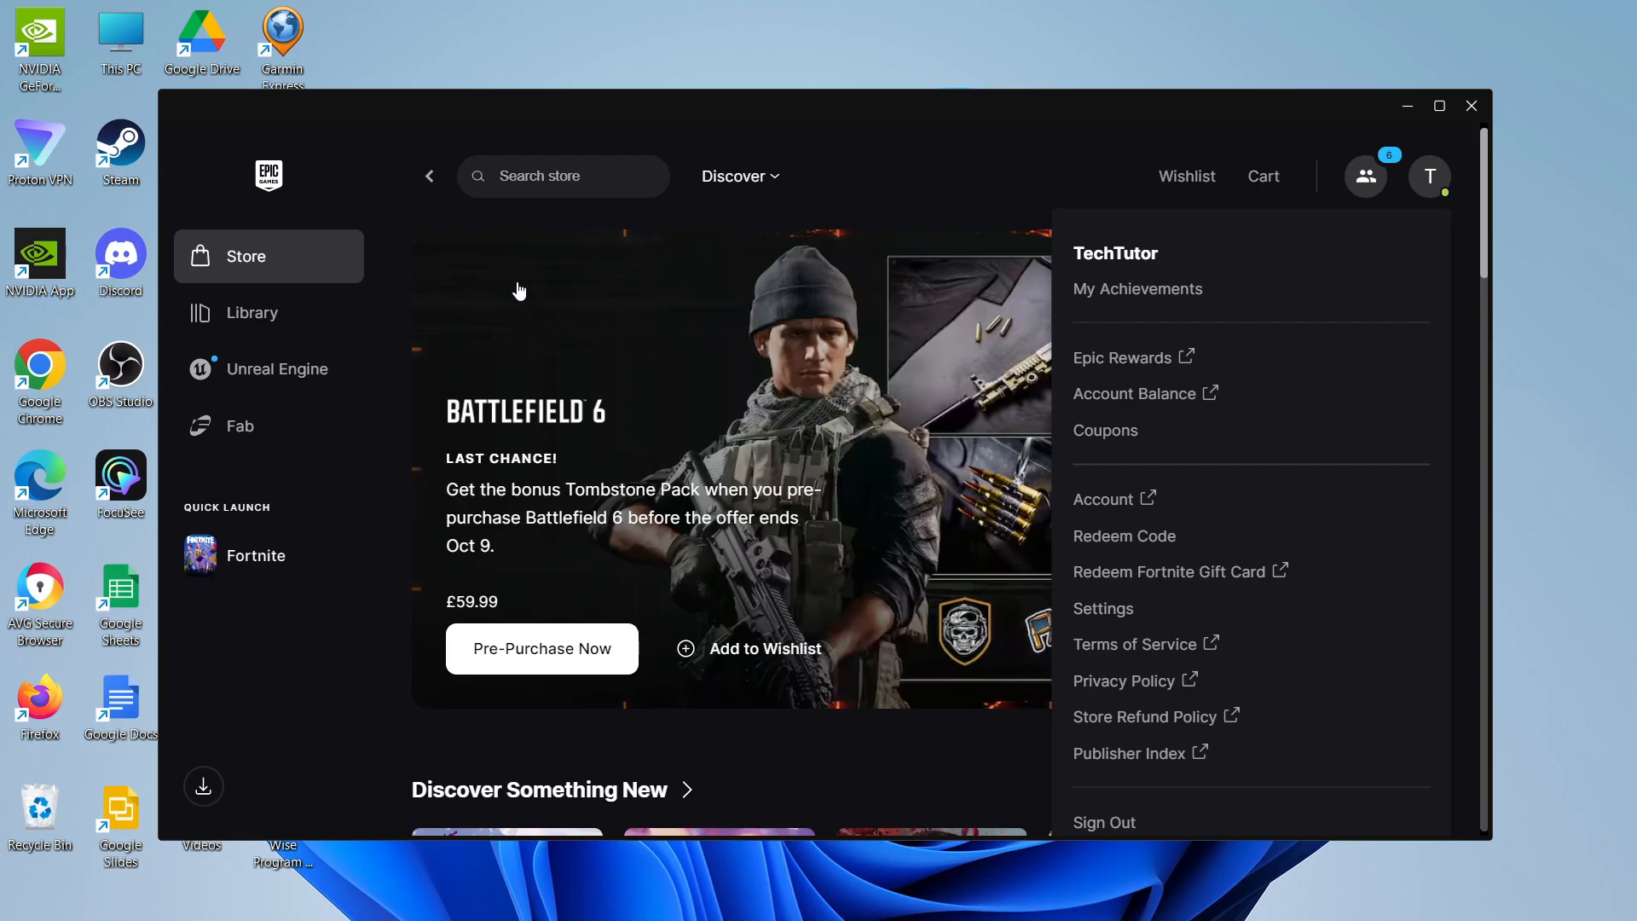
pyautogui.click(252, 312)
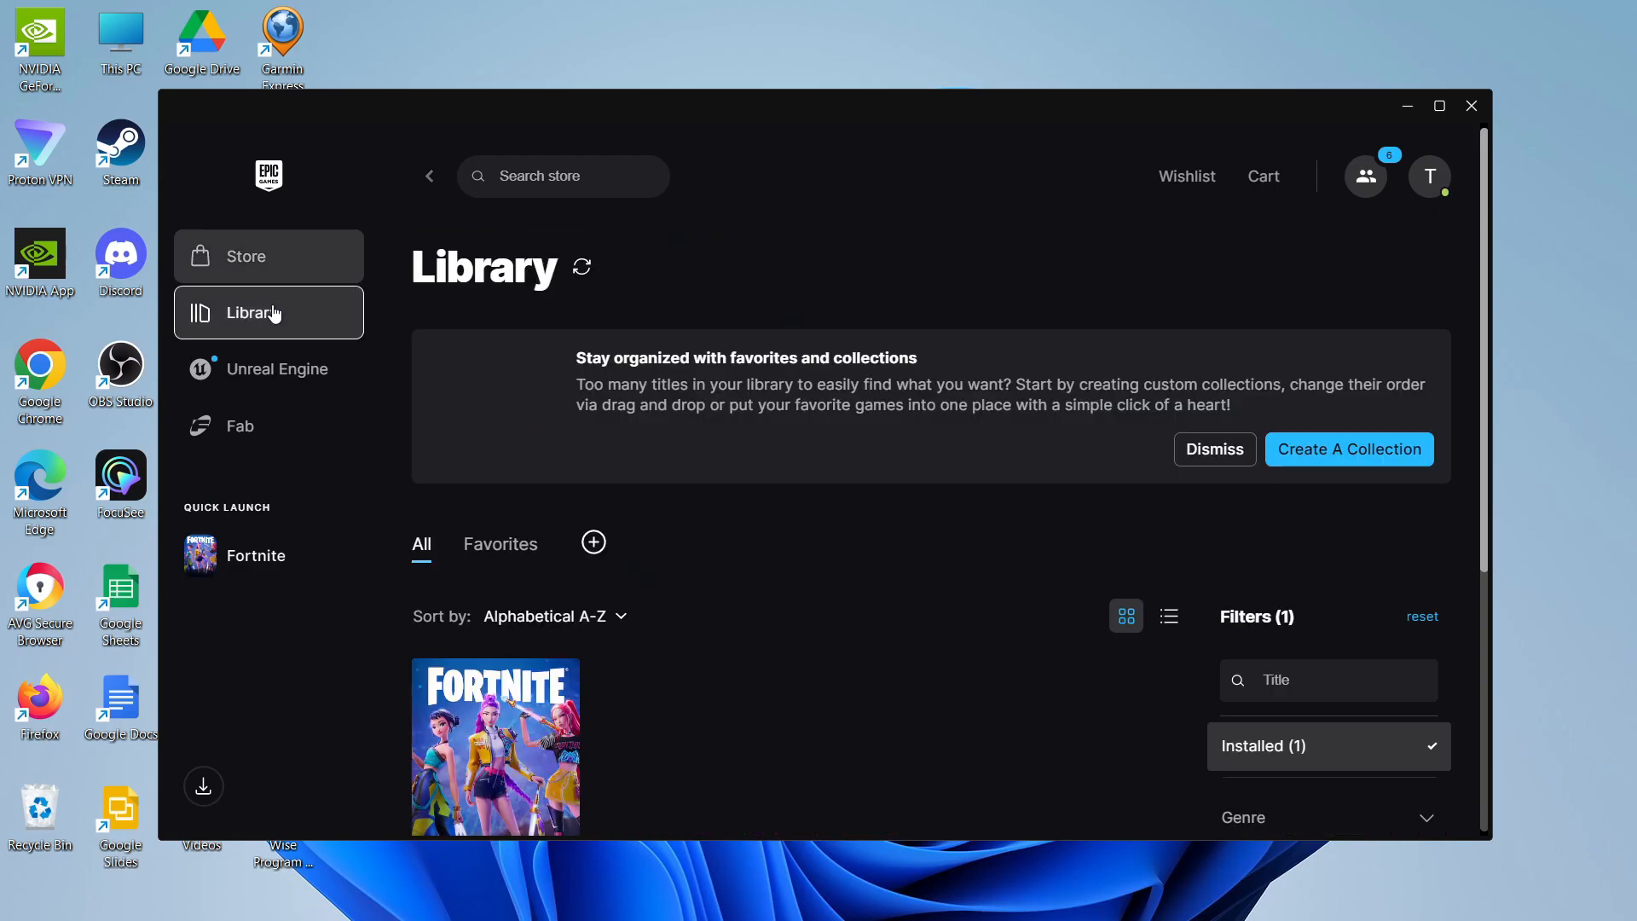
pyautogui.click(1214, 449)
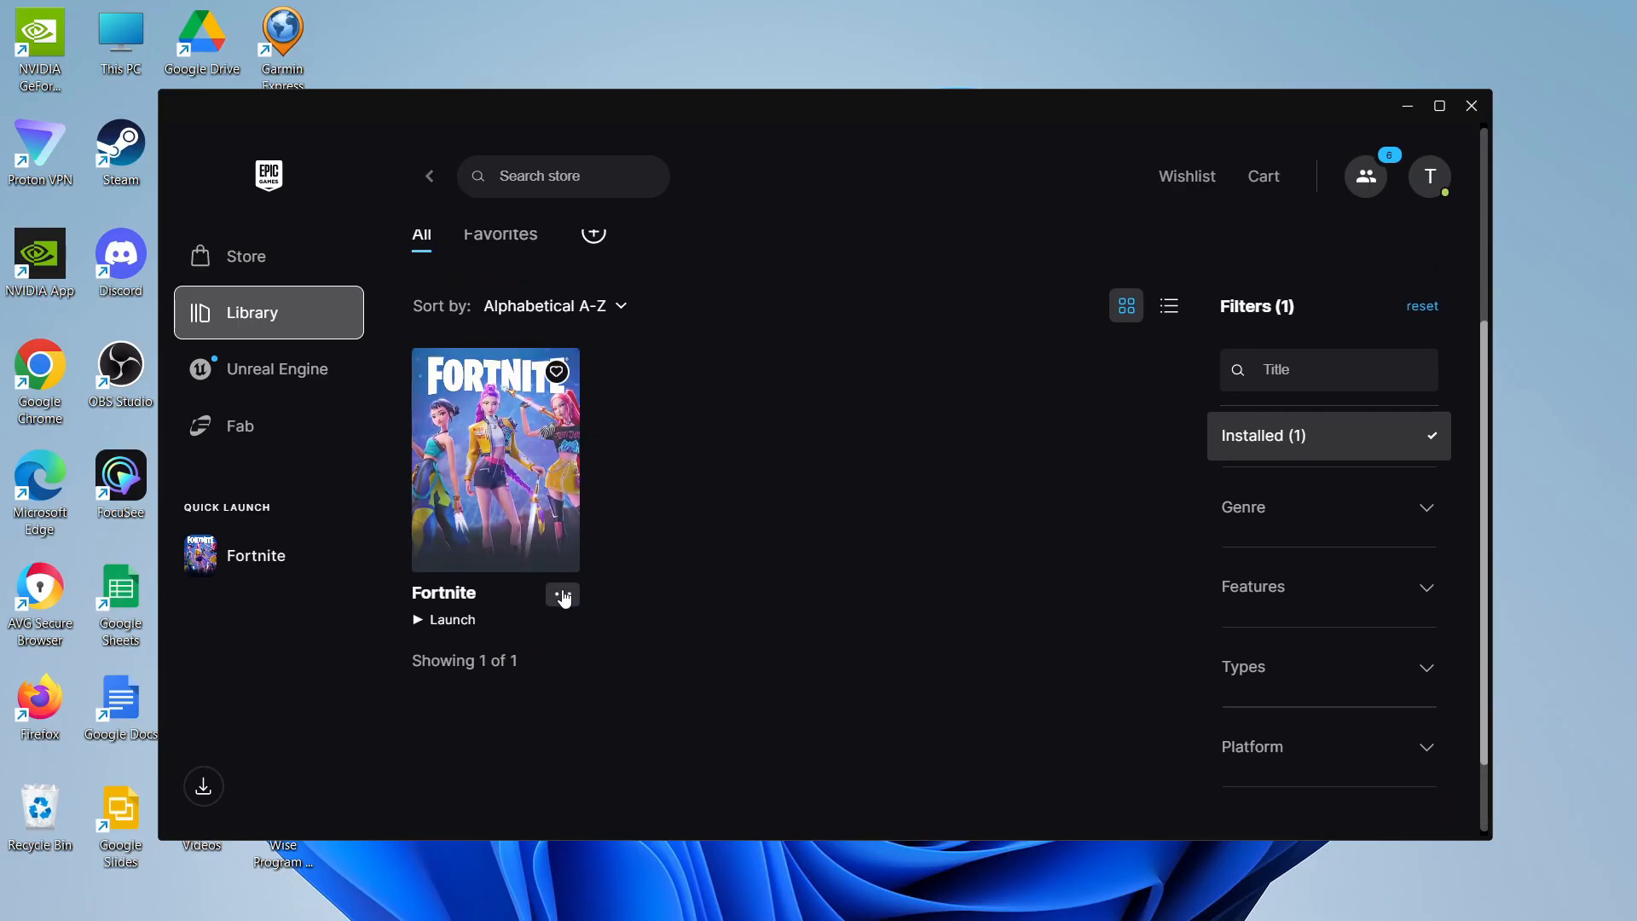
pyautogui.click(563, 594)
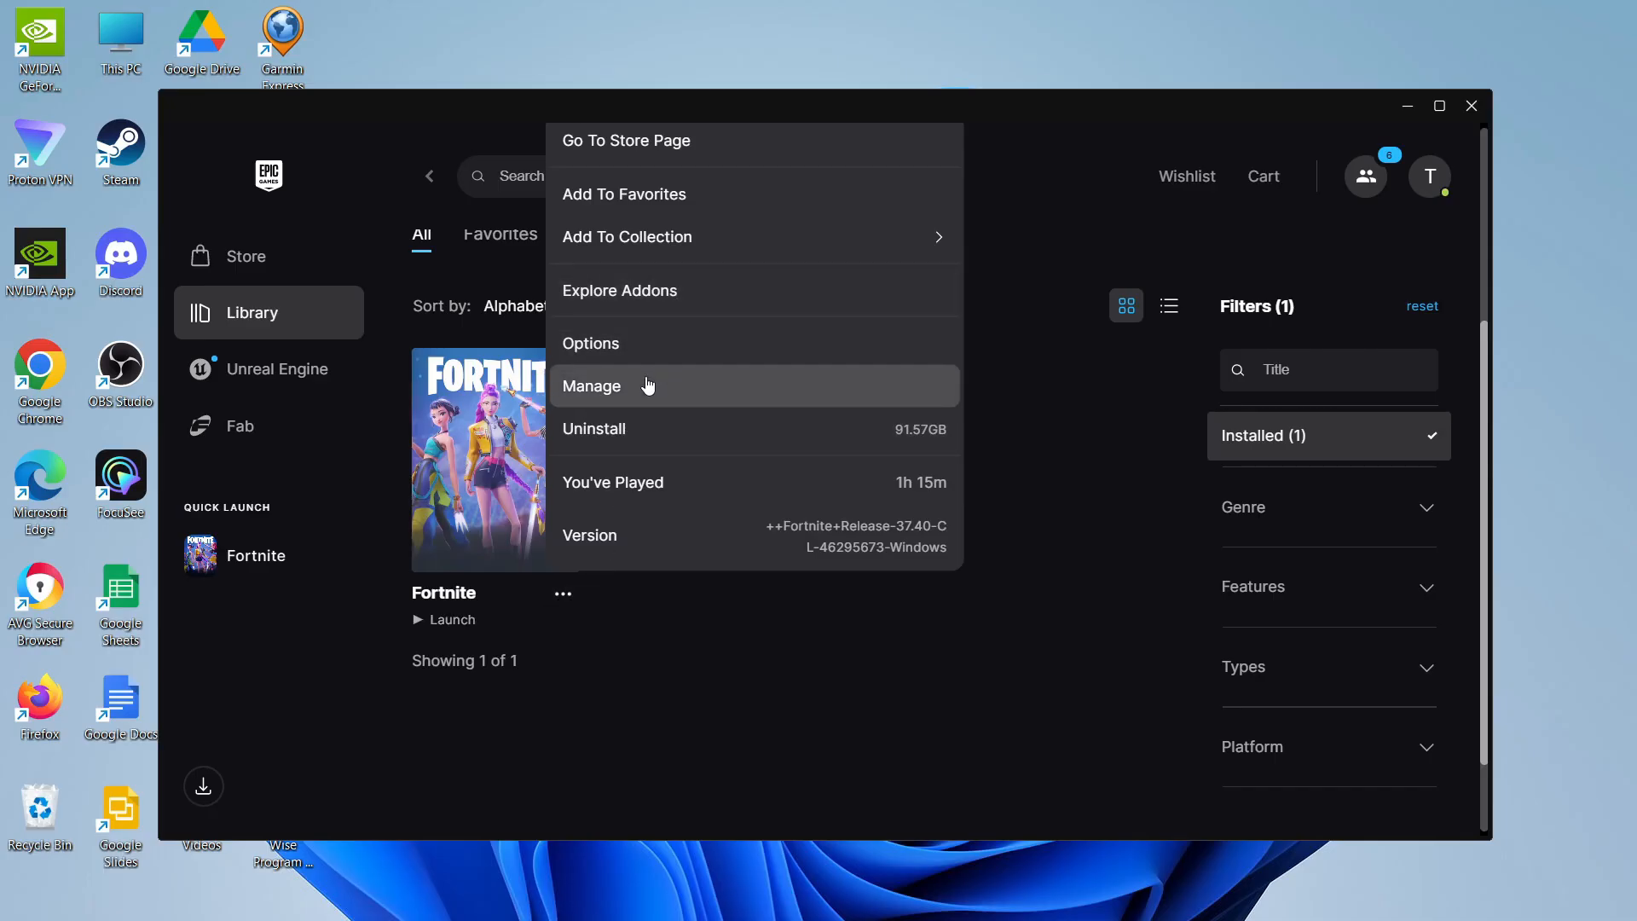
pyautogui.click(591, 385)
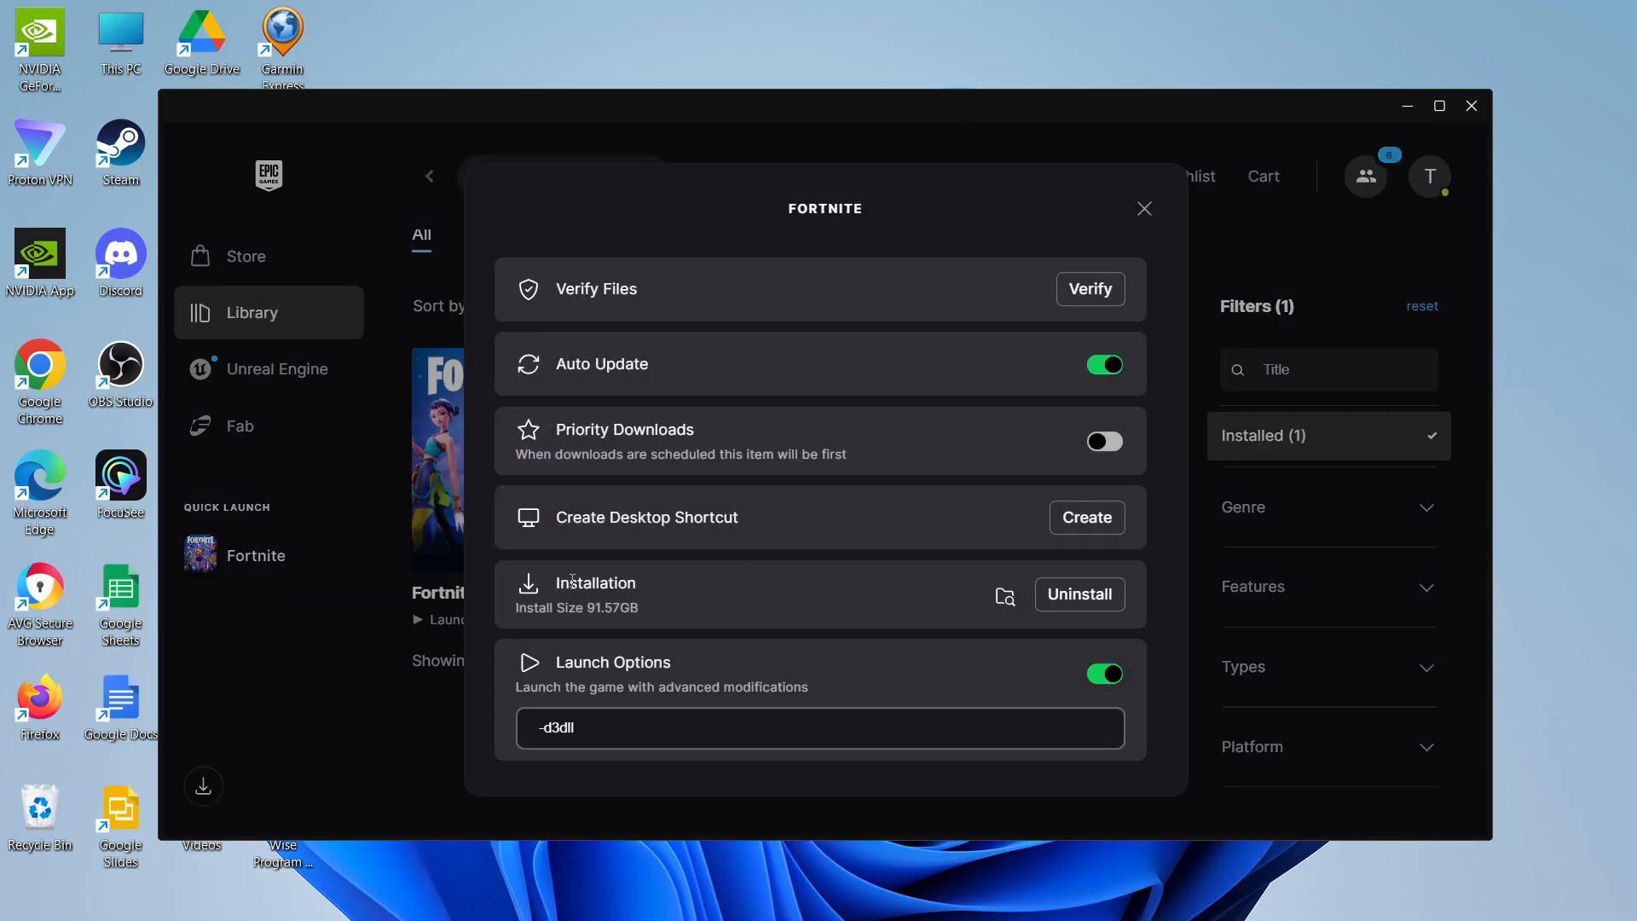
pyautogui.doubleClick(596, 583)
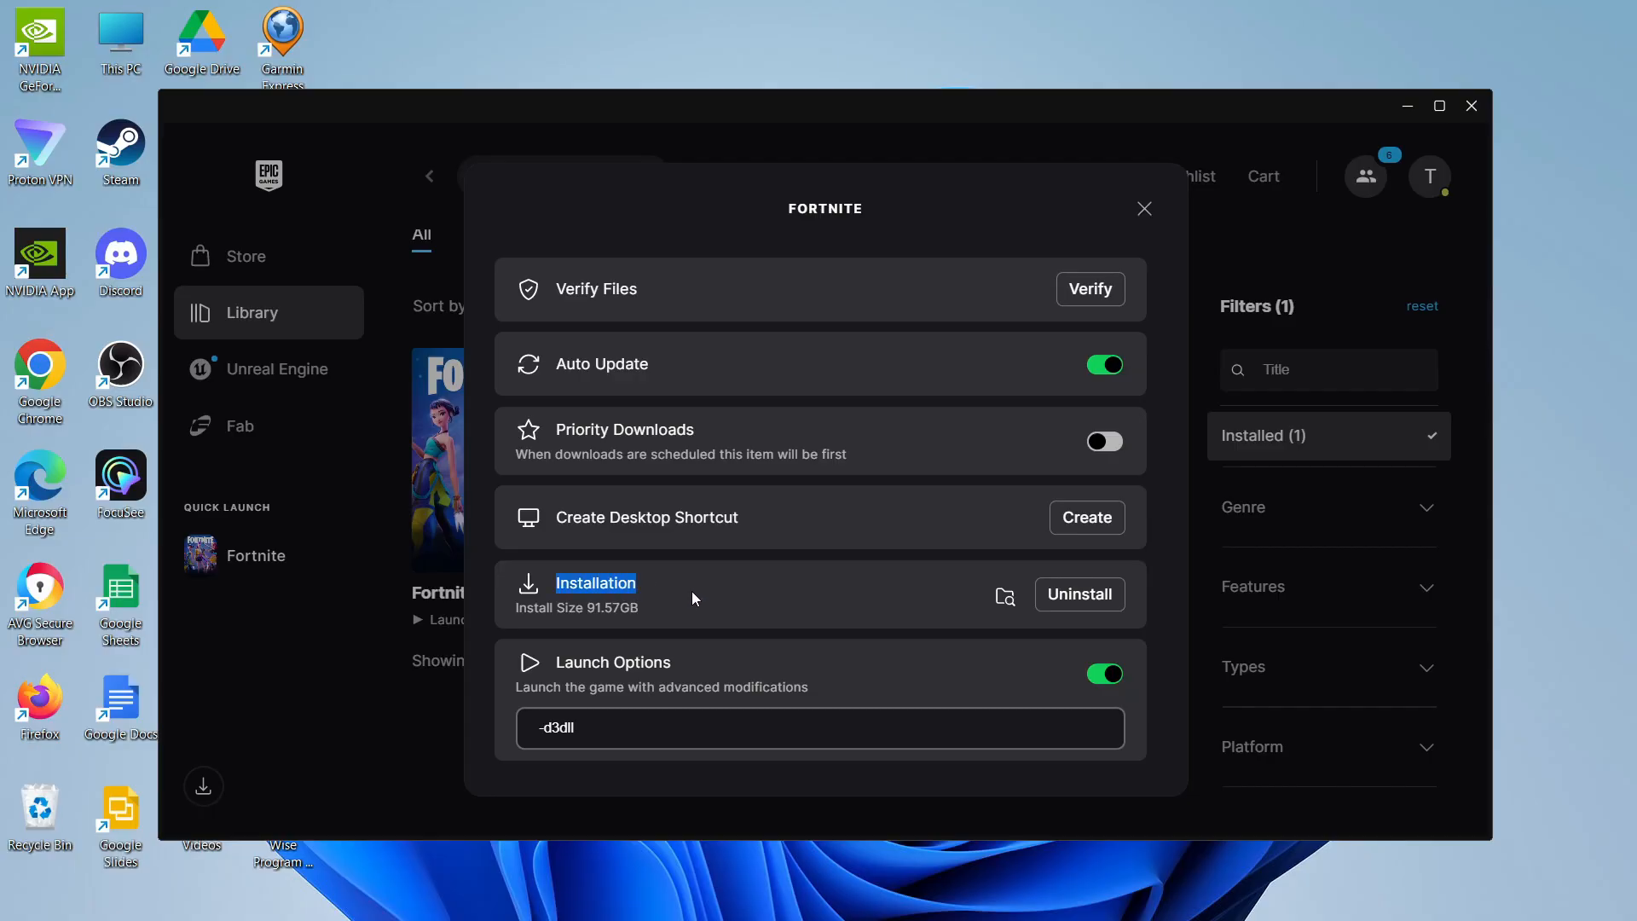
pyautogui.moveTo(1004, 595)
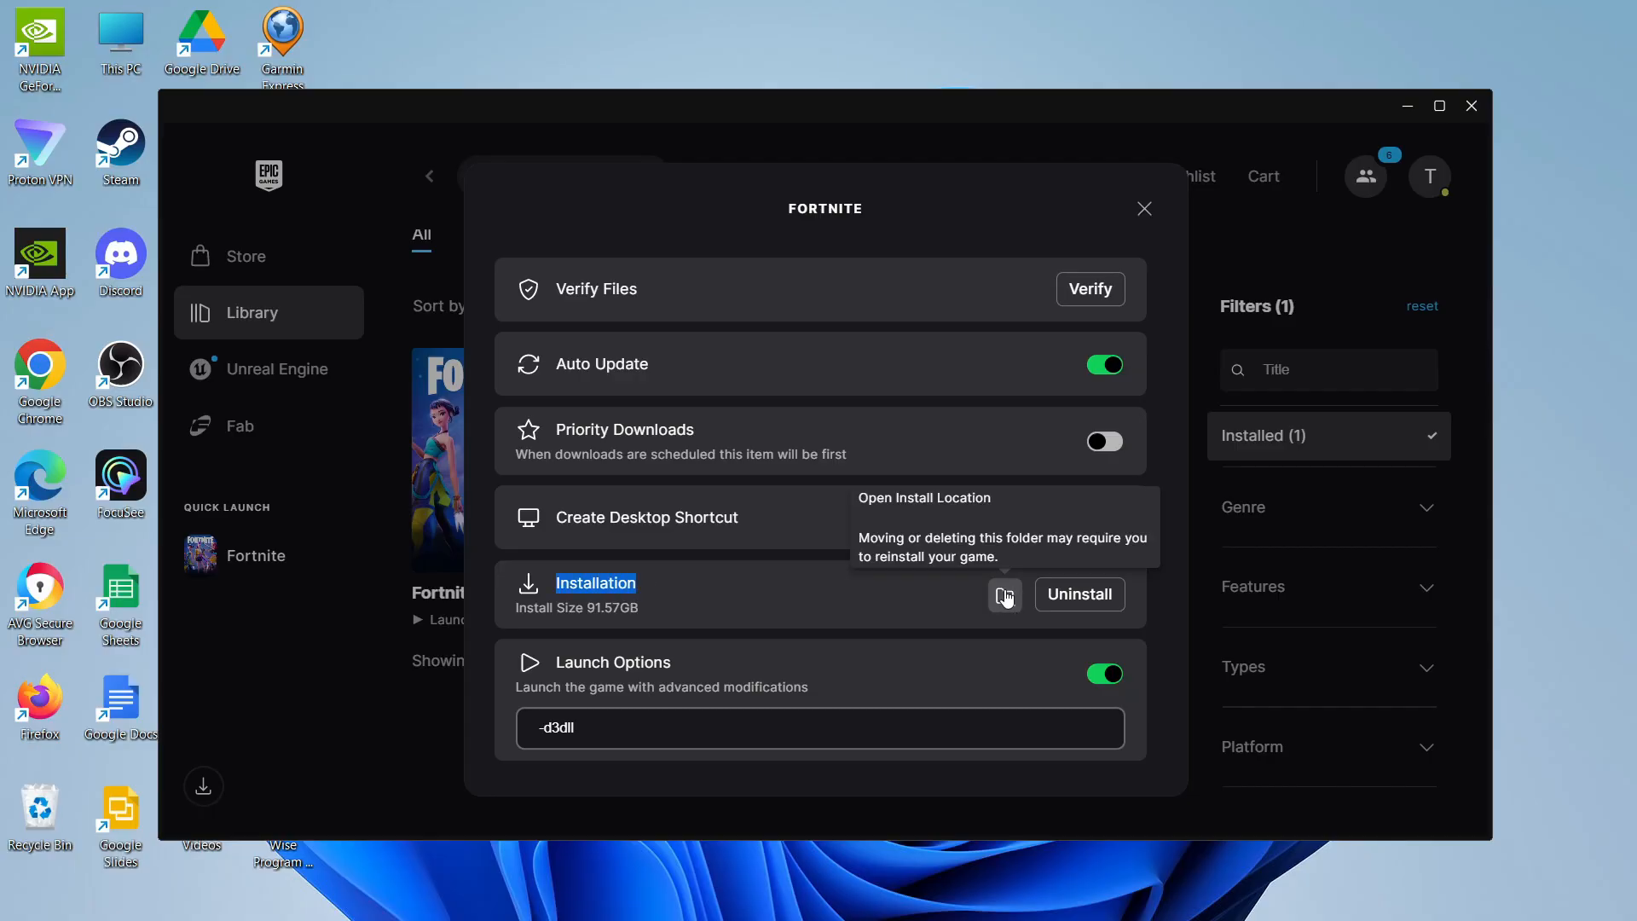
# Step: Browse to FortniteGame\Binaries\Win64 and select FortniteClient-Win64-Shipping, then FortniteLauncher
pyautogui.click(1005, 594)
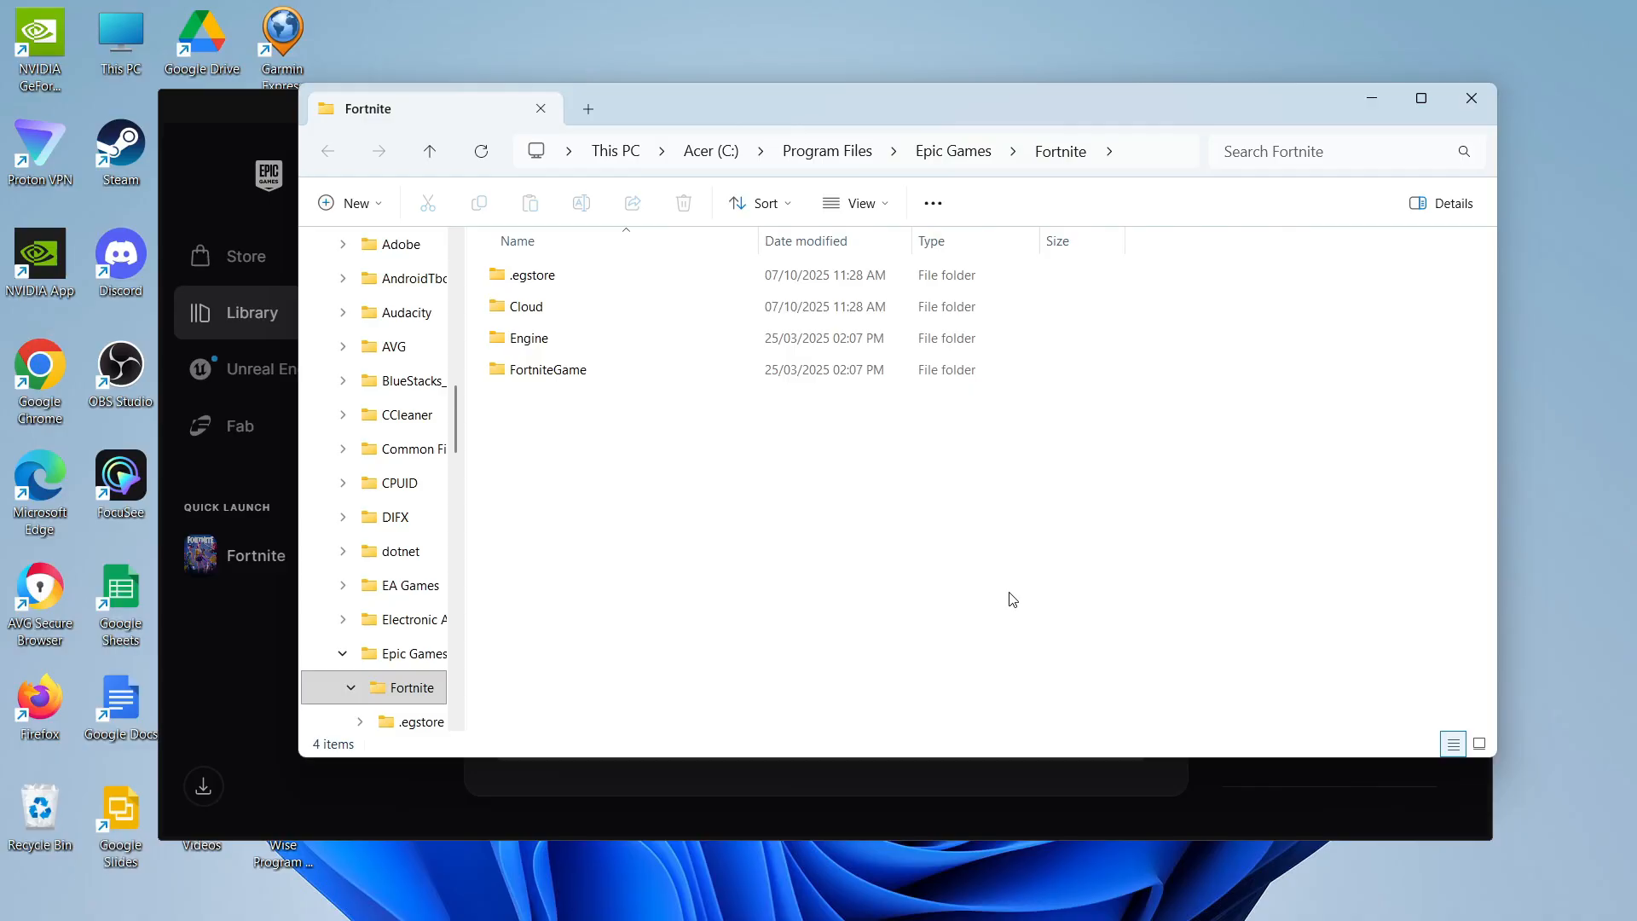
pyautogui.moveTo(914, 498)
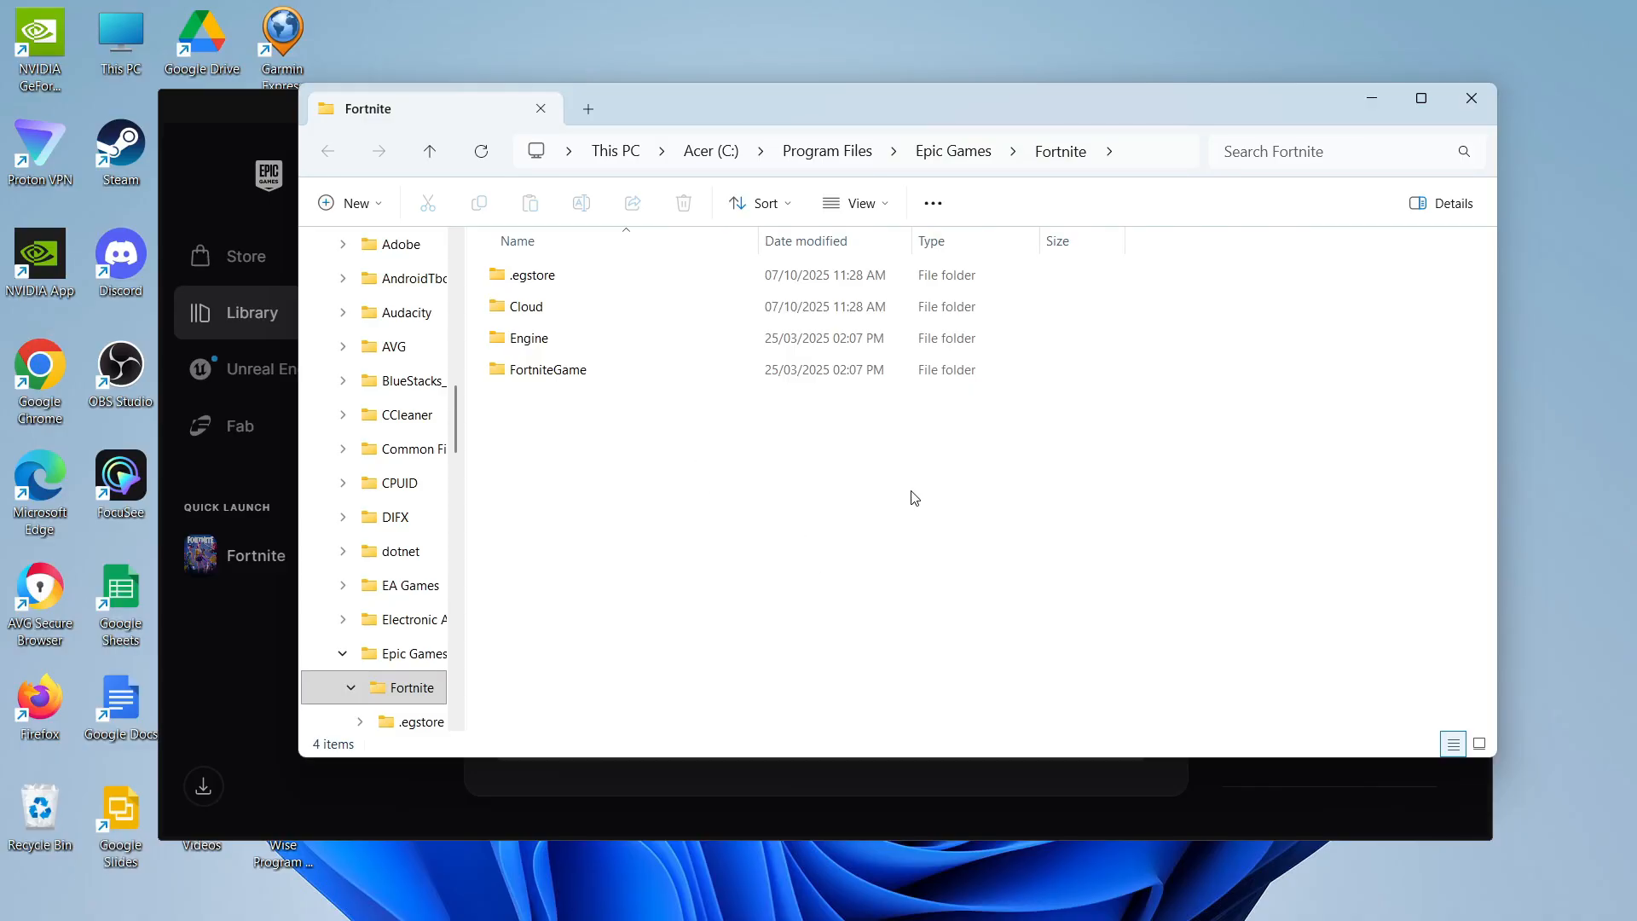
pyautogui.click(546, 369)
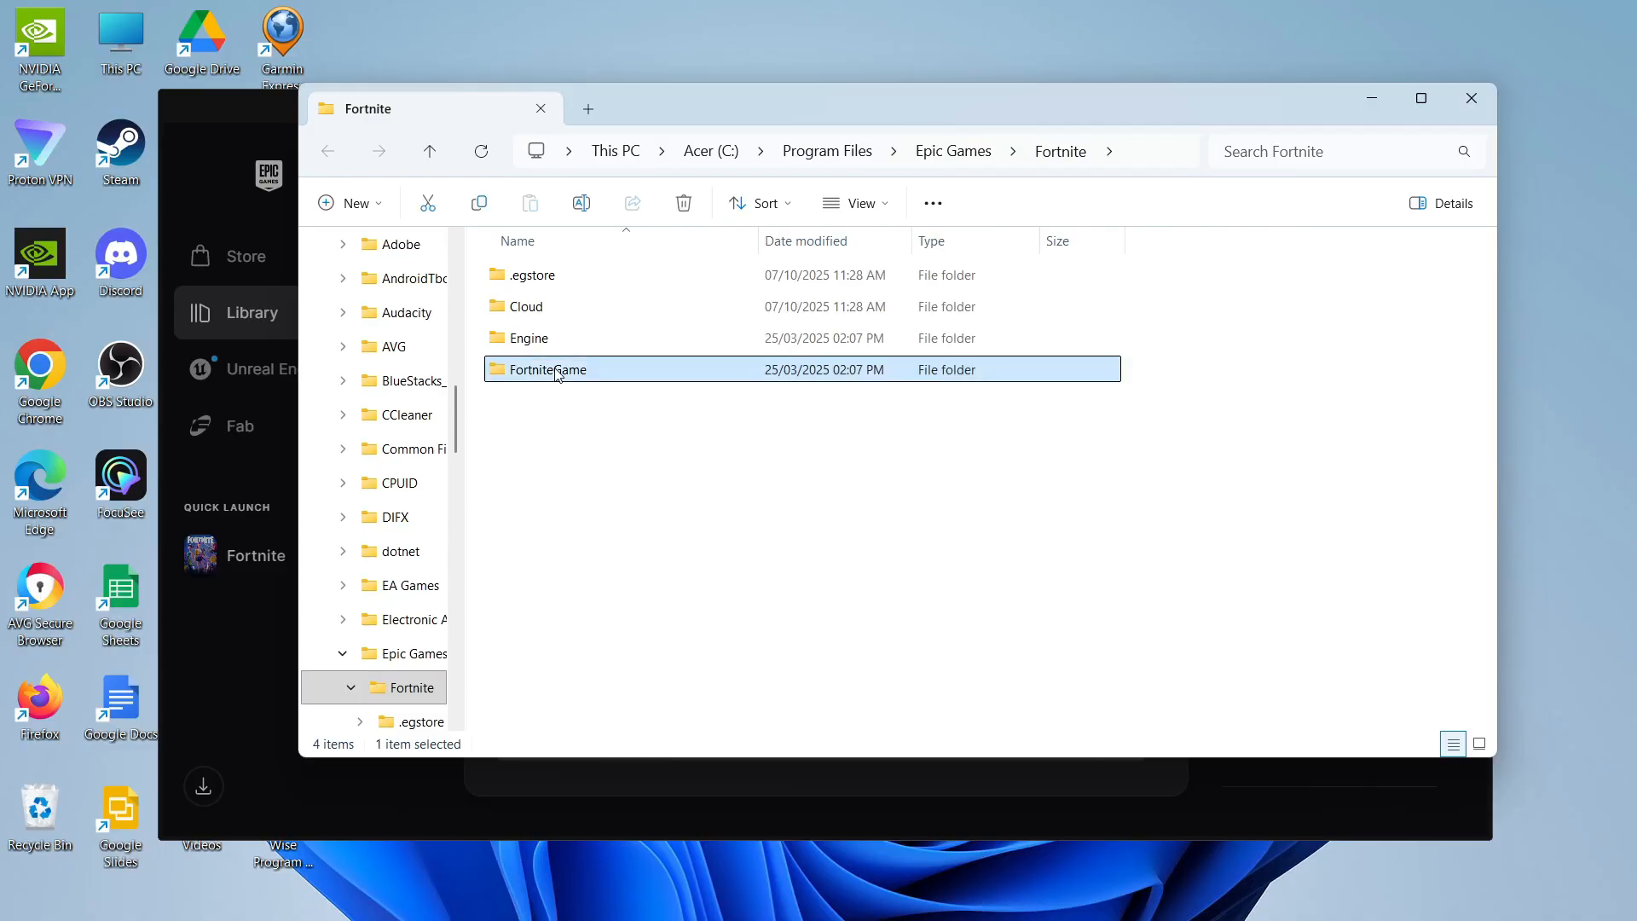
pyautogui.doubleClick(547, 369)
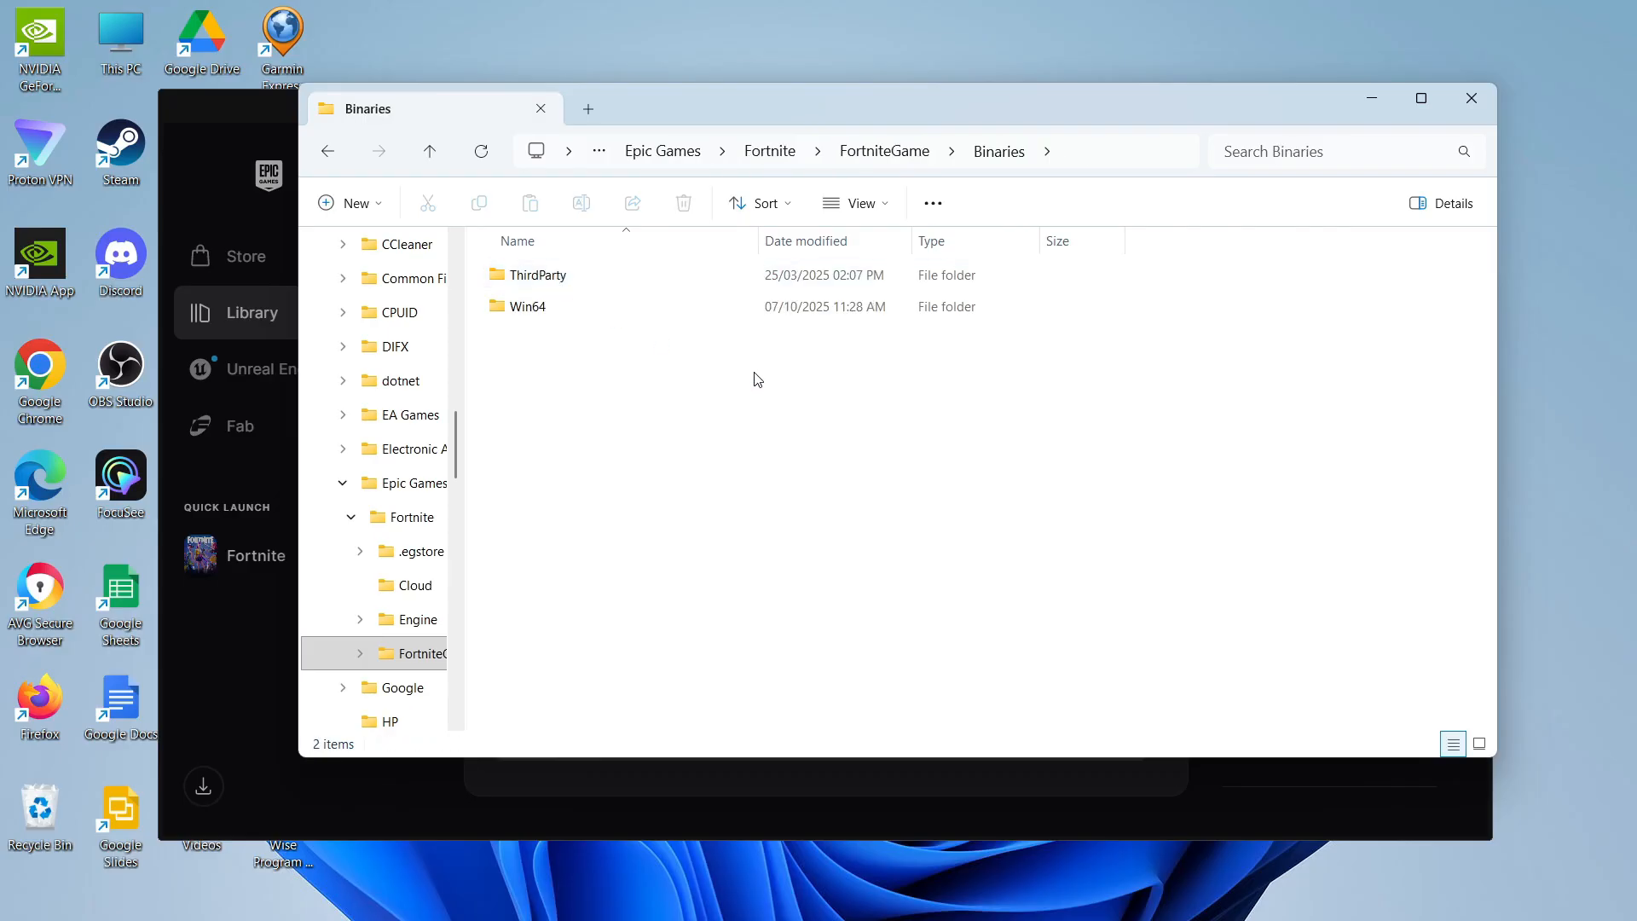
pyautogui.doubleClick(527, 305)
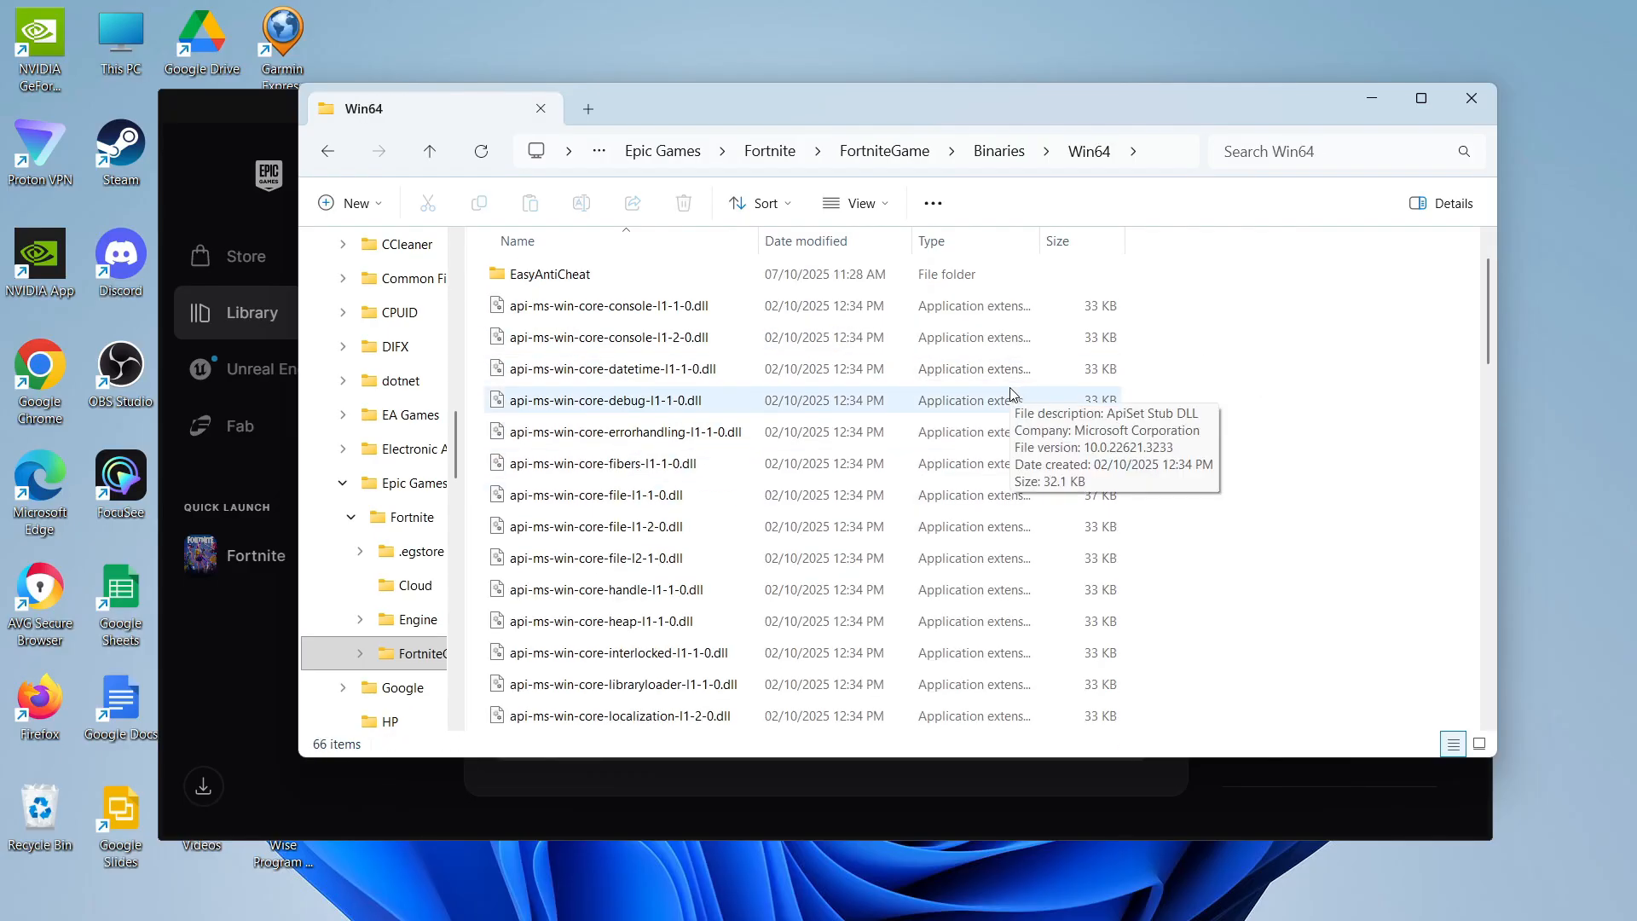
pyautogui.scroll(-3)
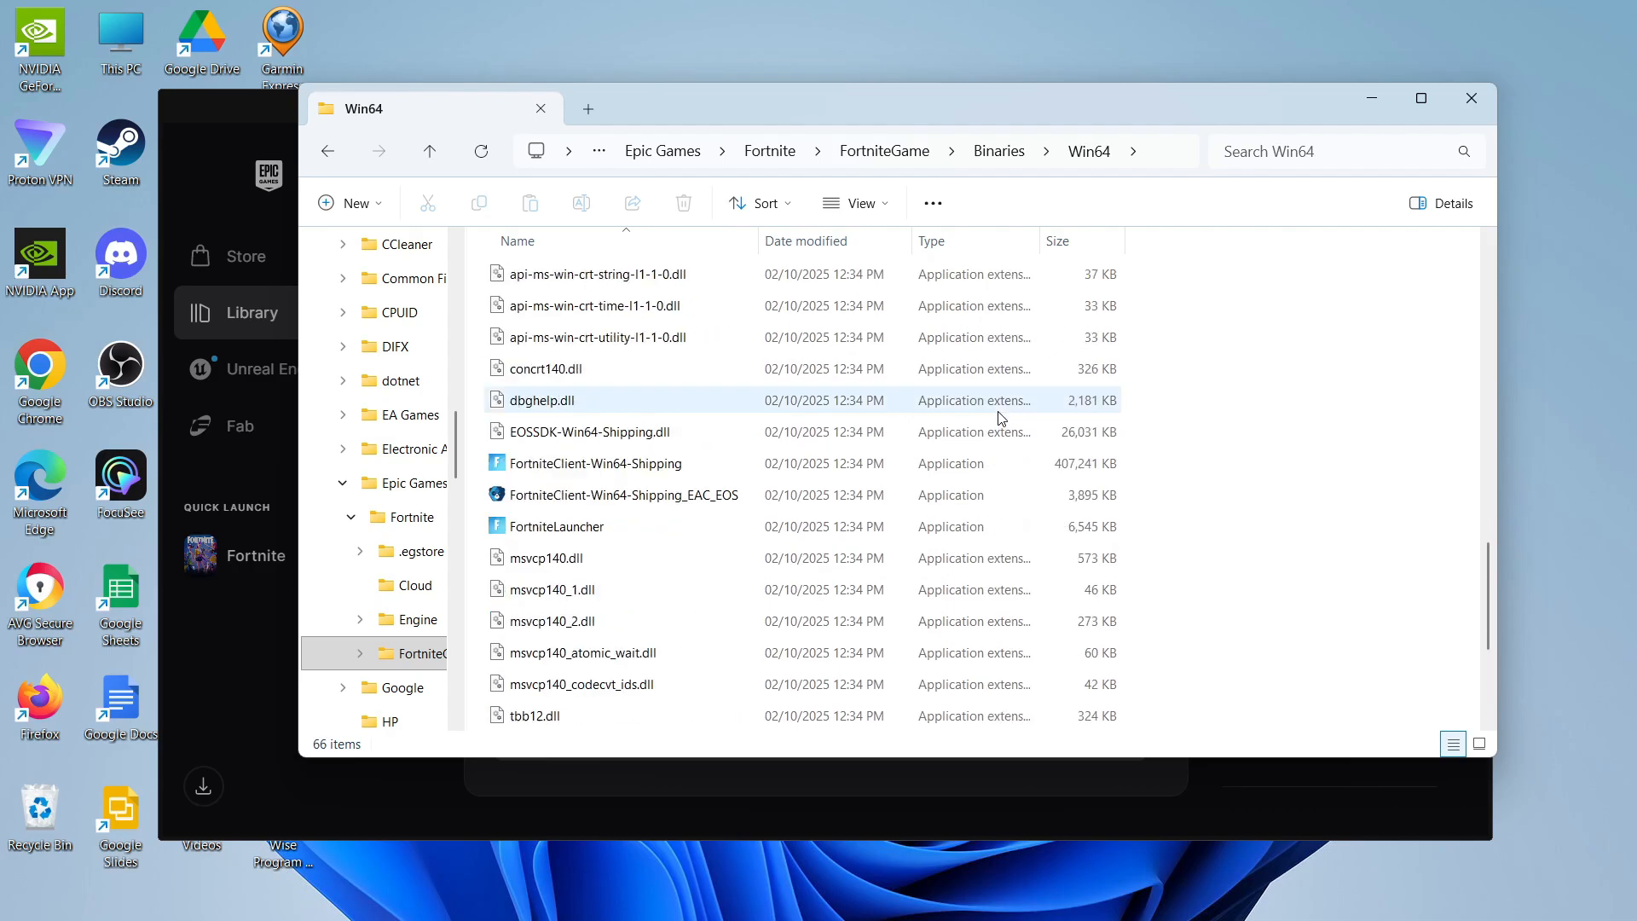
pyautogui.click(595, 459)
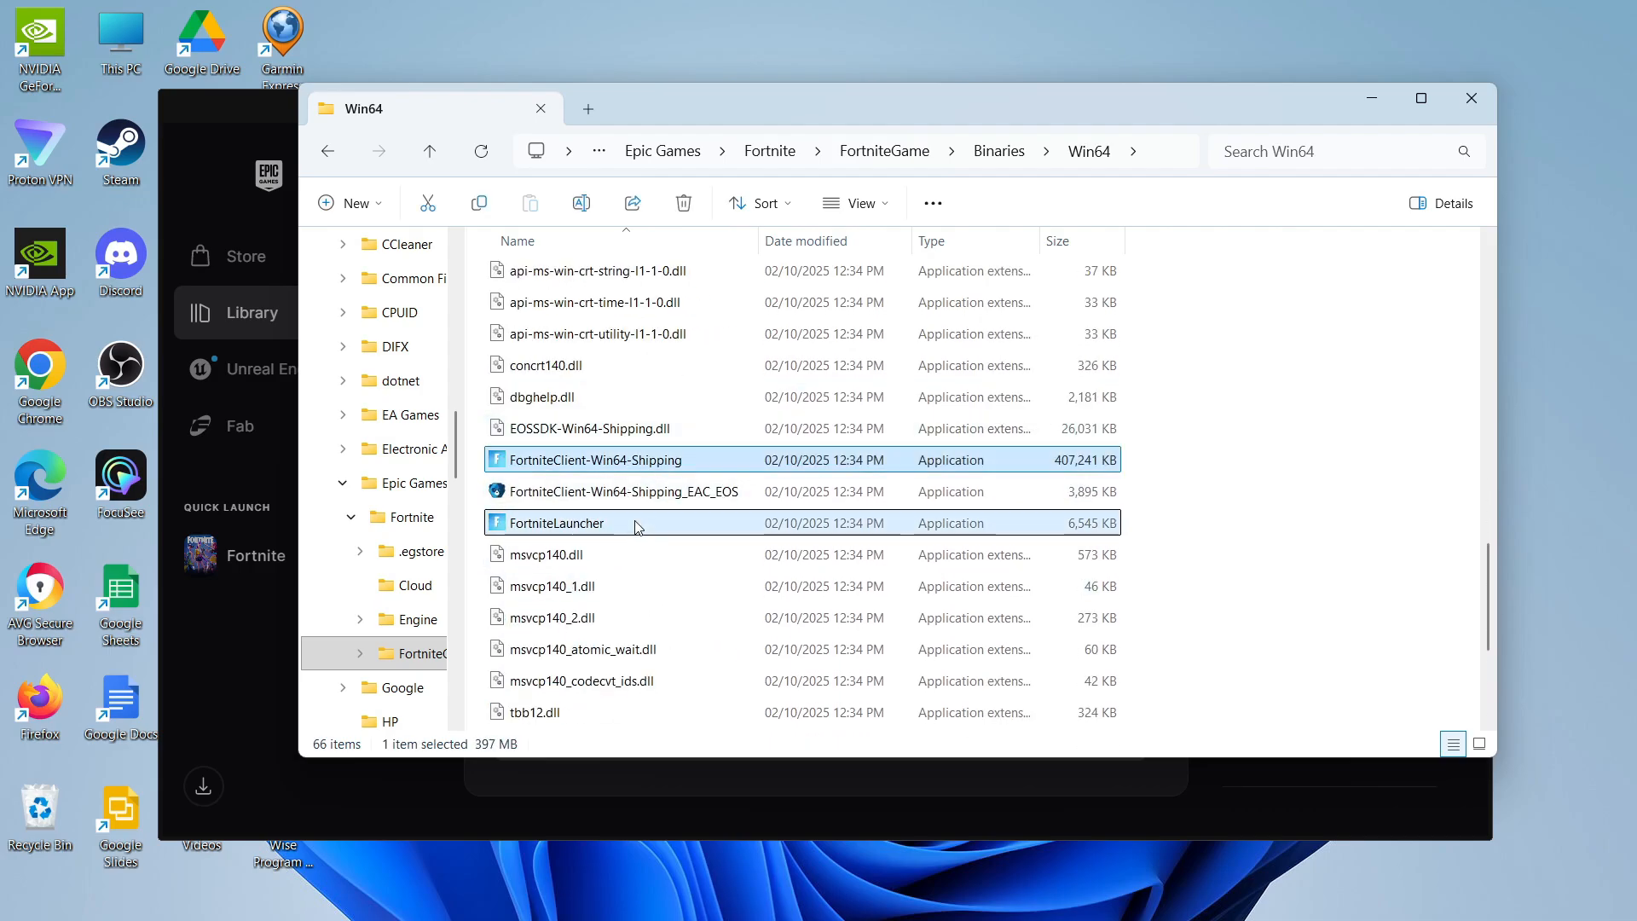
pyautogui.click(554, 523)
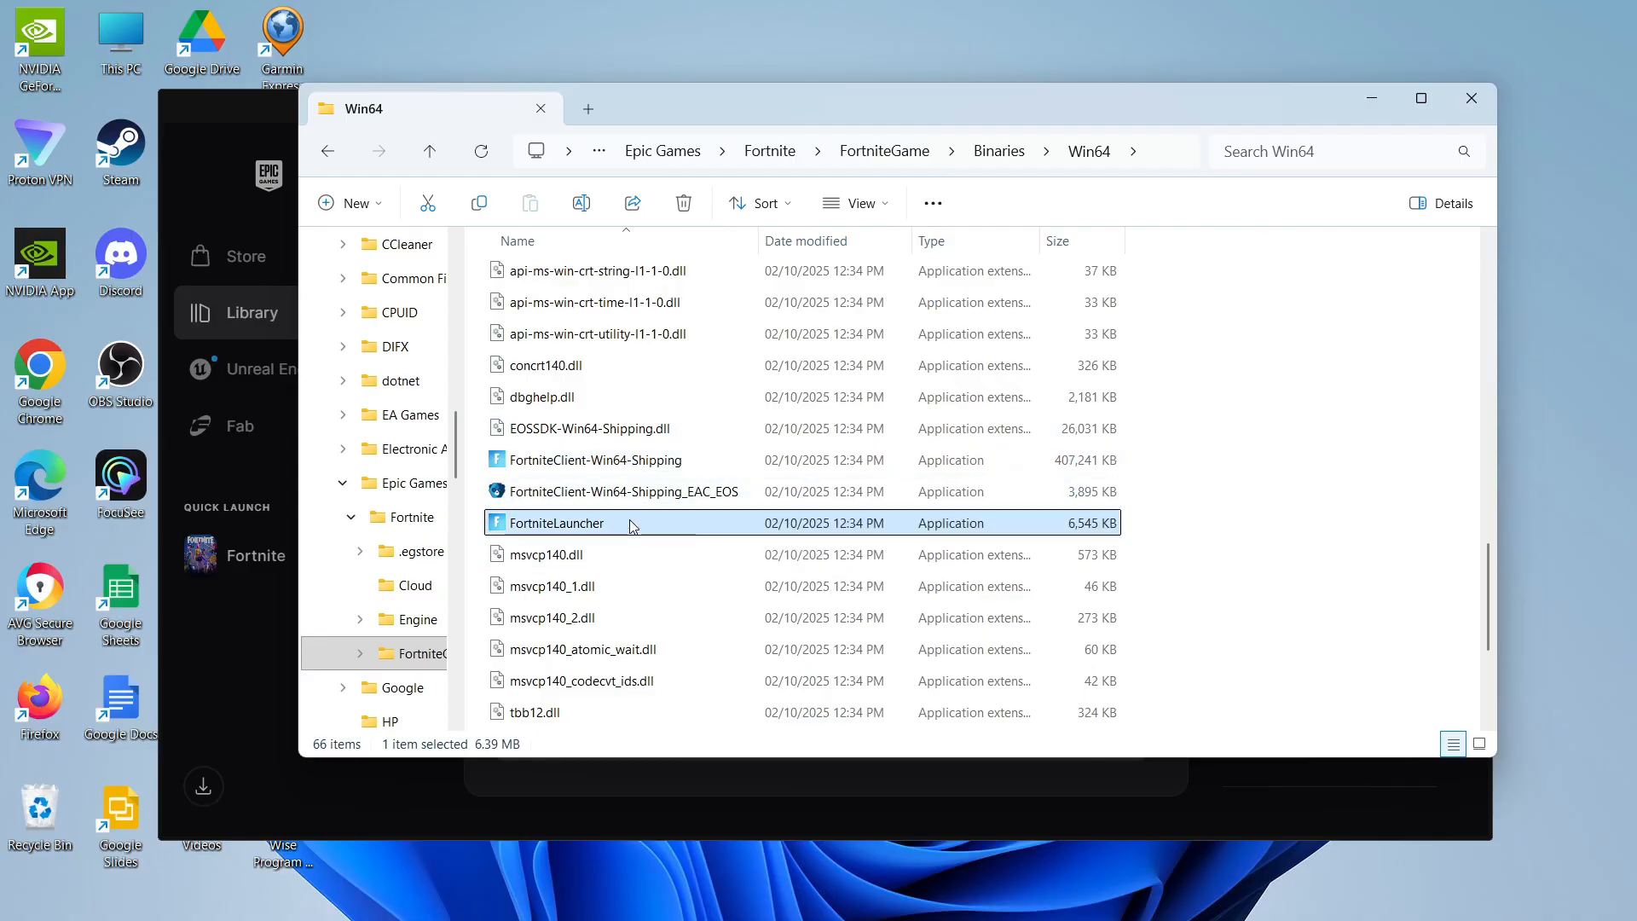
# Step: Give FortniteLauncher Windows 8 compatibility, no full-screen optimisations, run as admin, and apply
pyautogui.rightClick(556, 524)
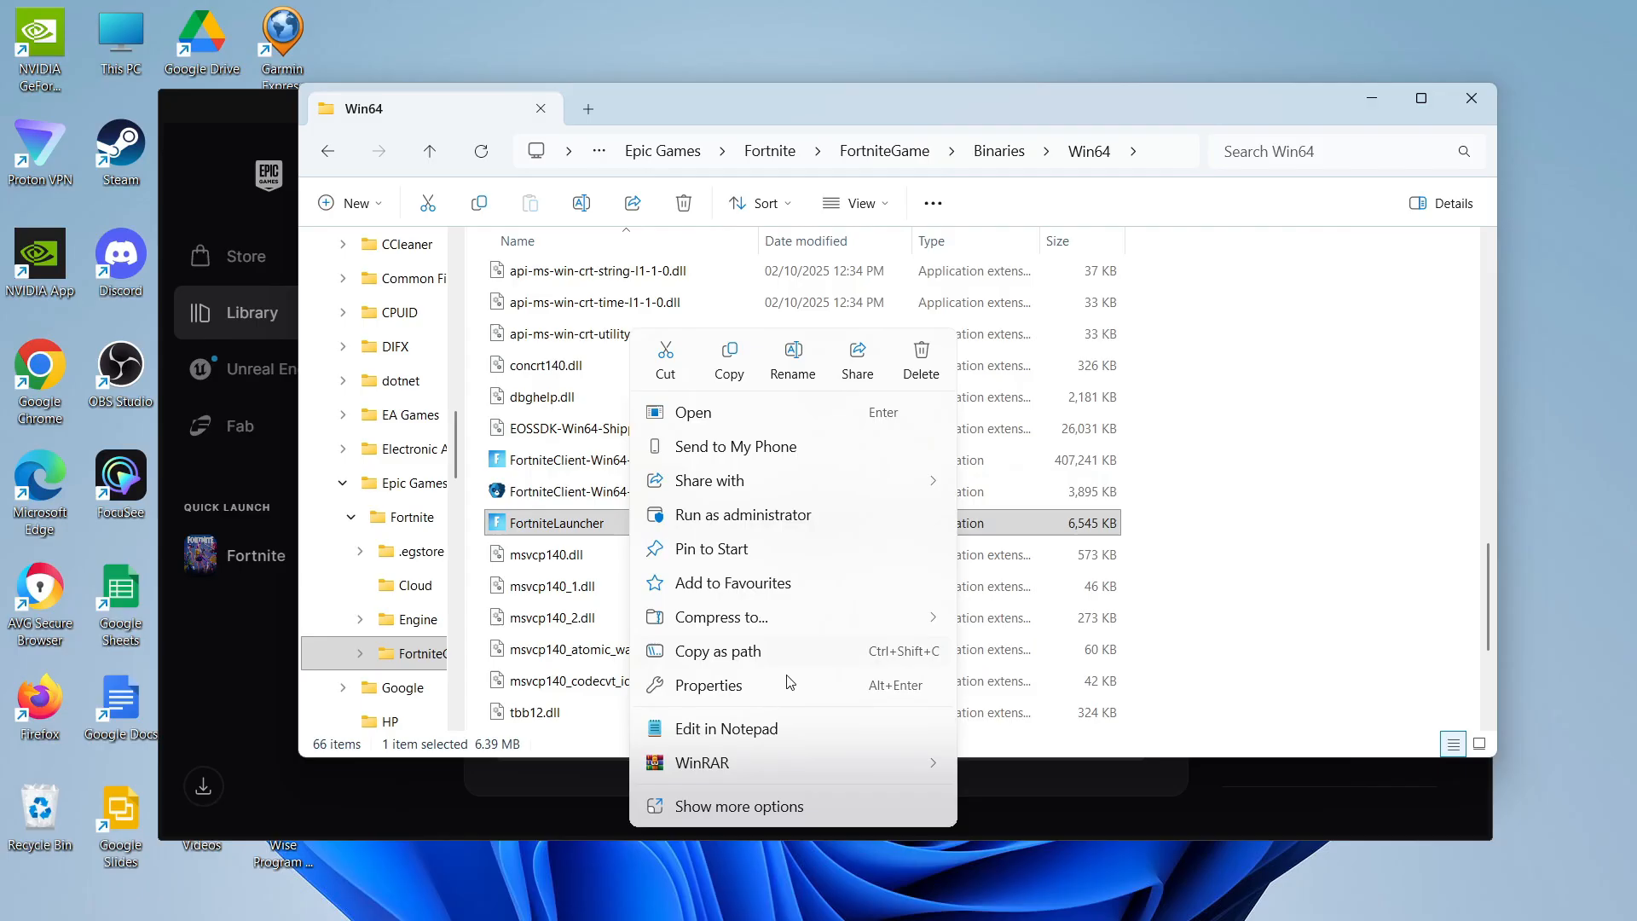
pyautogui.click(707, 684)
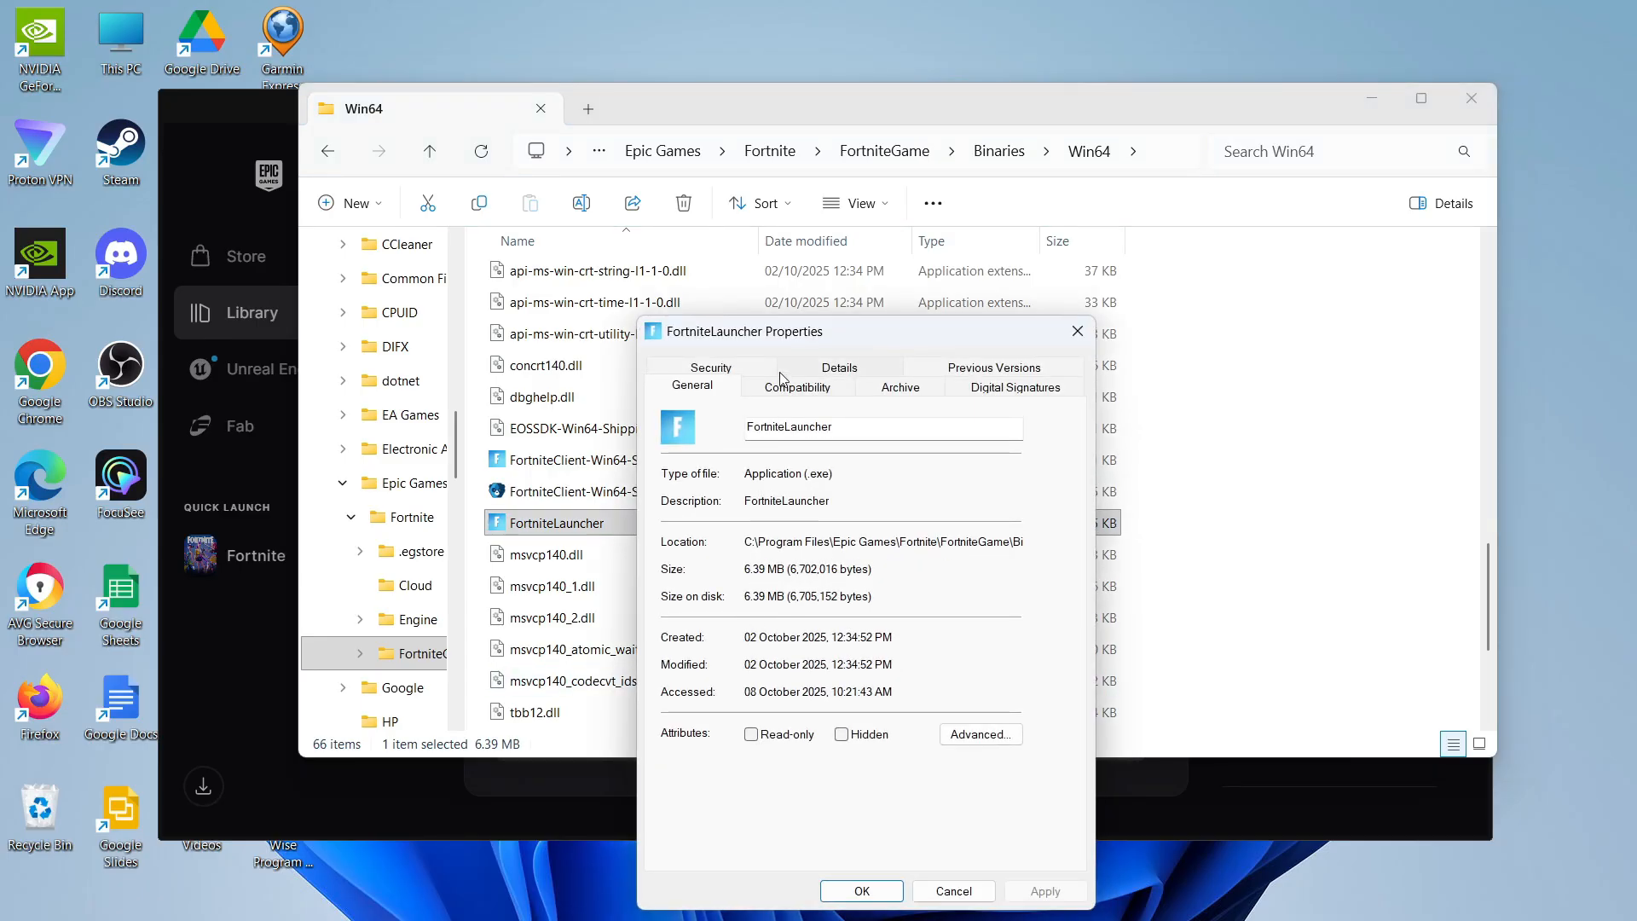
pyautogui.click(796, 386)
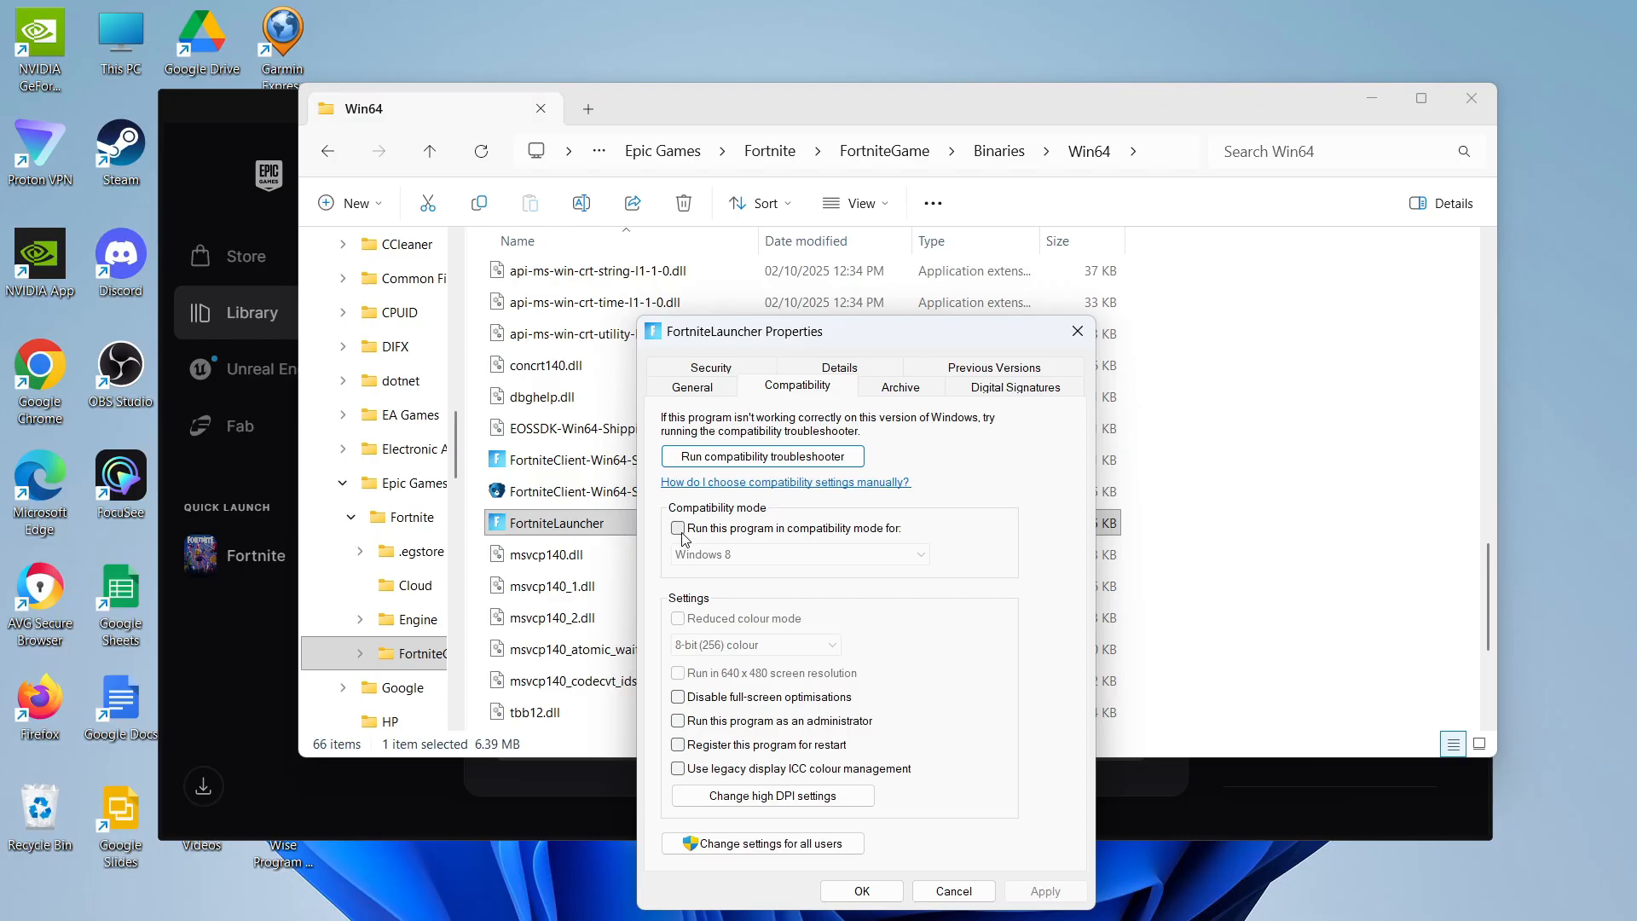
pyautogui.click(678, 528)
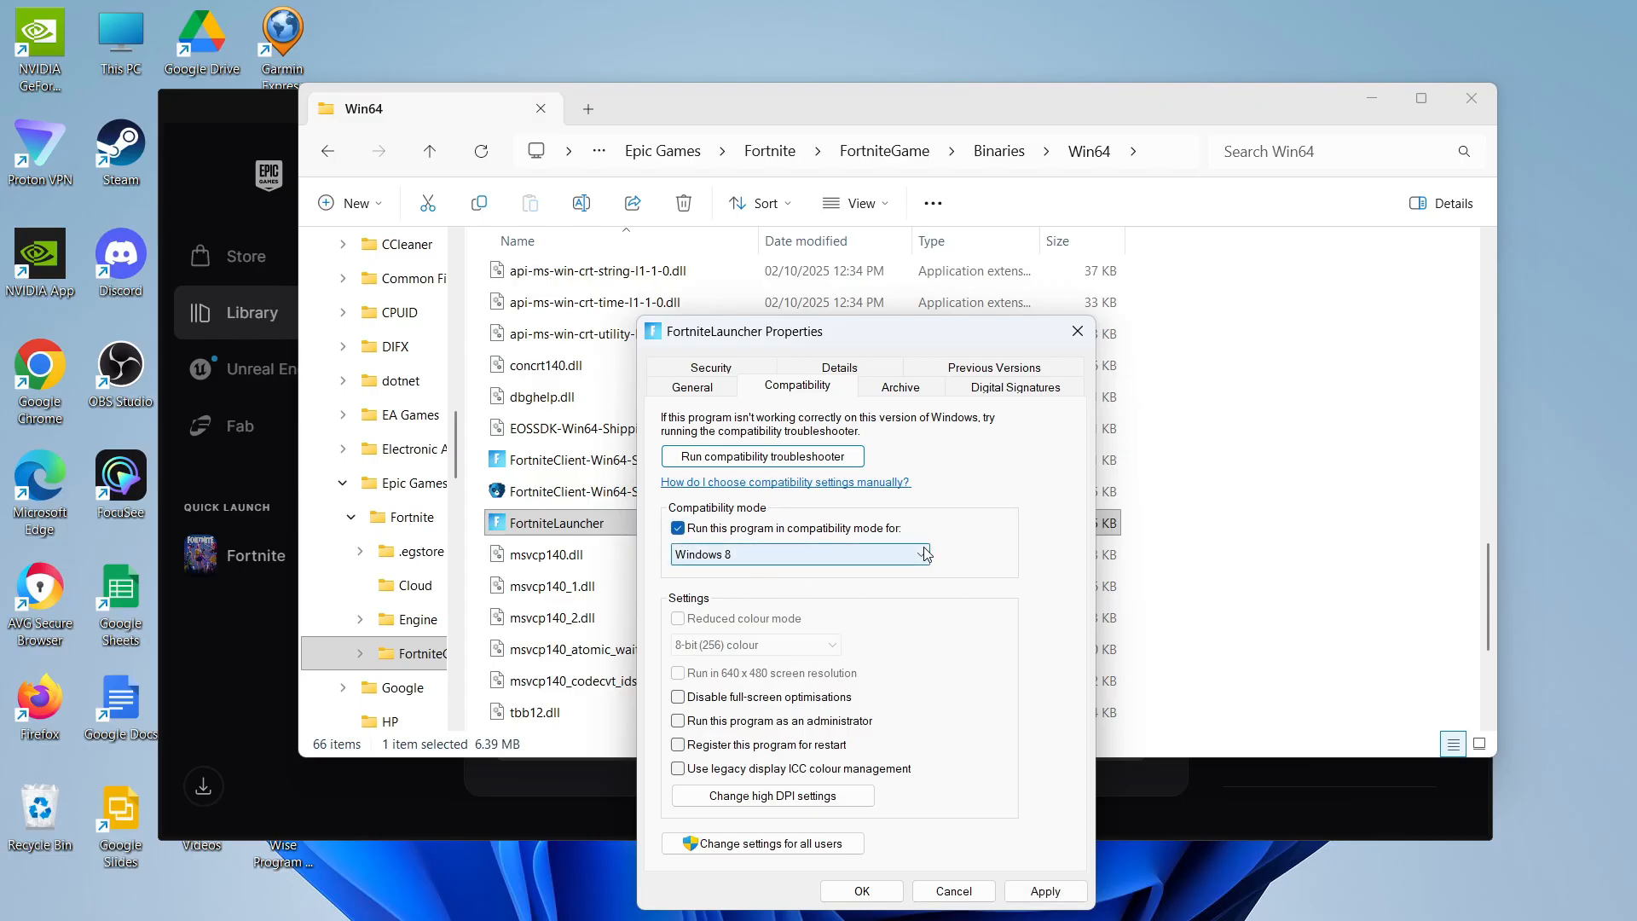
pyautogui.moveTo(638, 623)
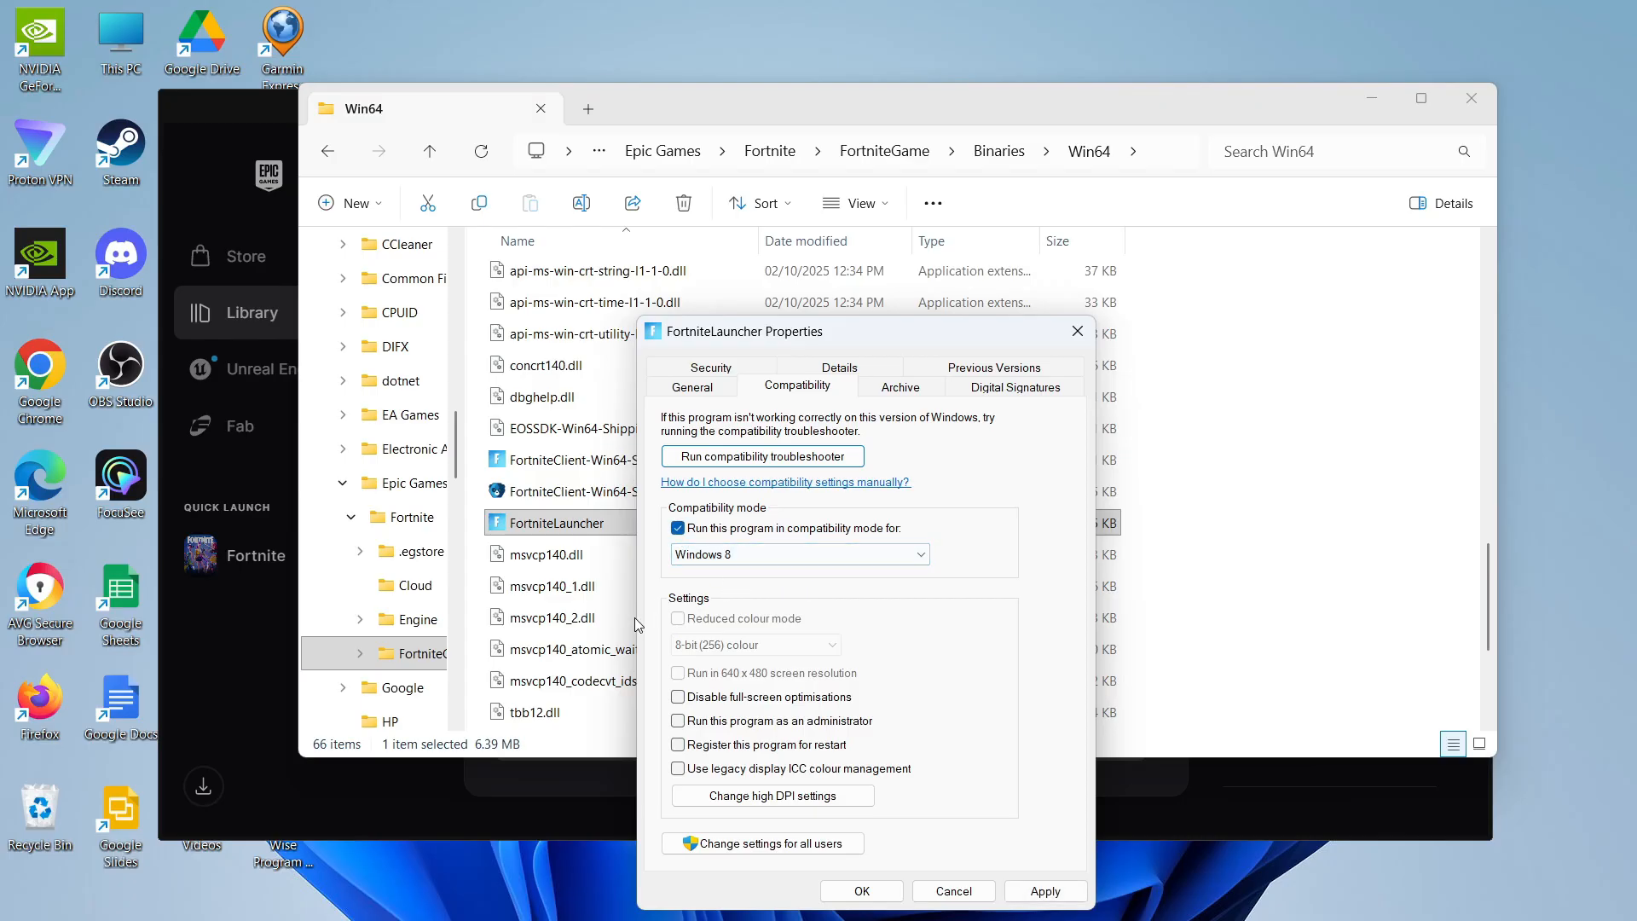
pyautogui.click(678, 720)
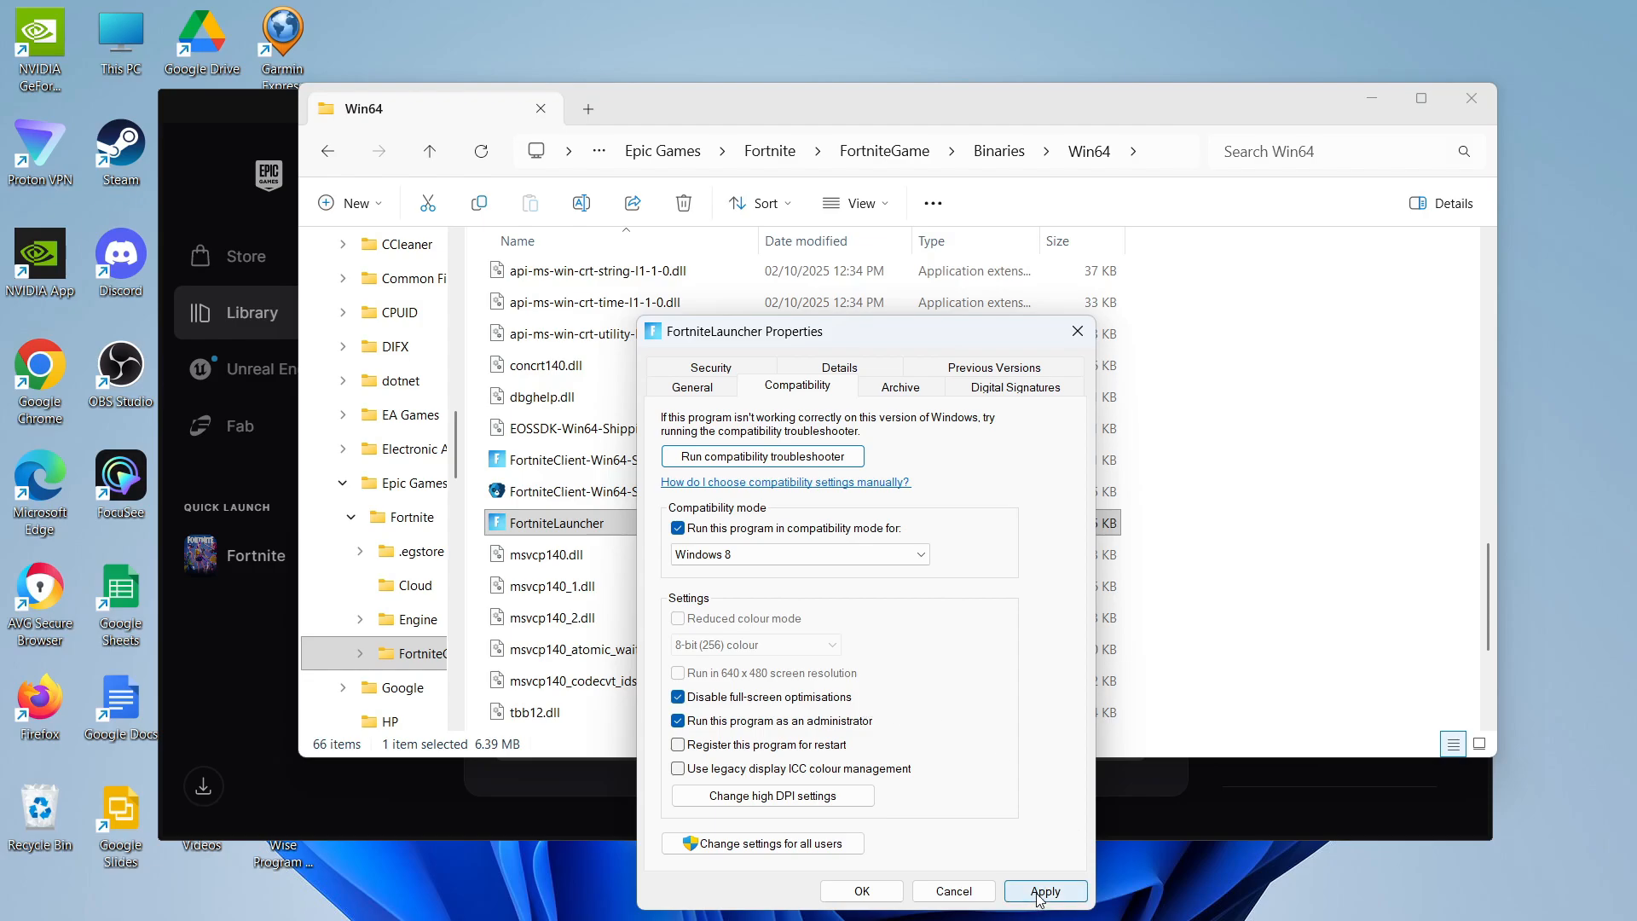
pyautogui.click(1045, 891)
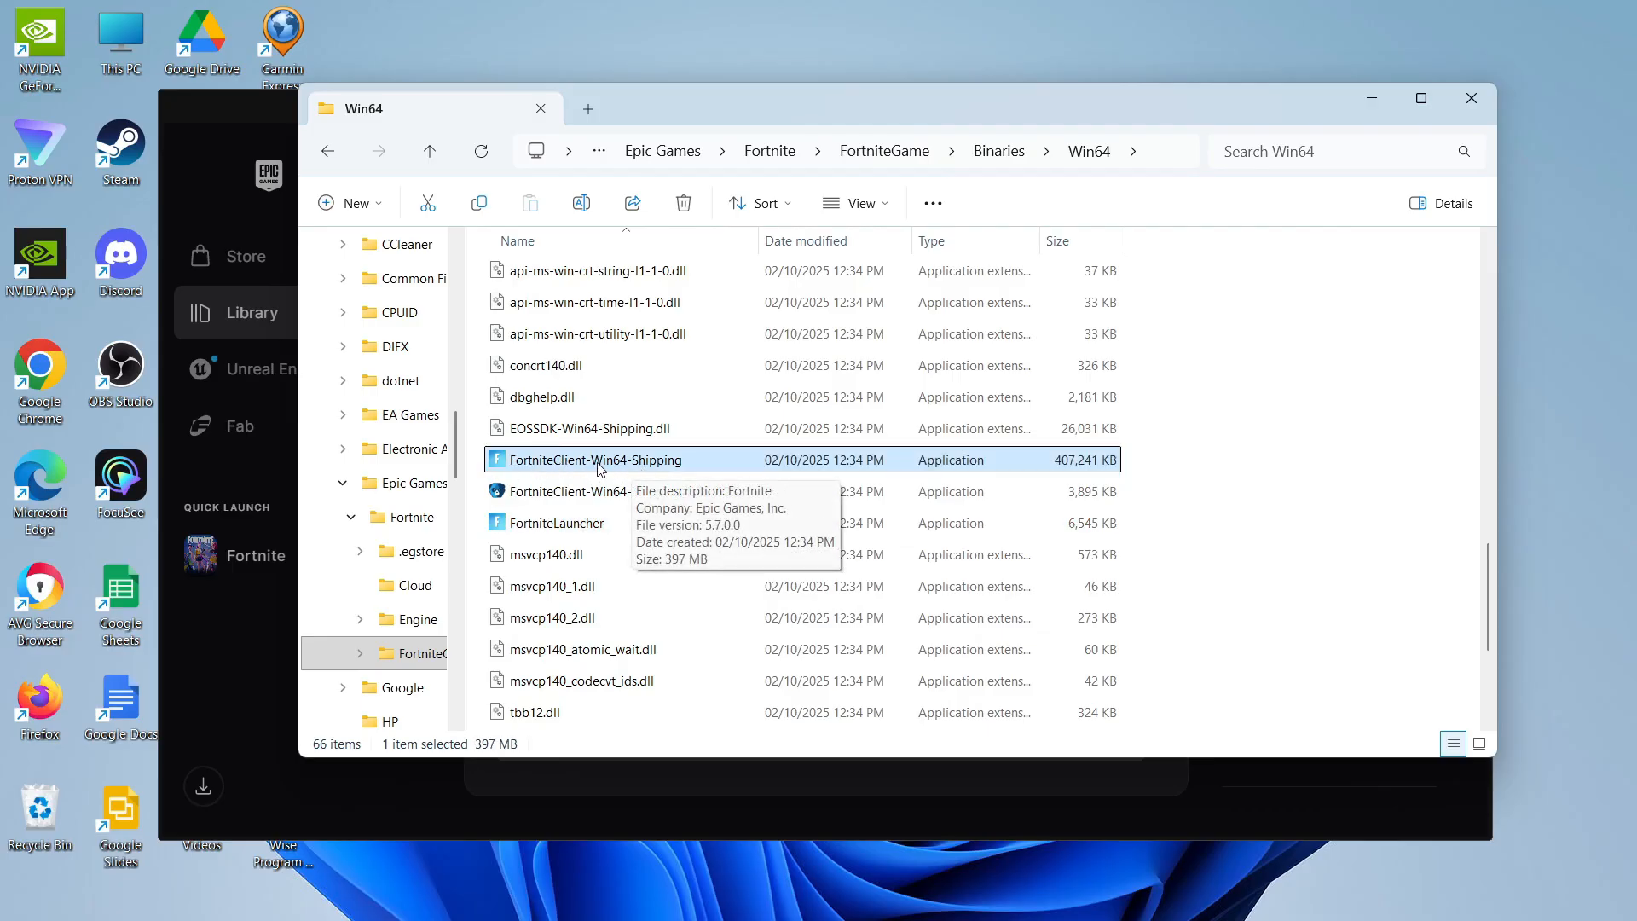
# Step: Apply Windows 8 compatibility, no full-screen optimisations and admin to FortniteClient-Win64-Shipping
pyautogui.click(599, 459)
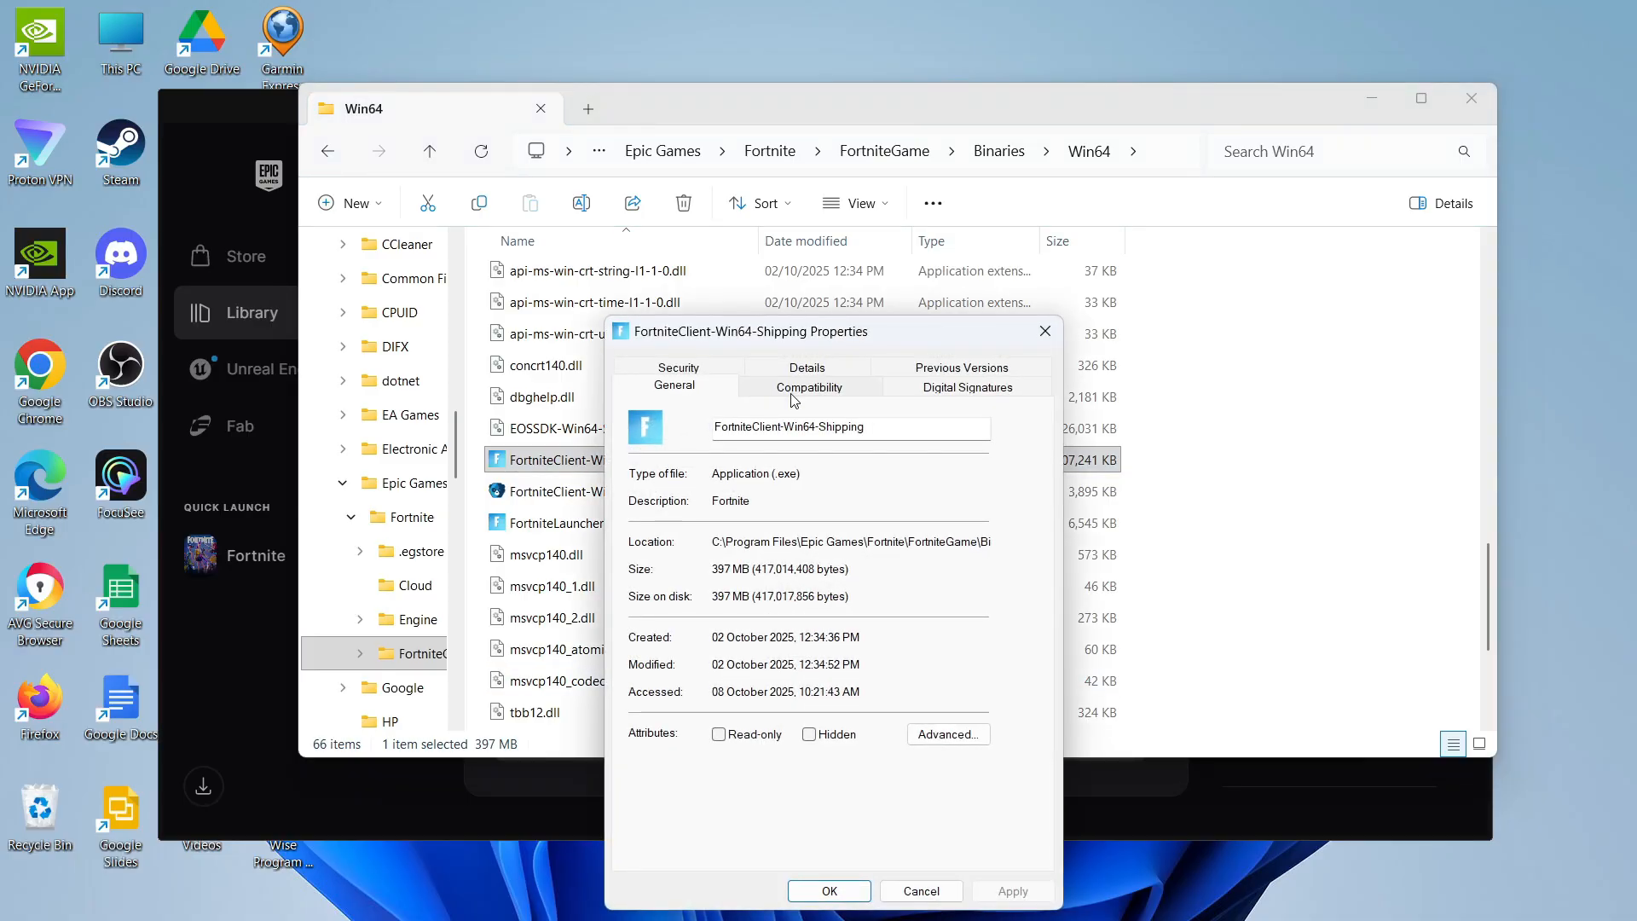
pyautogui.click(809, 387)
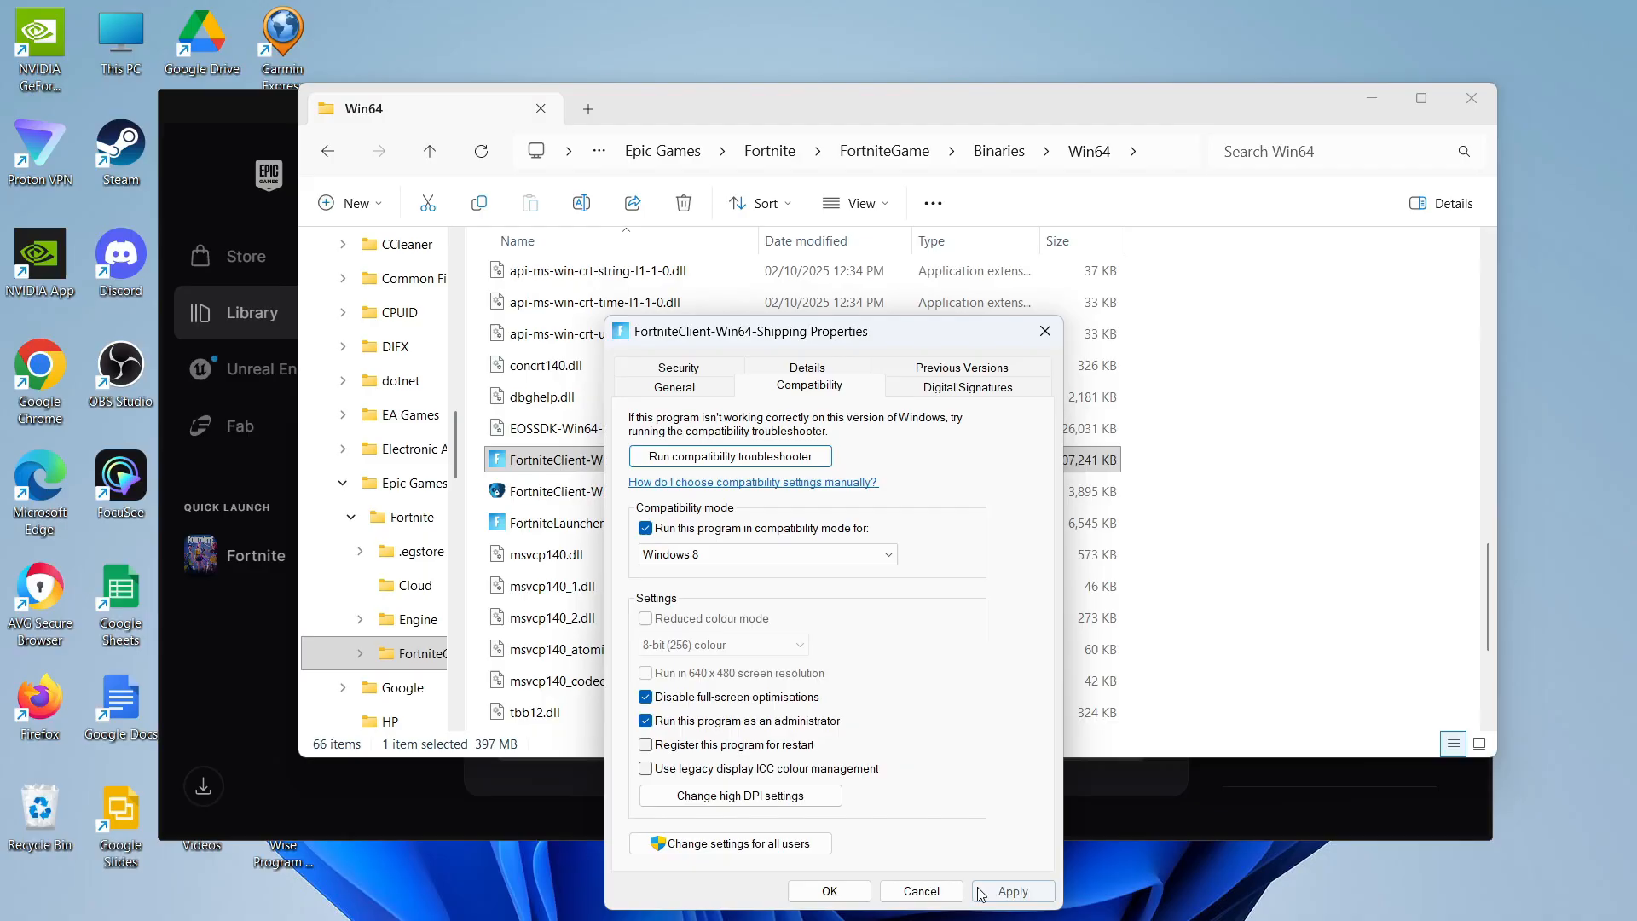
pyautogui.click(1011, 891)
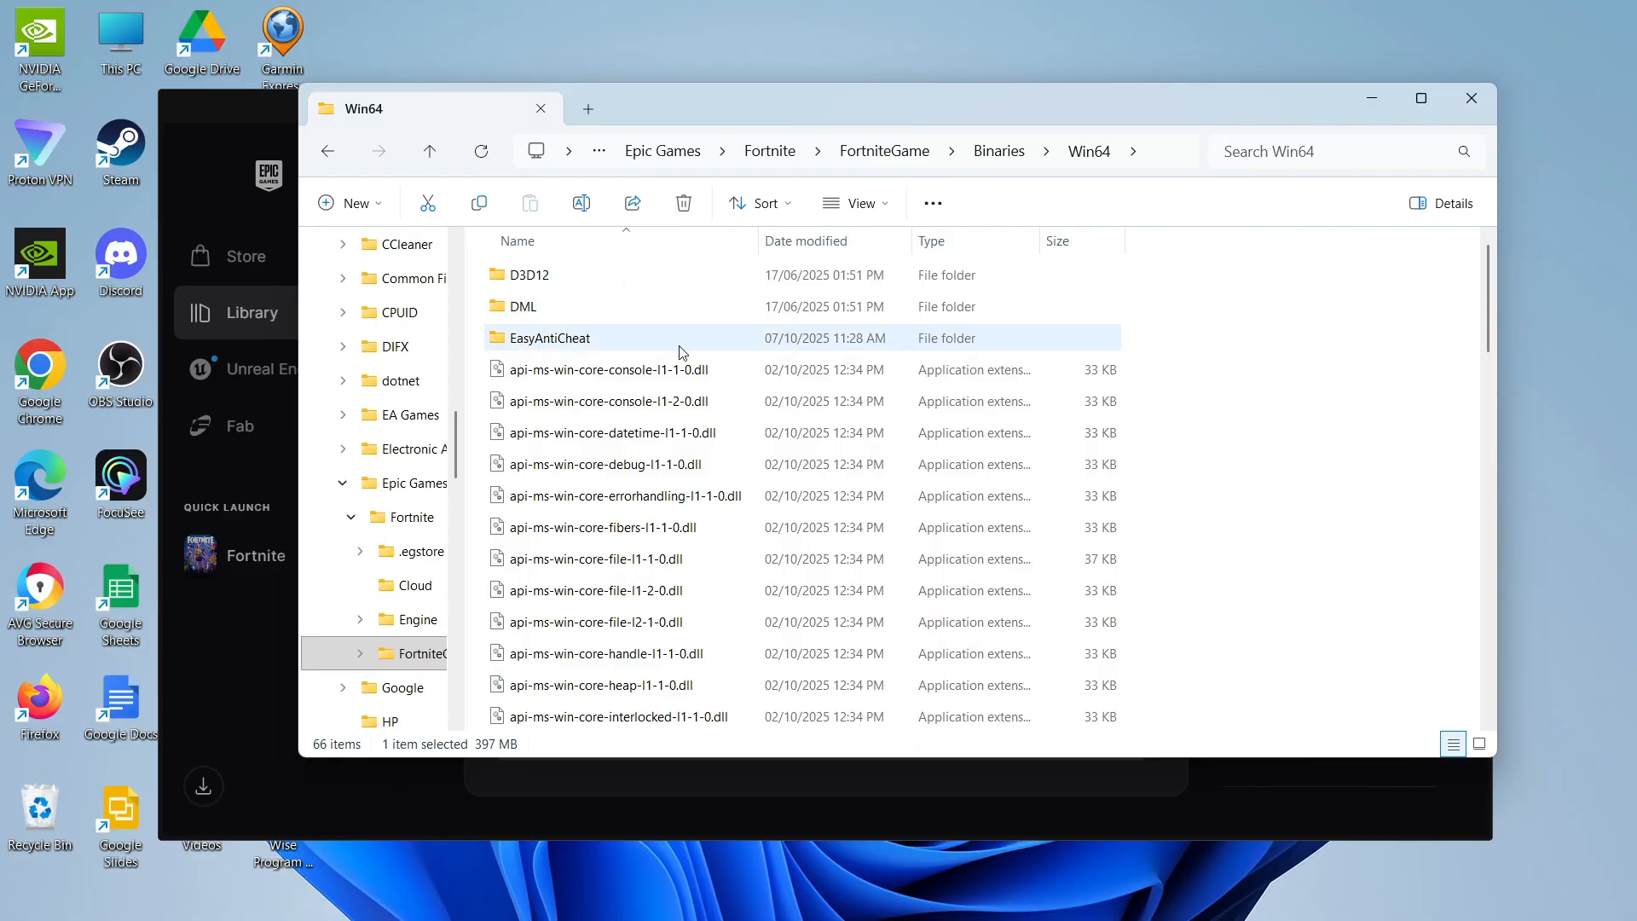
# Step: Open the EasyAntiCheat folder and view EasyAntiCheat_EOS_Setup's properties
pyautogui.click(549, 337)
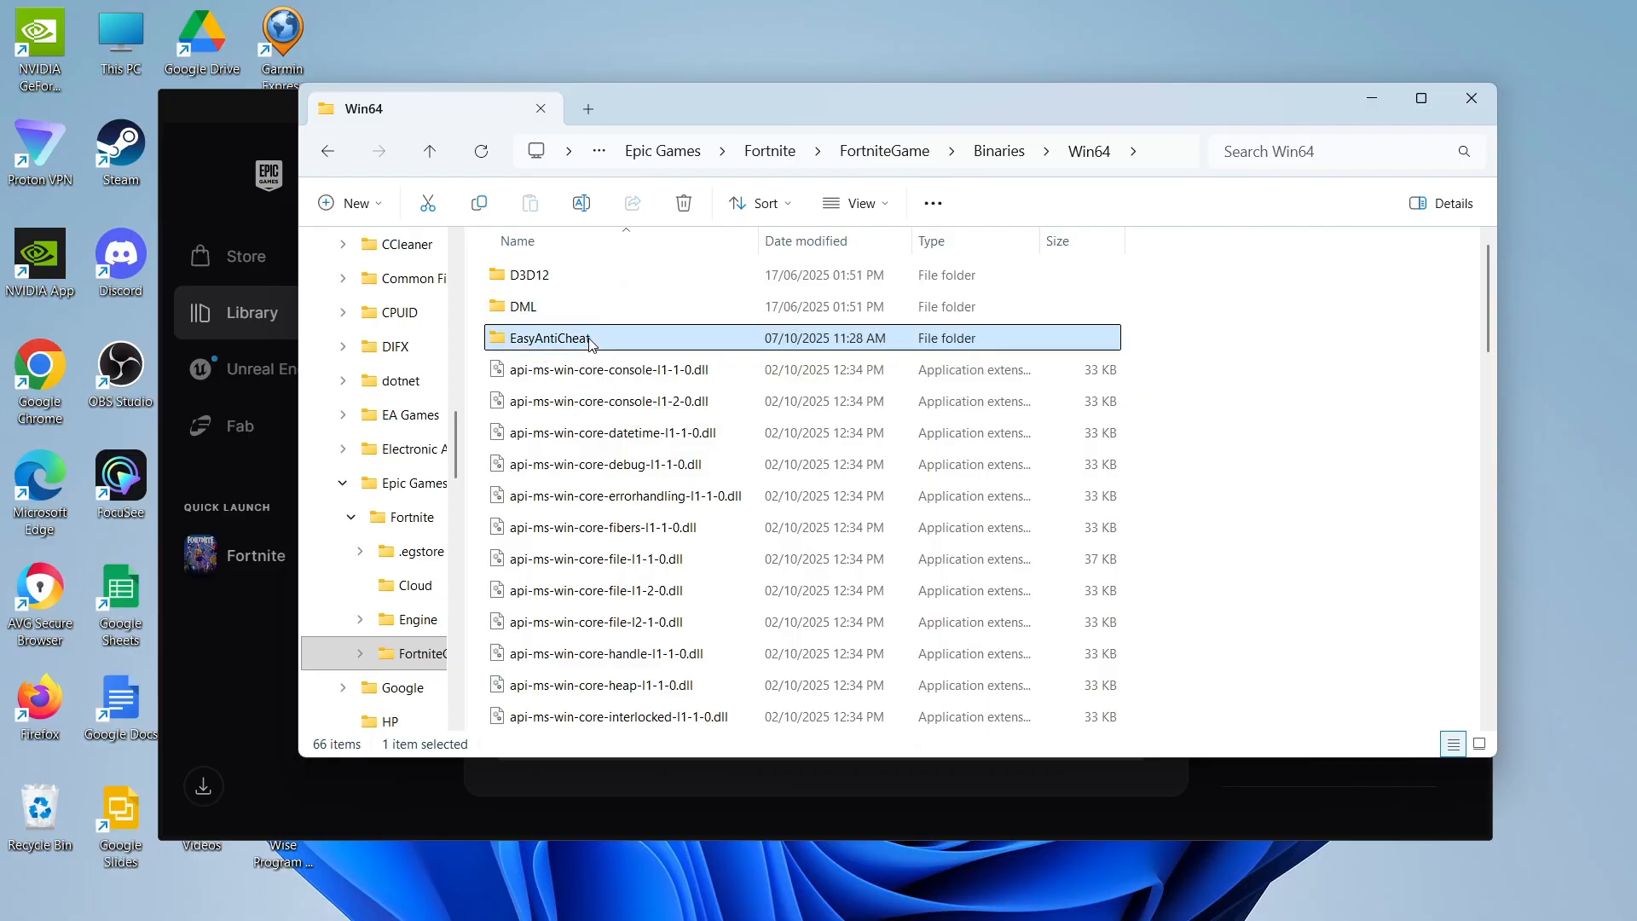
pyautogui.doubleClick(546, 338)
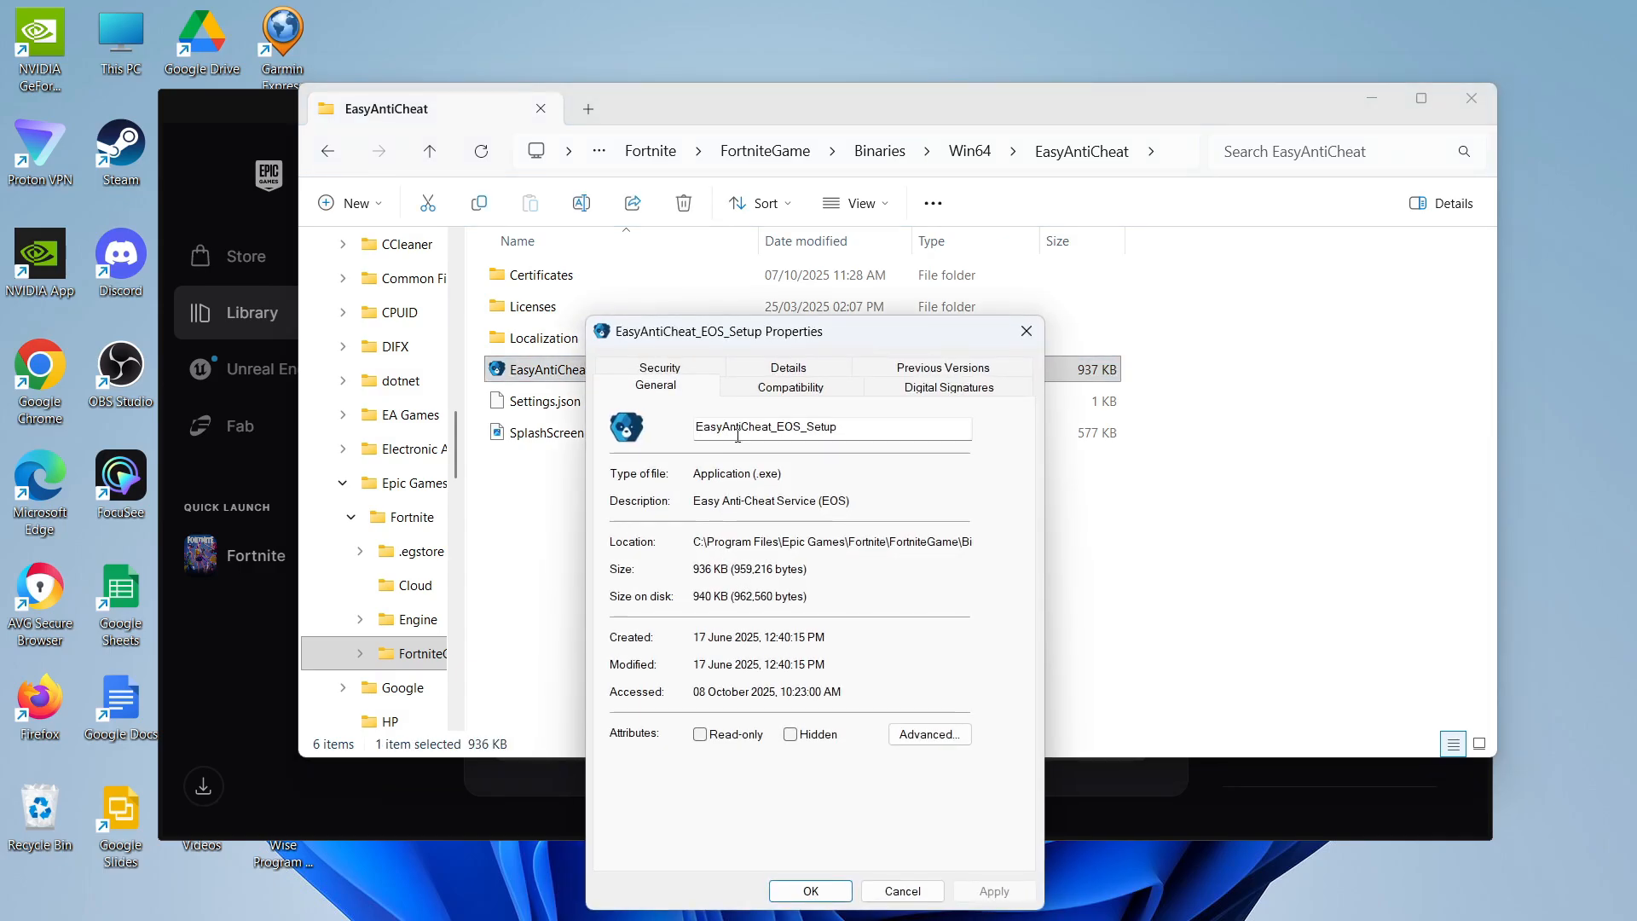
pyautogui.click(790, 387)
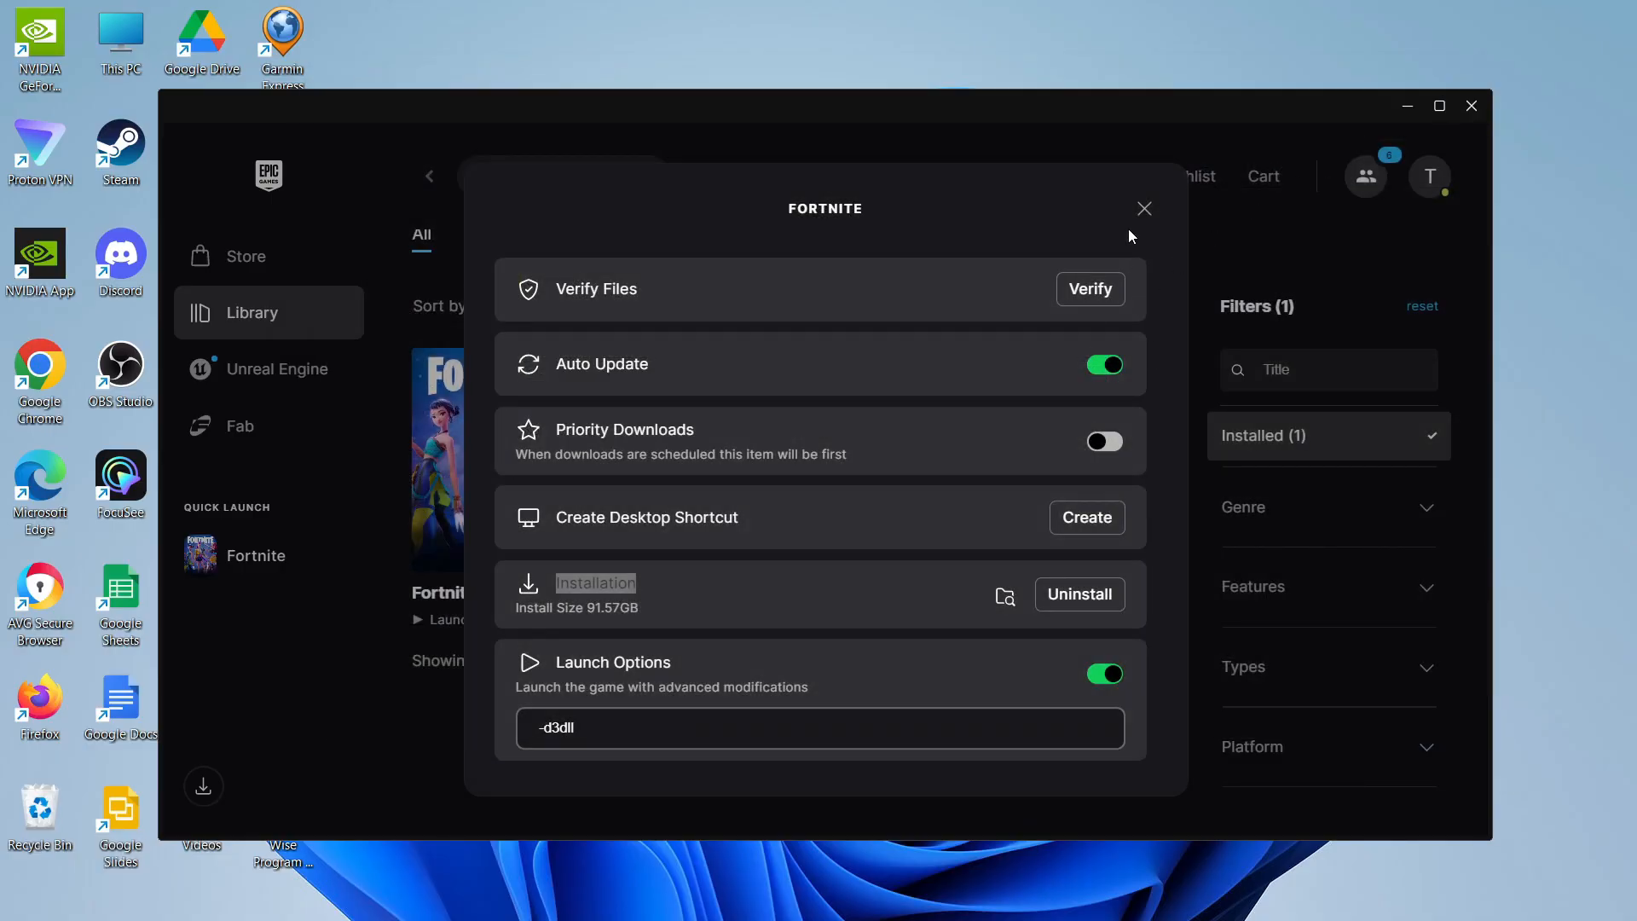
# Step: Close Fortnite's manage panel with its X to return to the Library
pyautogui.click(1143, 208)
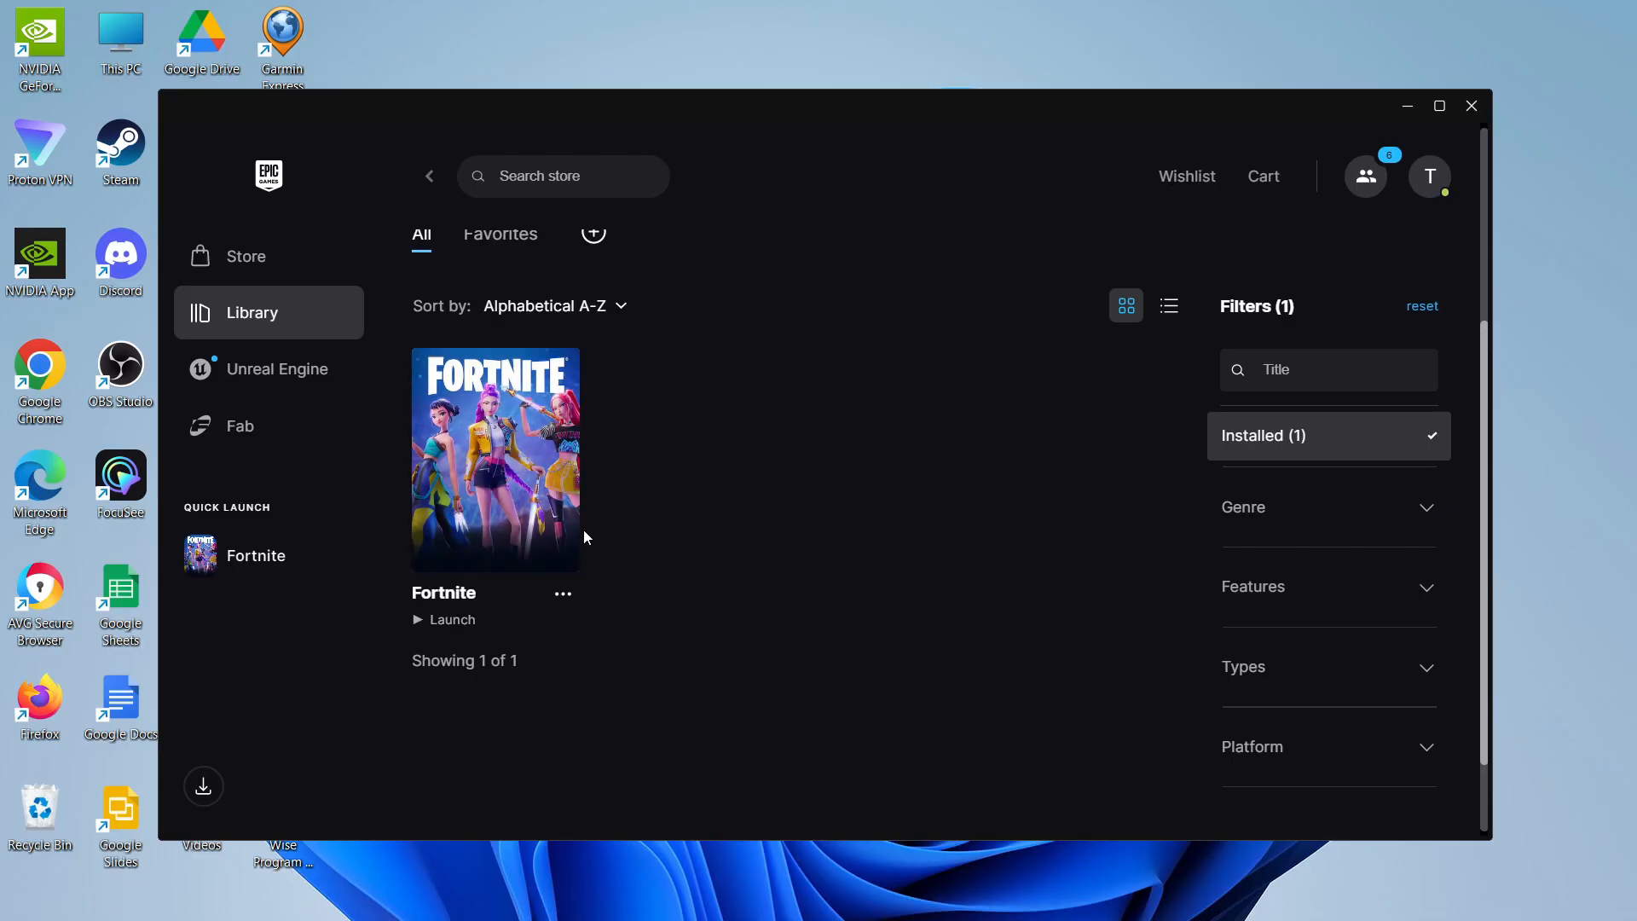
pyautogui.moveTo(402, 502)
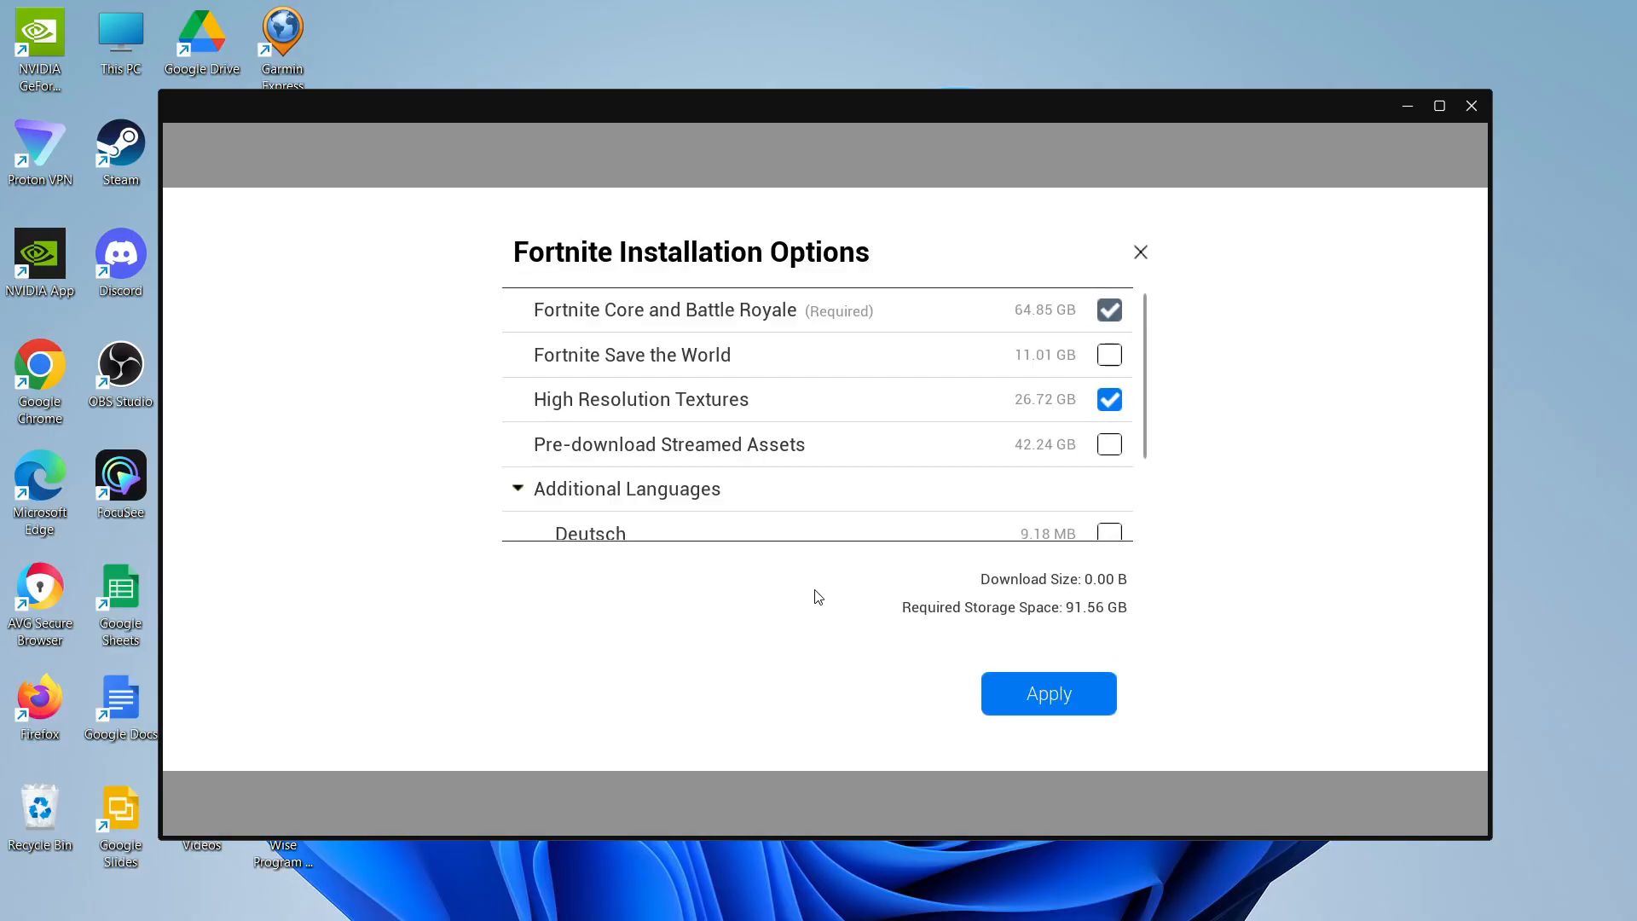
pyautogui.moveTo(536, 363)
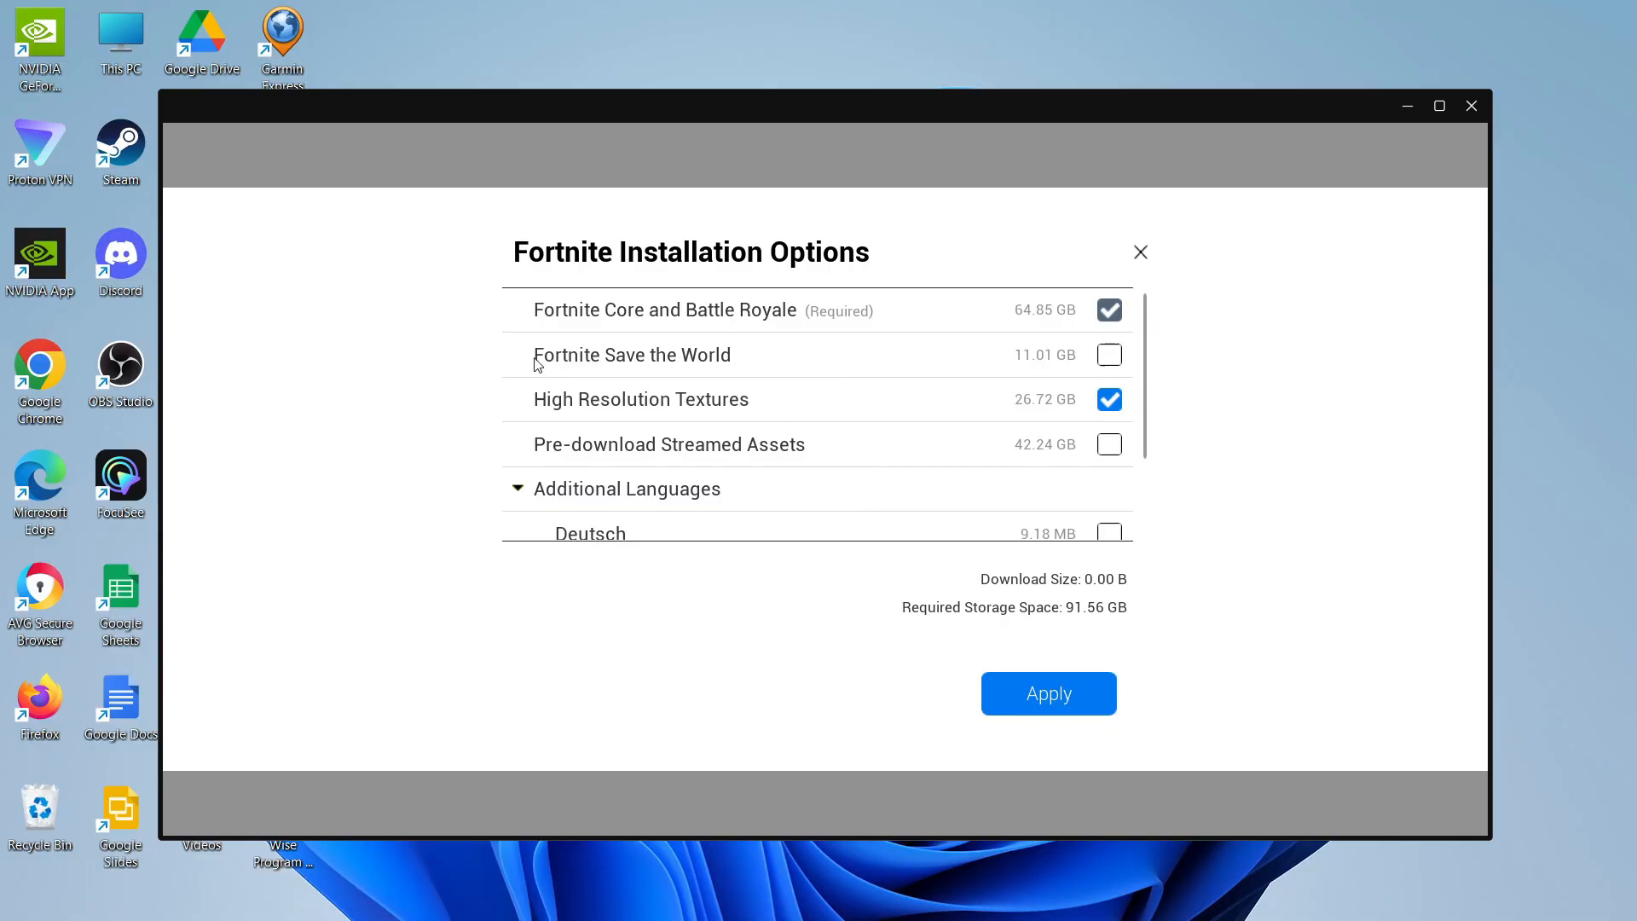
pyautogui.moveTo(1129, 352)
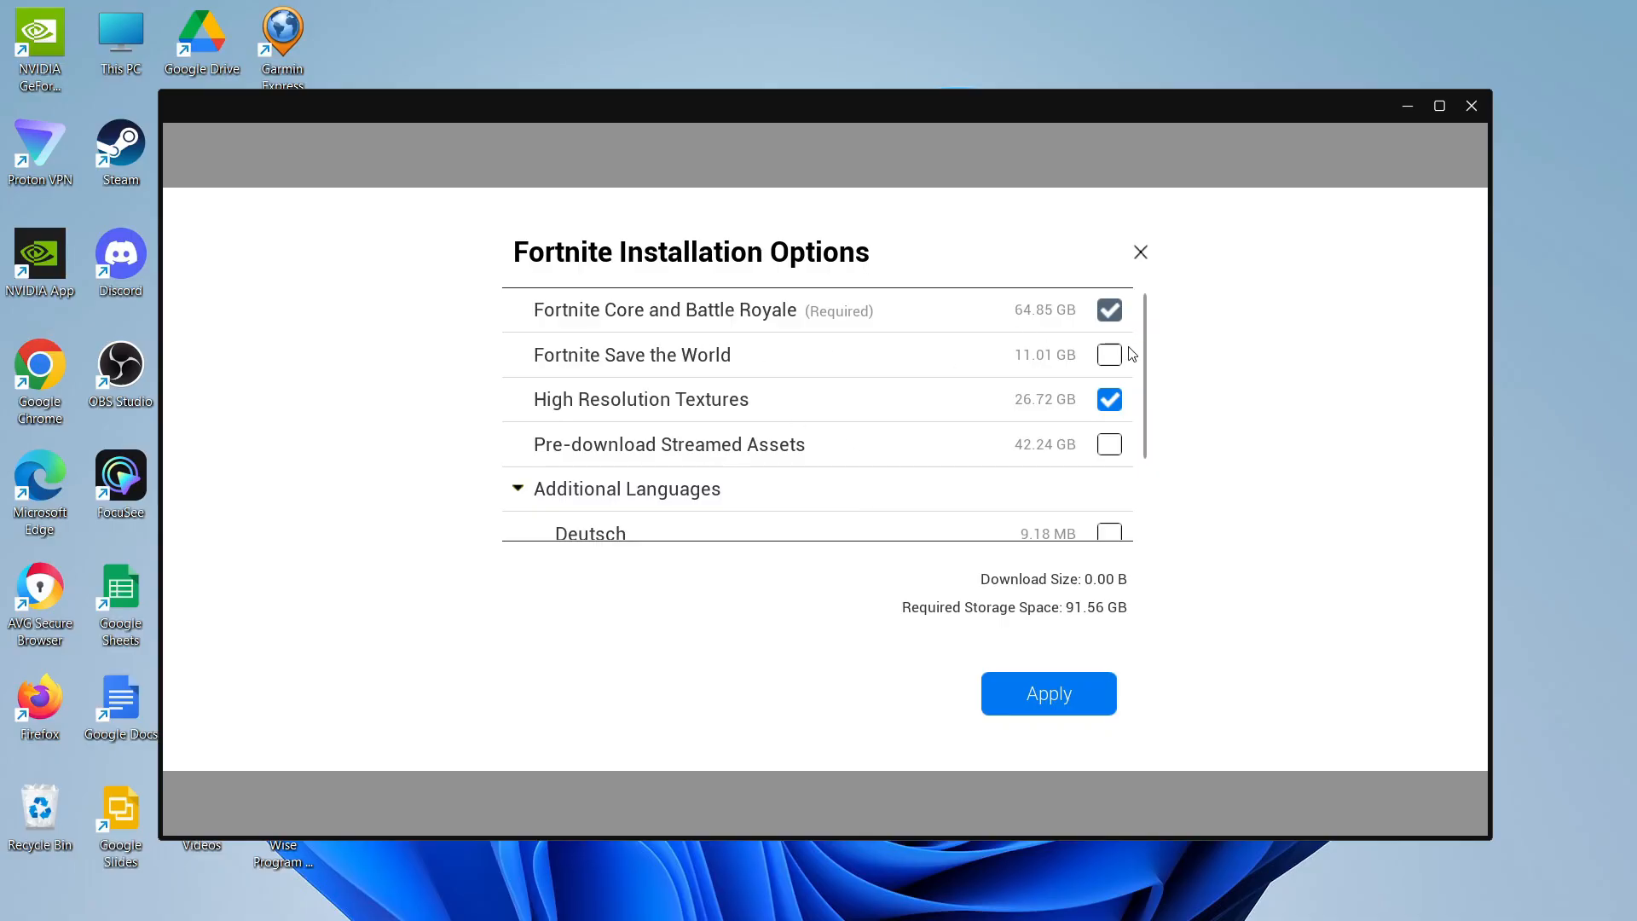
# Step: Tick Fortnite Save the World in Installation Options and apply so Fortnite starts updating
pyautogui.click(1109, 355)
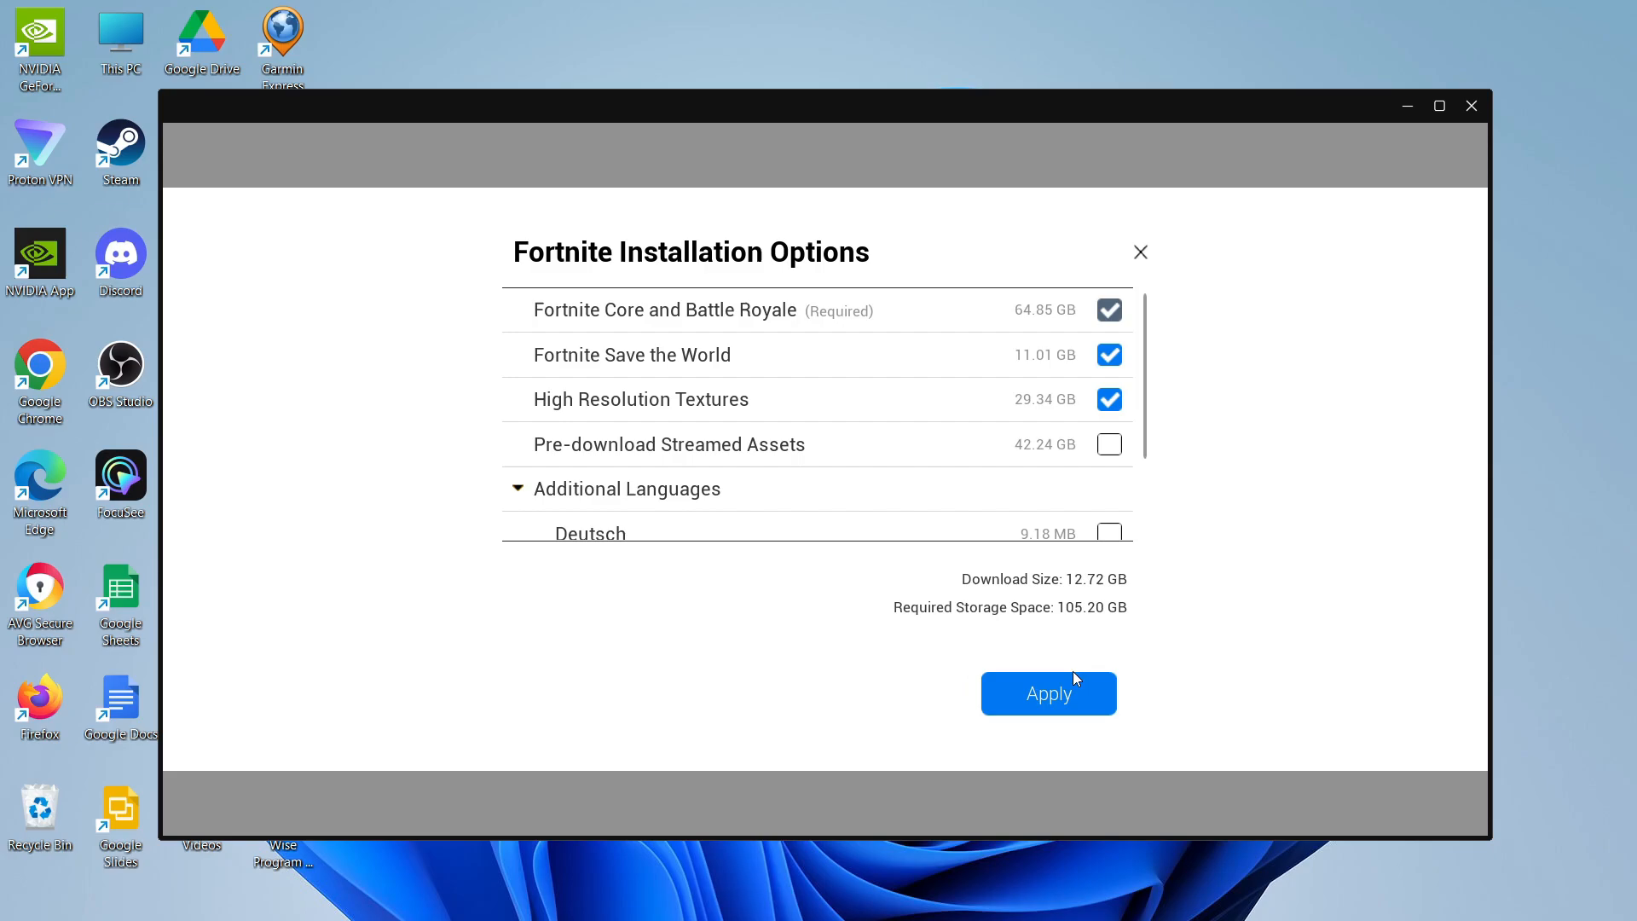
pyautogui.click(1048, 693)
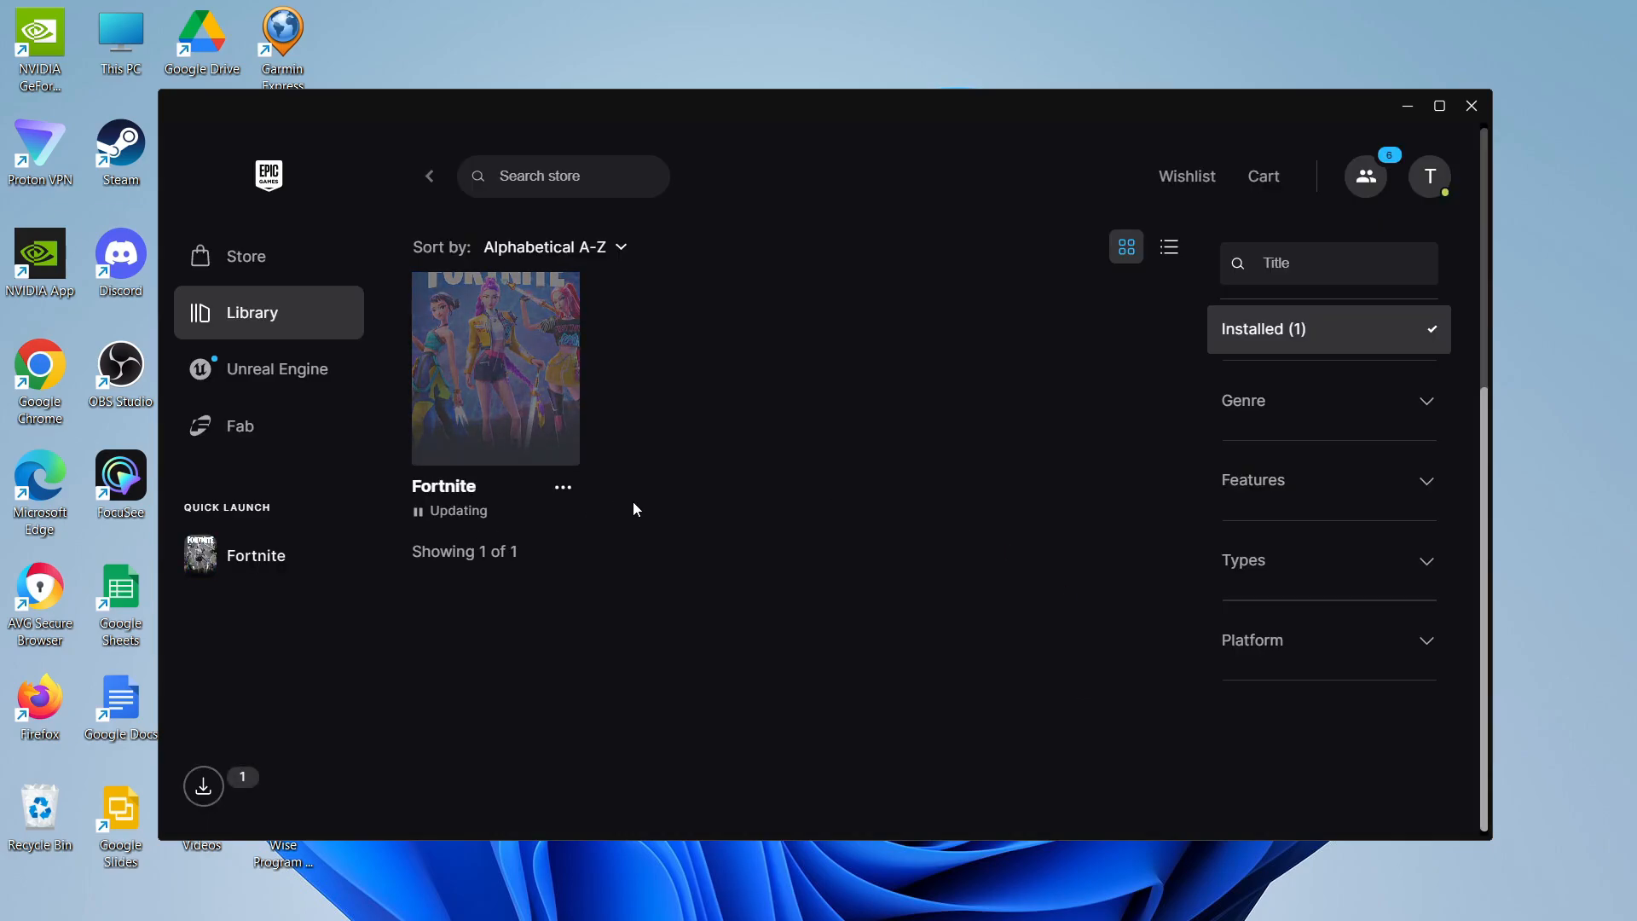